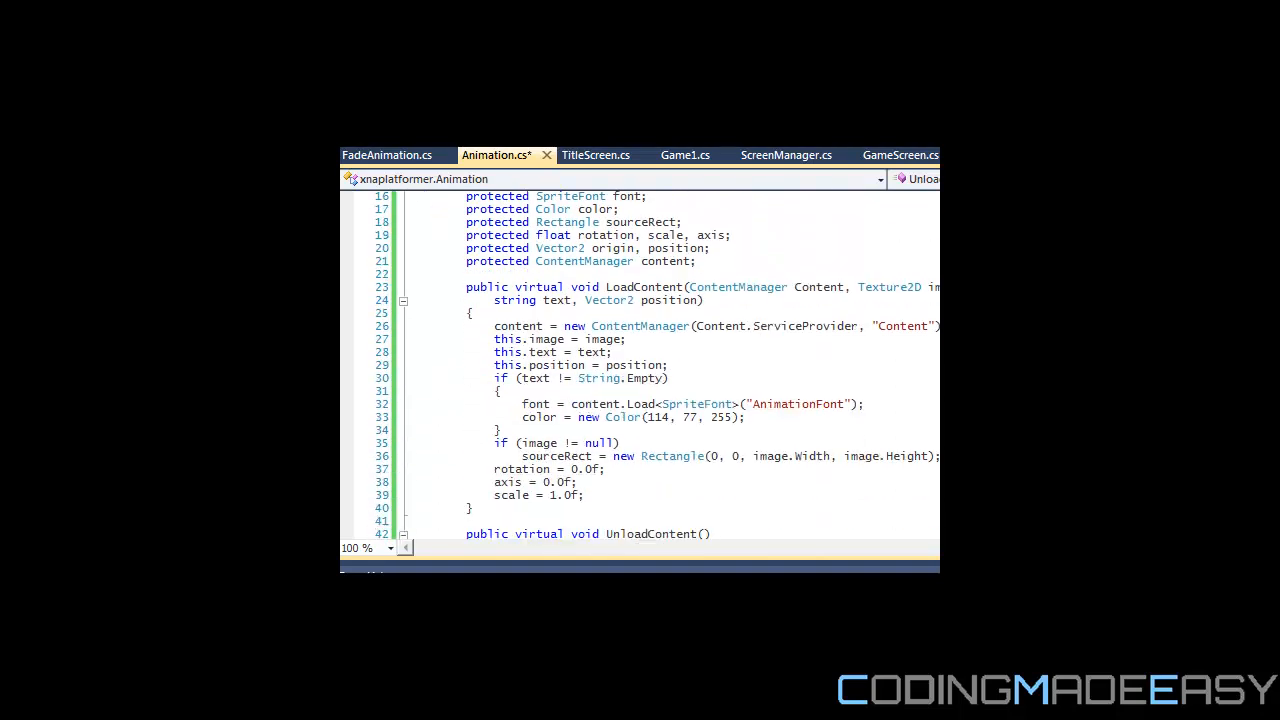
{"action": "mouse_move", "coordinate": [932, 292]}
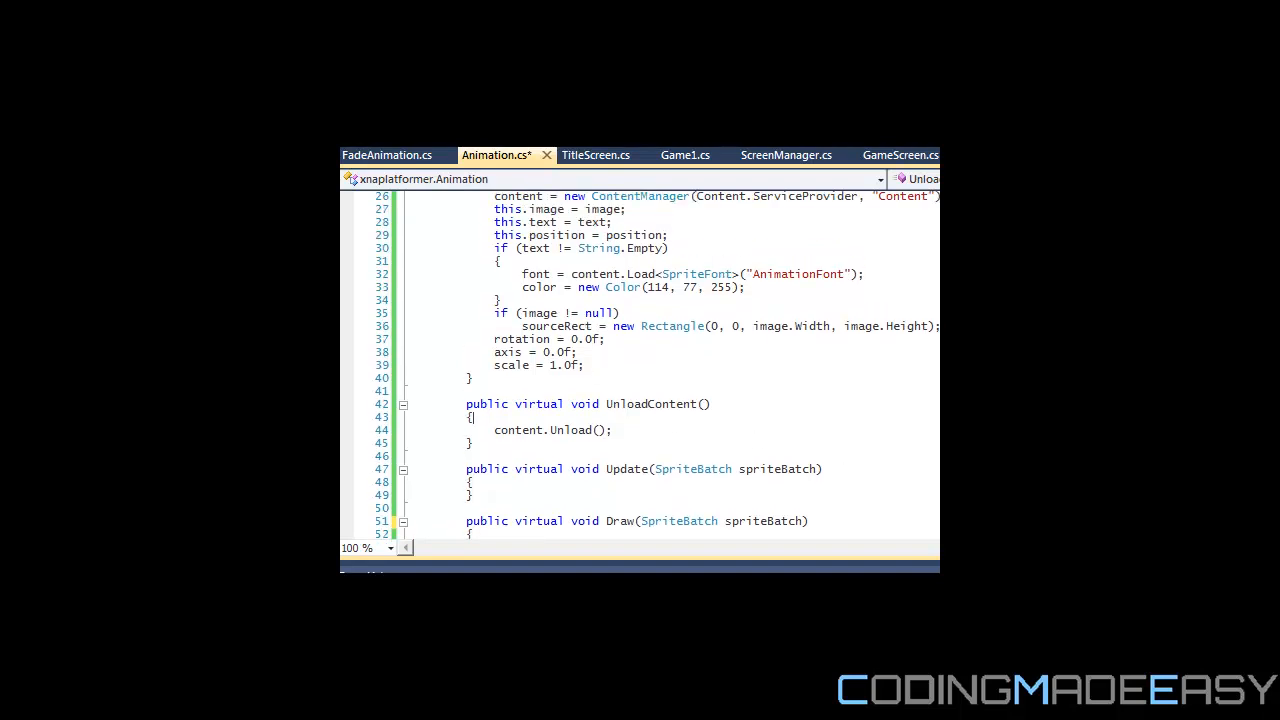
Step: After content.Unload(), reset text to String.Empty, position to Vector2.Zero and sourceRect to Rectangle.Empty
{"action": "scroll", "scroll_direction": "down", "scroll_amount": 3}
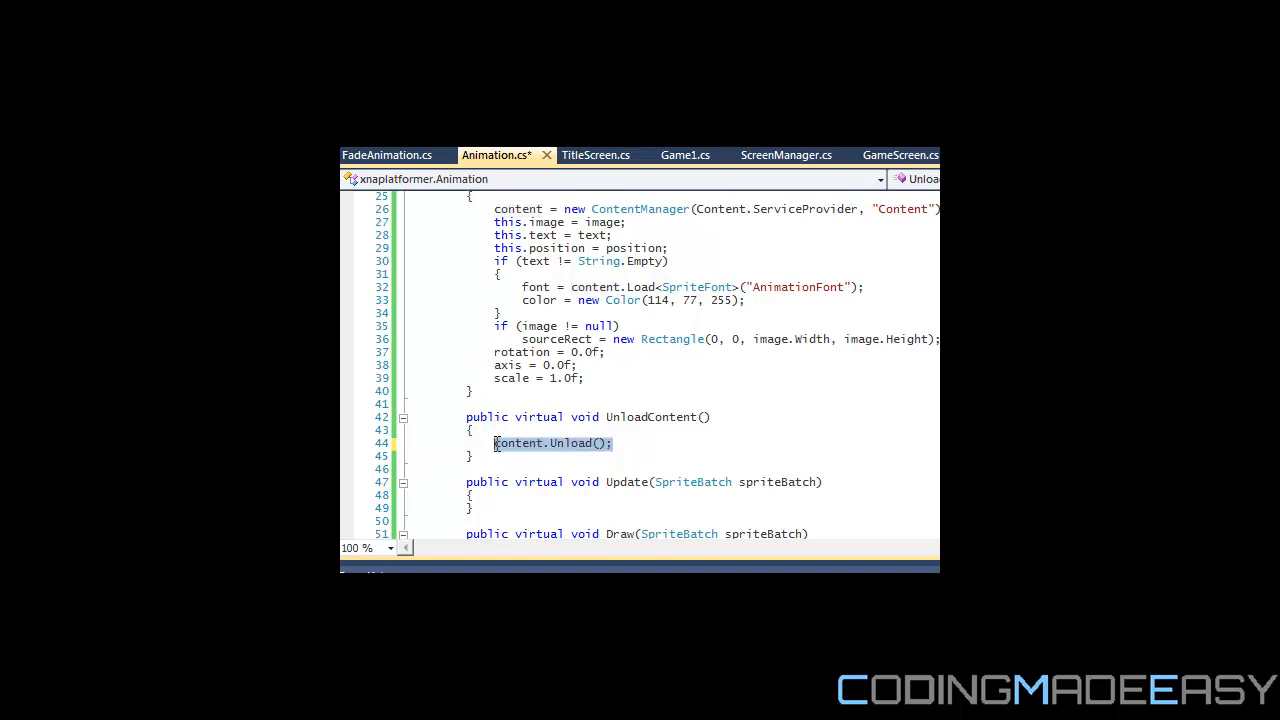
{"action": "double_click", "coordinate": [516, 444]}
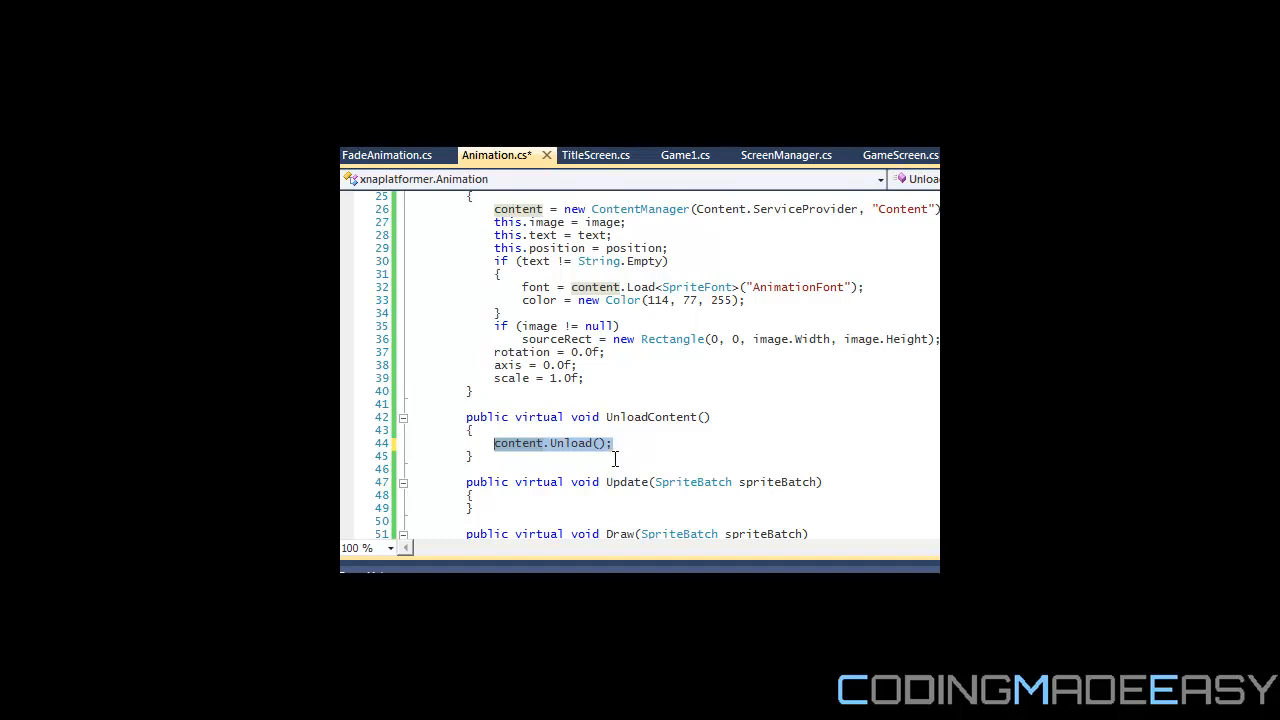
{"action": "type", "text": "tesx"}
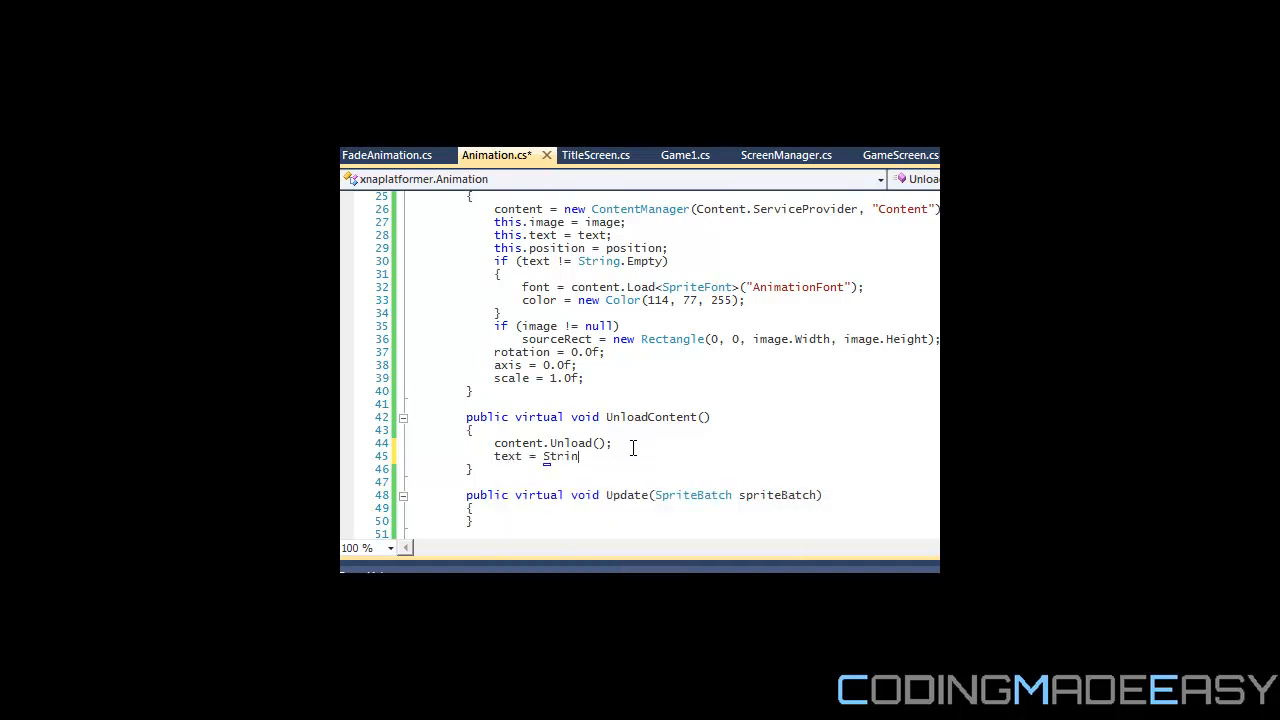
{"action": "type", "text": "g.Empty;"}
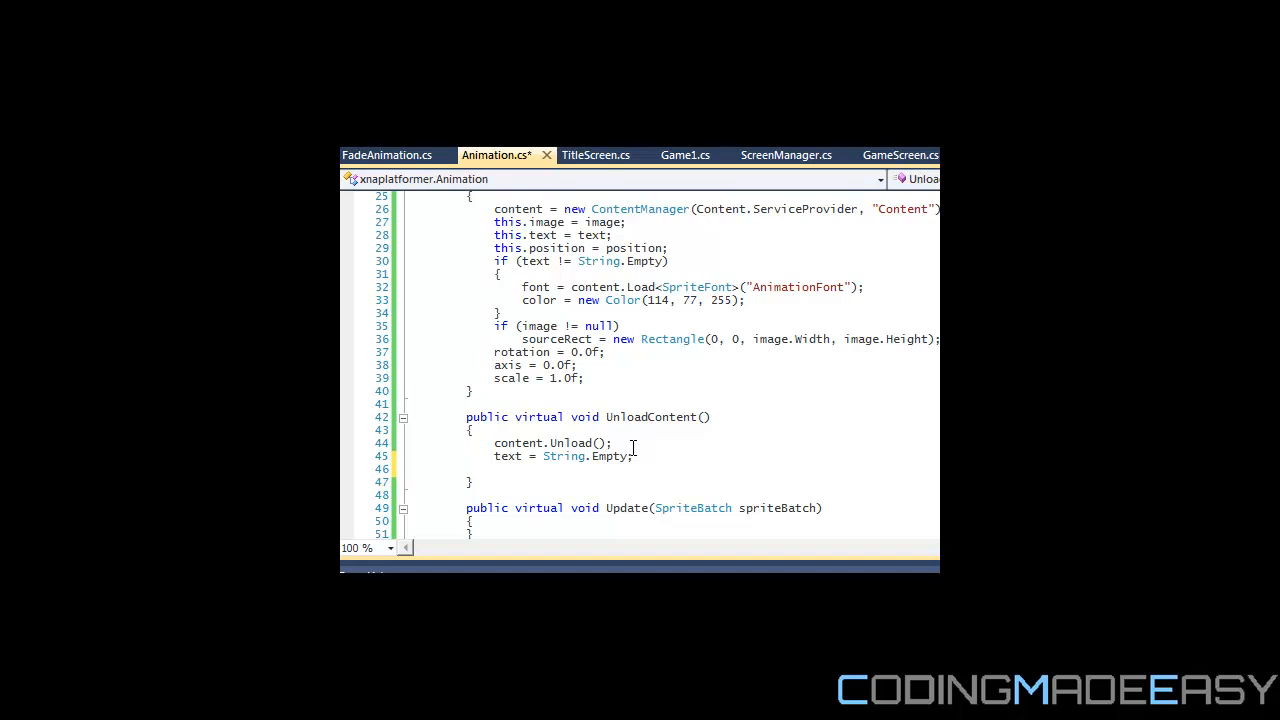
{"action": "type", "text": "position ="}
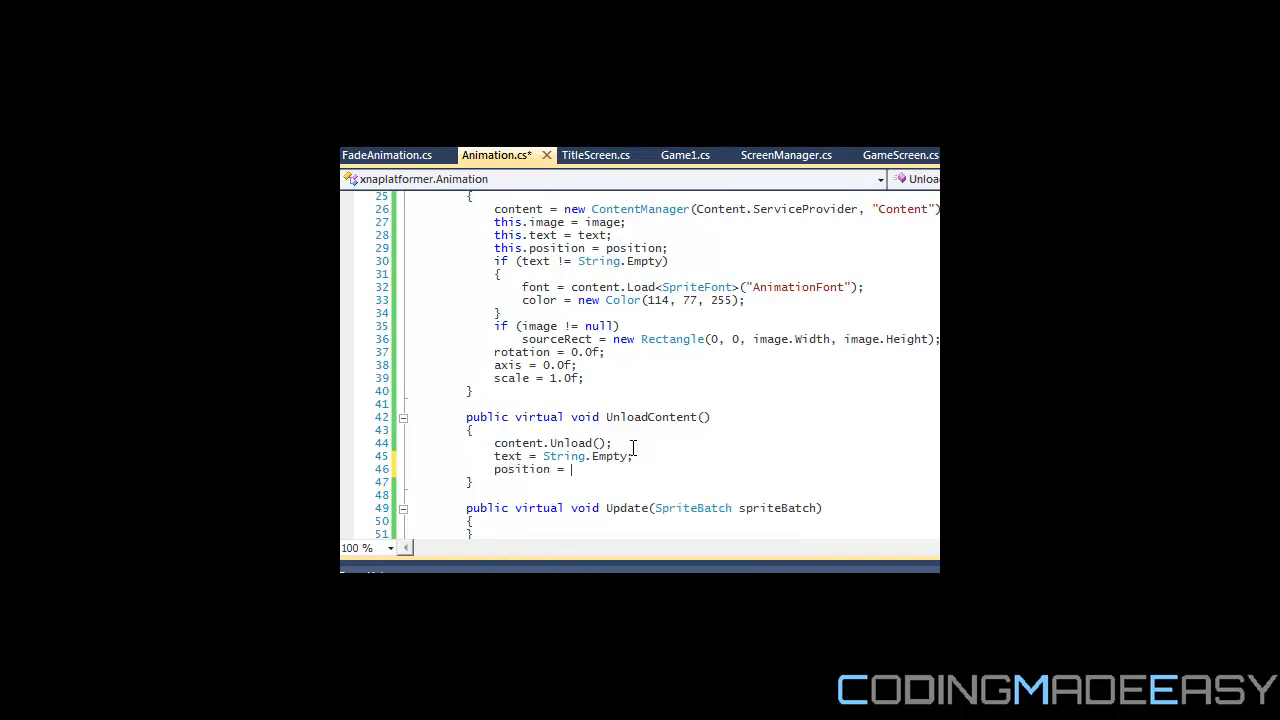
{"action": "type", "text": "Vector2.ZZ"}
{"action": "type", "text": "source"}
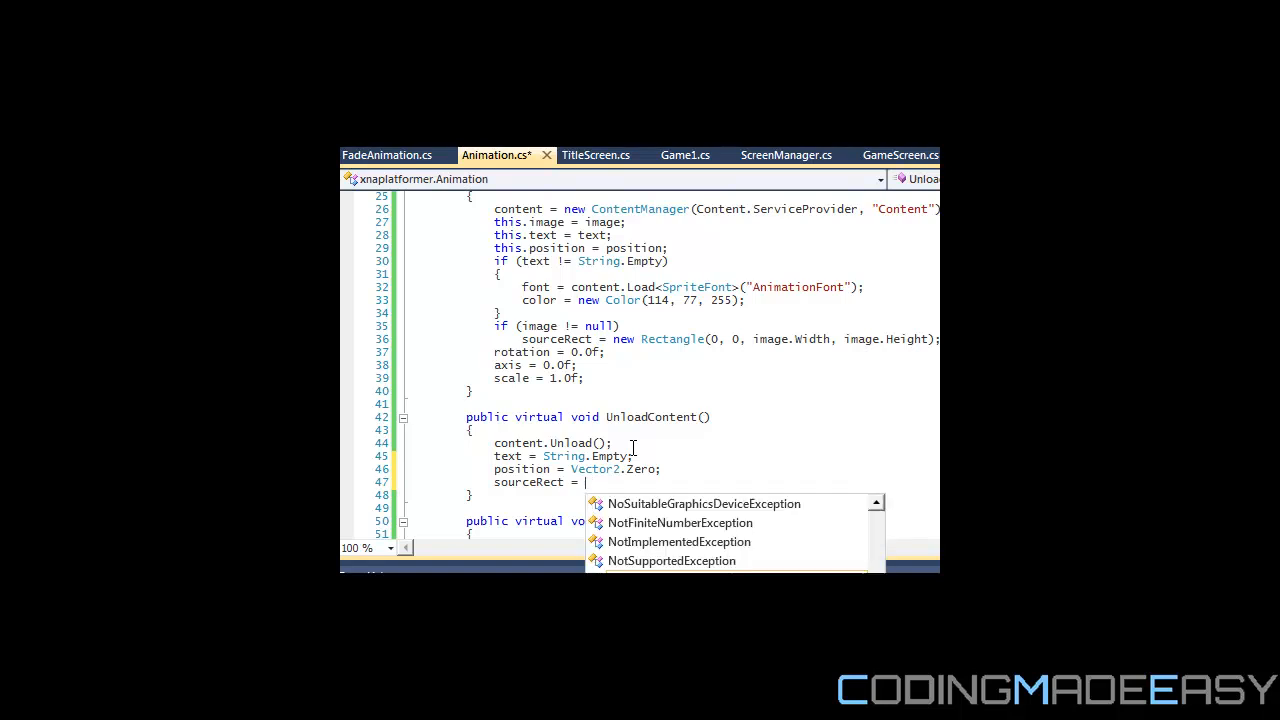
{"action": "type", "text": "Rectangle."}
{"action": "left_click", "coordinate": [578, 468]}
{"action": "type", "text": "Emm"}
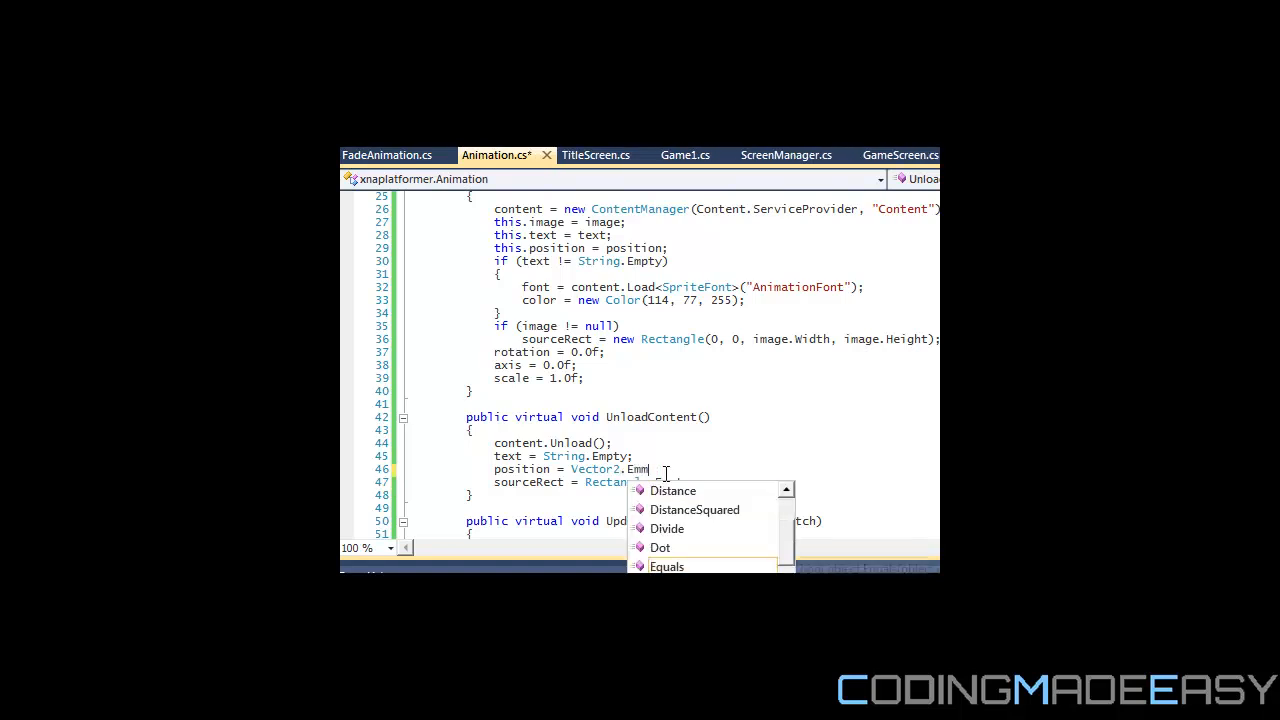
{"action": "key", "text": "BackSpace"}
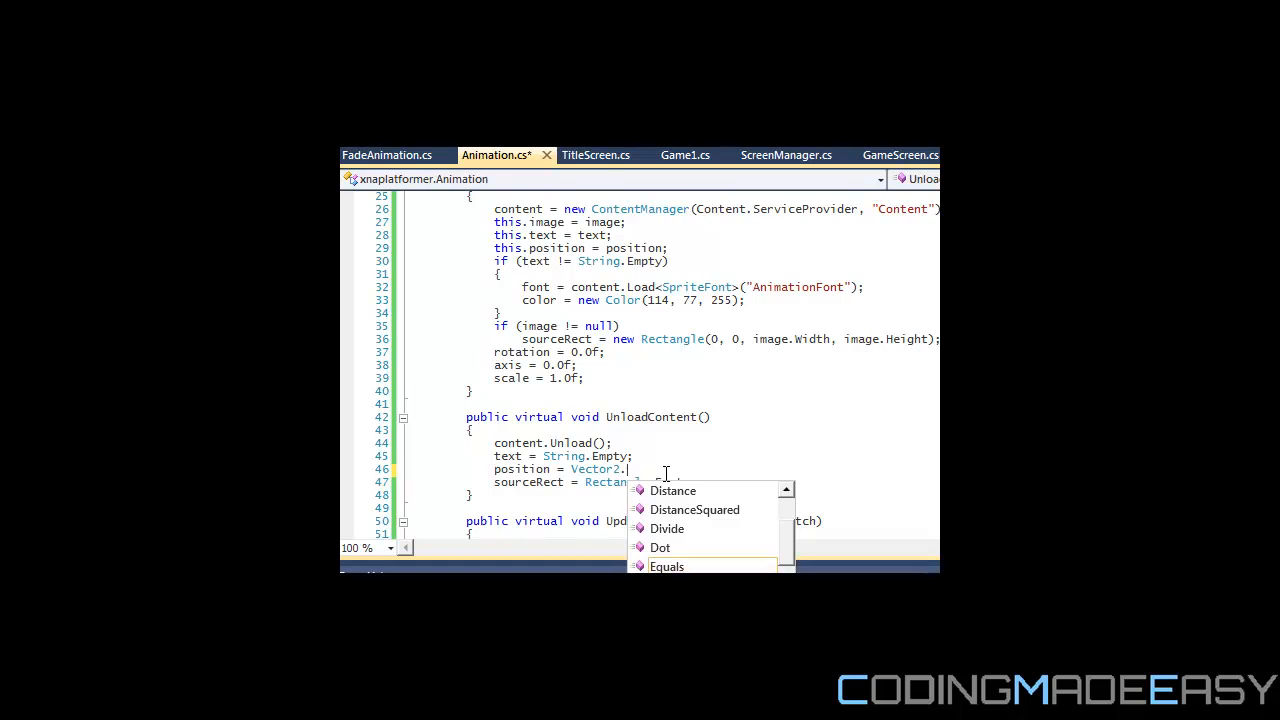
{"action": "type", "text": "Zero;"}
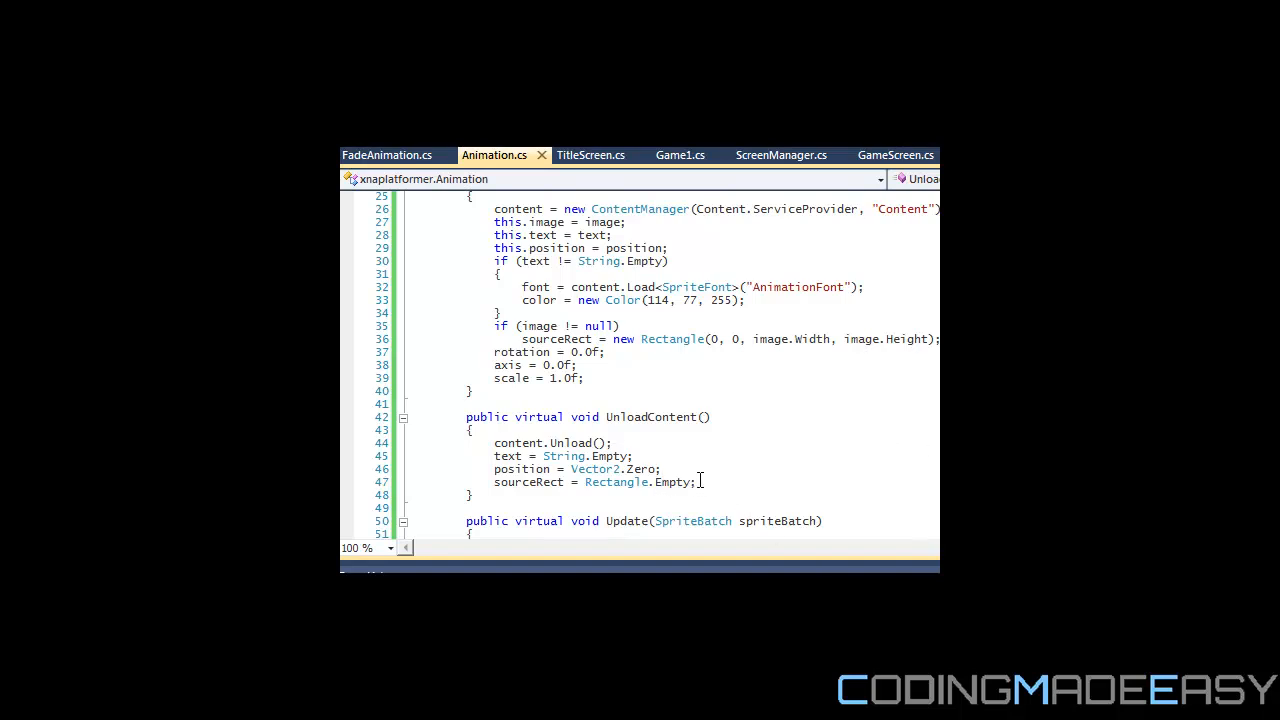
Step: Set image to null and reset color to its default value in UnloadContent
{"action": "type", "text": "image = null;"}
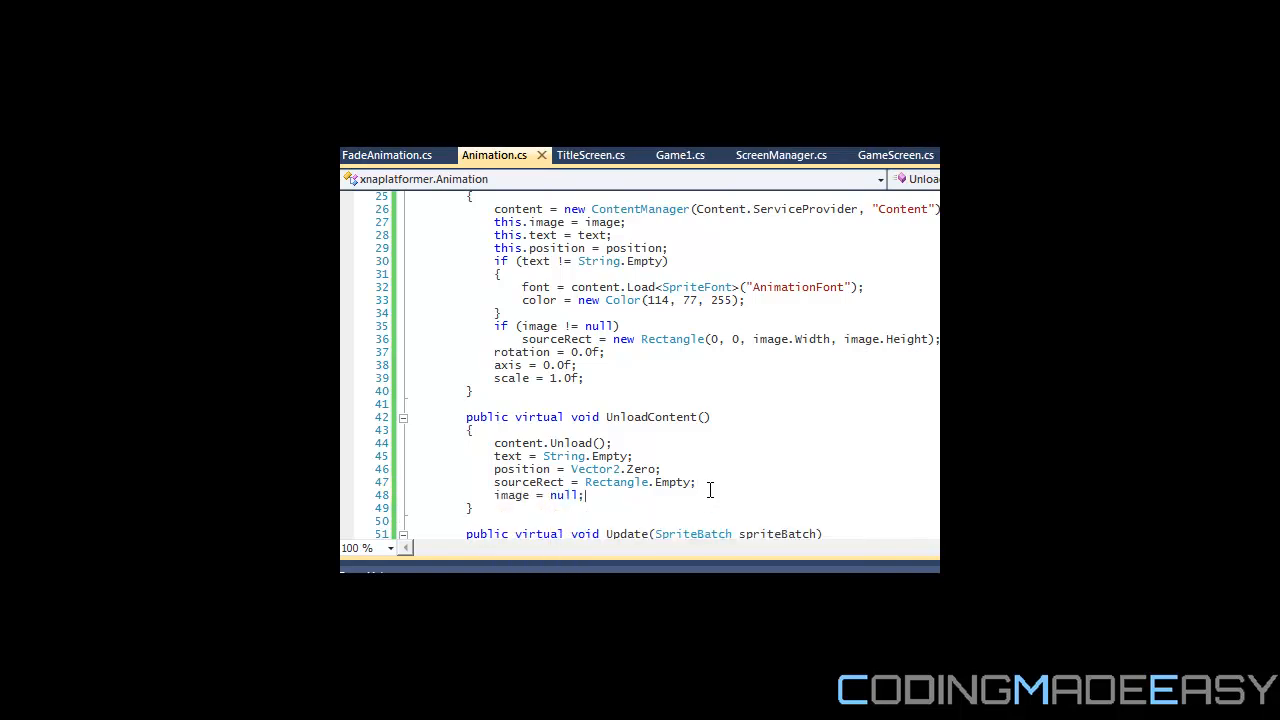
{"action": "type", "text": "color ="}
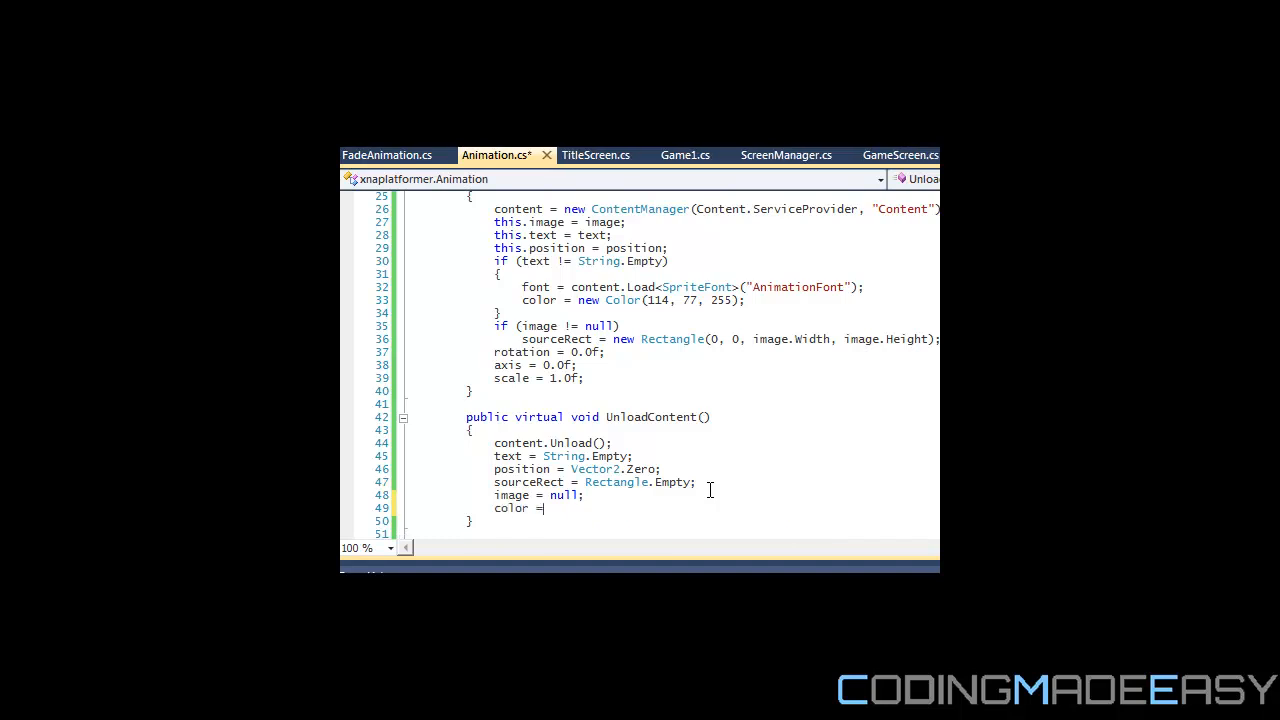
{"action": "type", "text": "color"}
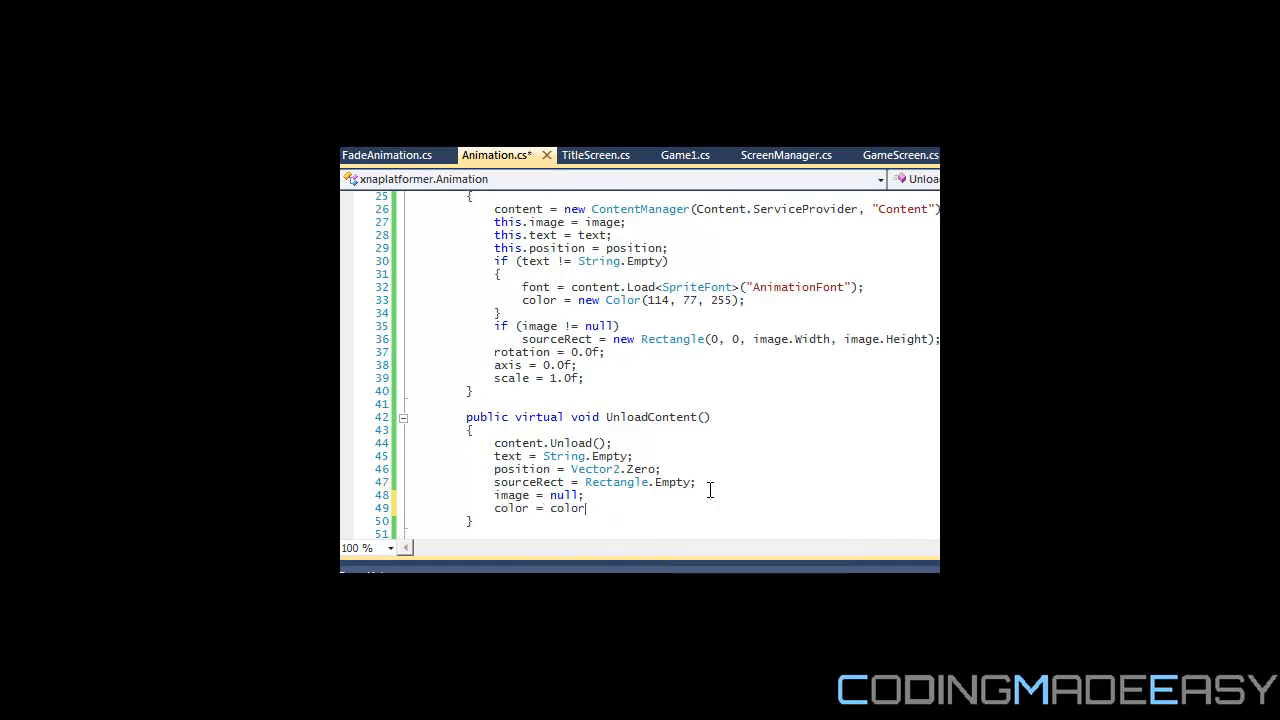
{"action": "type", "text": "Co"}
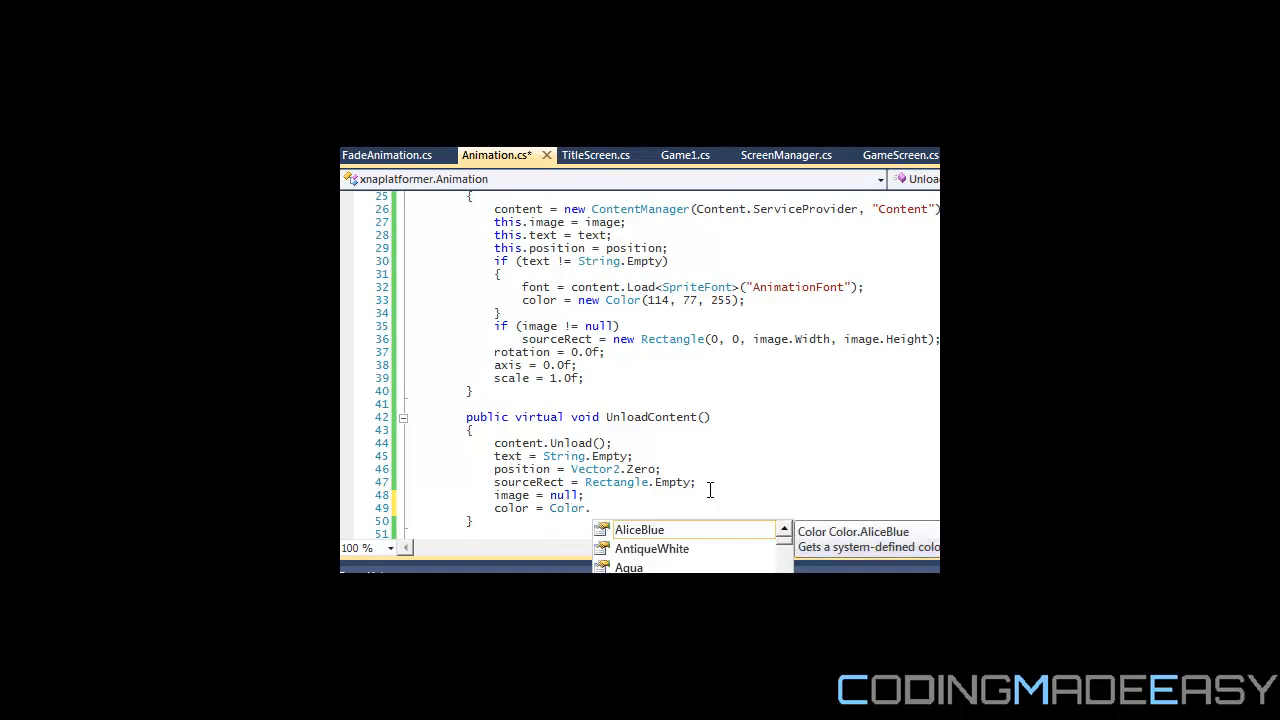
{"action": "mouse_move", "coordinate": [792, 564]}
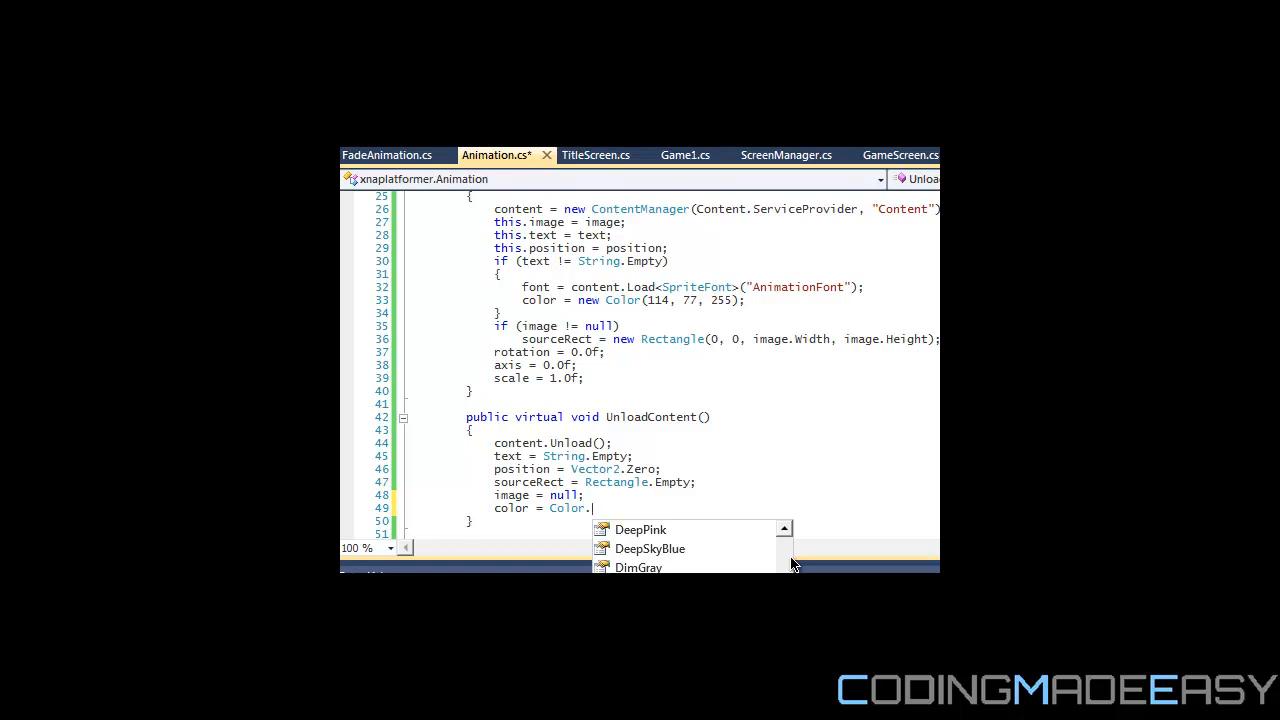
{"action": "type", "text": "N"}
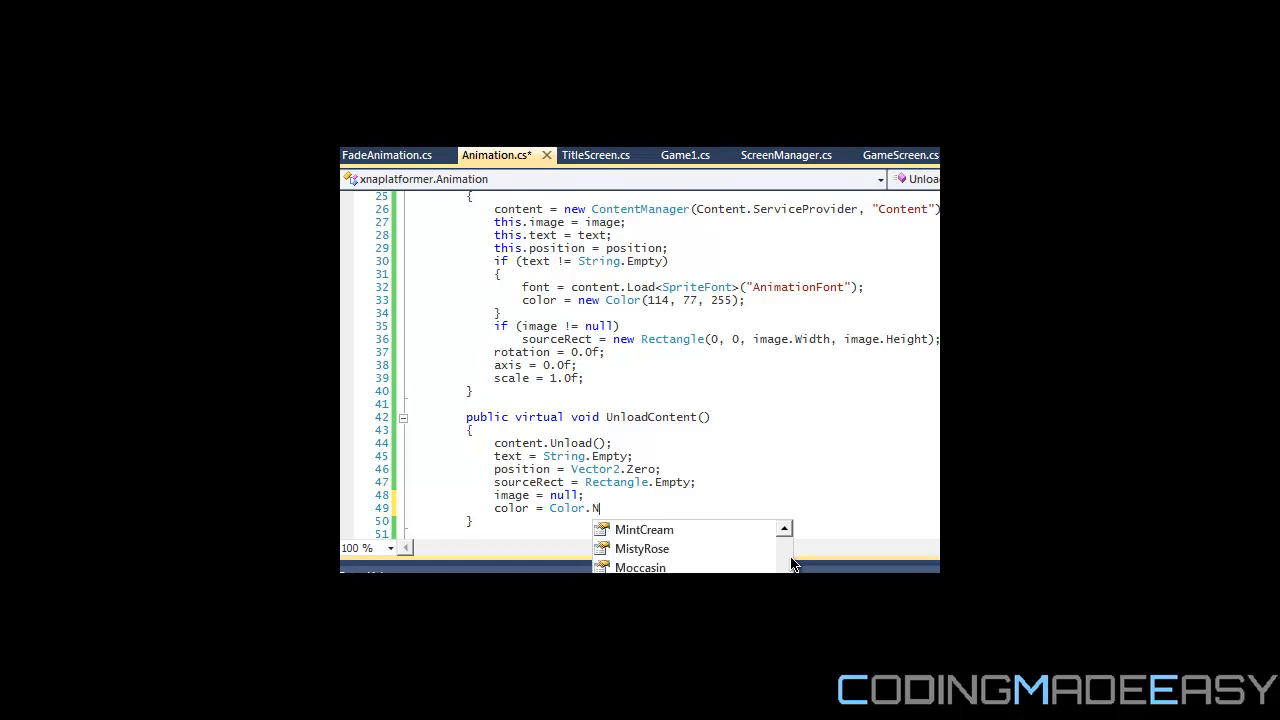
{"action": "type", "text": "Z"}
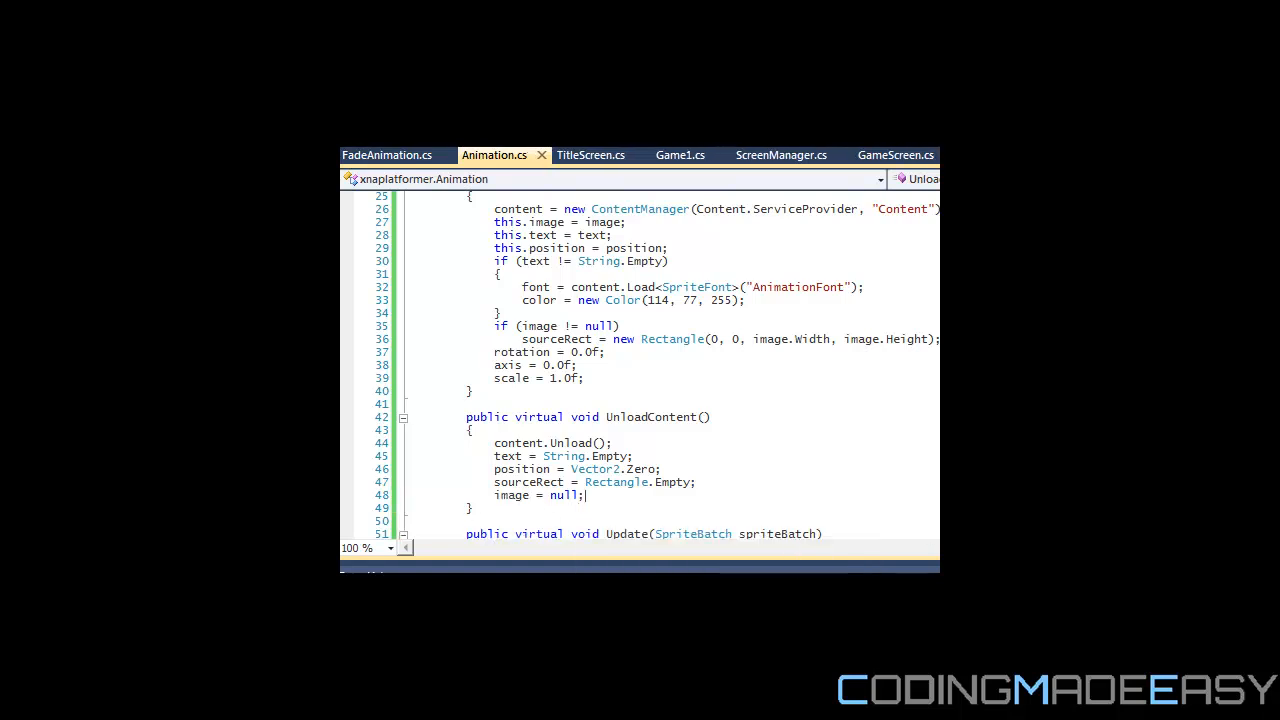
Step: Declare protected bool isActive among the Animation class fields, after content
{"action": "scroll", "scroll_direction": "down", "scroll_amount": 3}
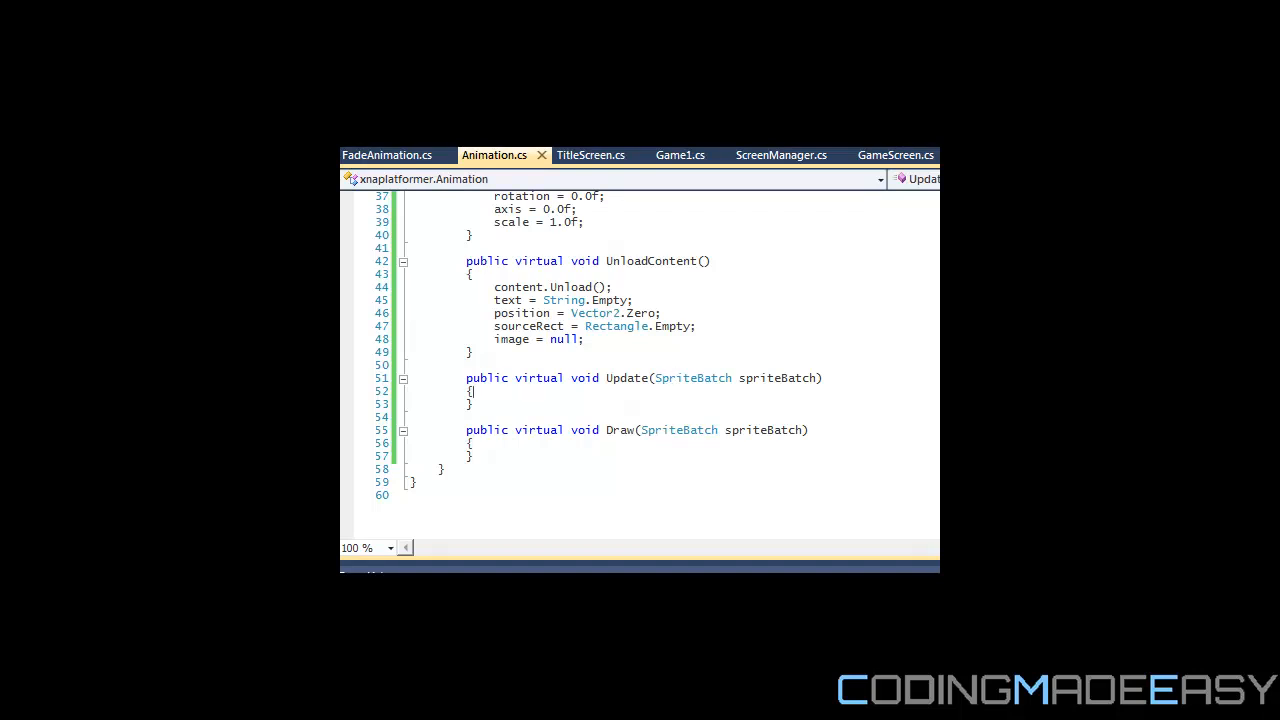
{"action": "scroll", "scroll_direction": "up", "scroll_amount": 3}
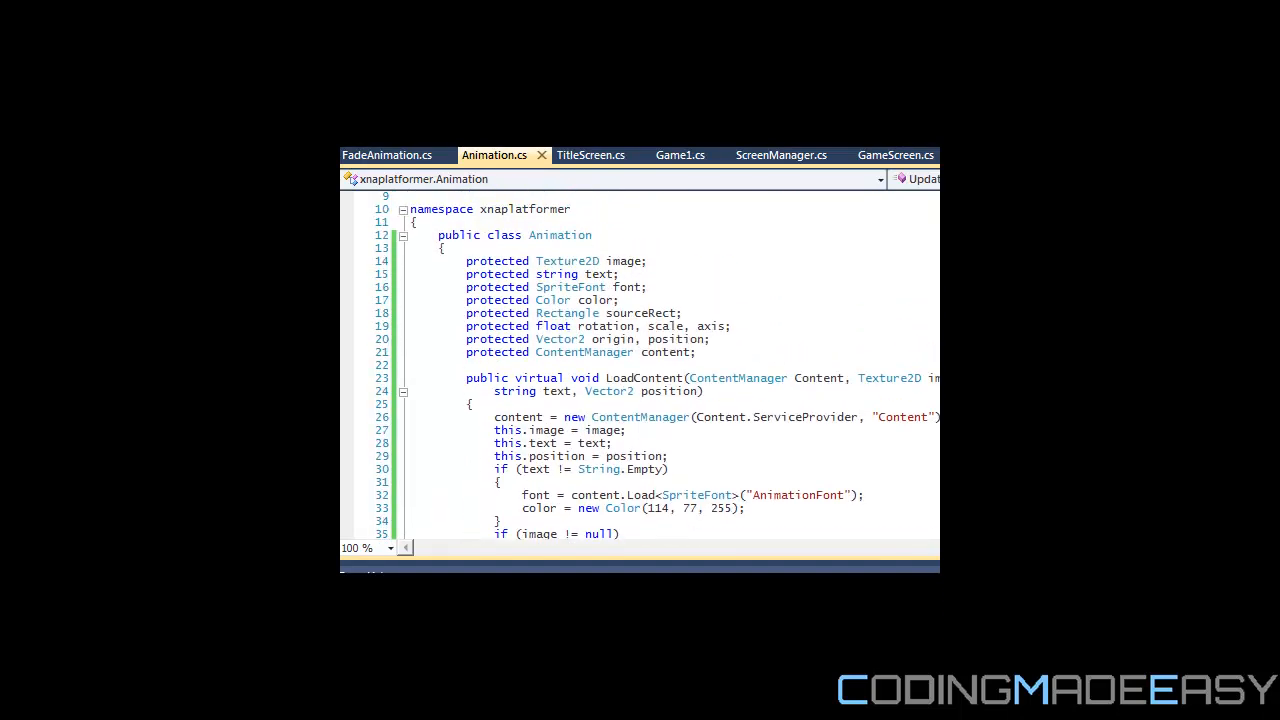
{"action": "type", "text": "pro"}
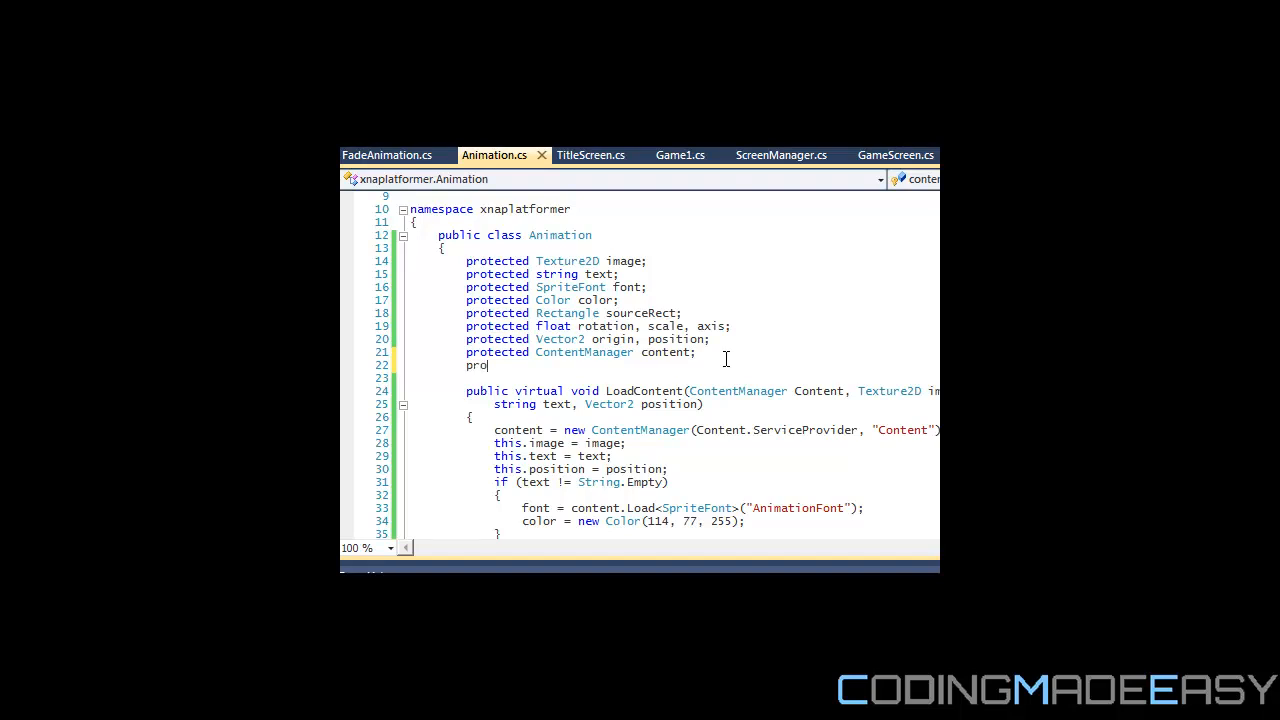
{"action": "type", "text": "tected bool isActive;"}
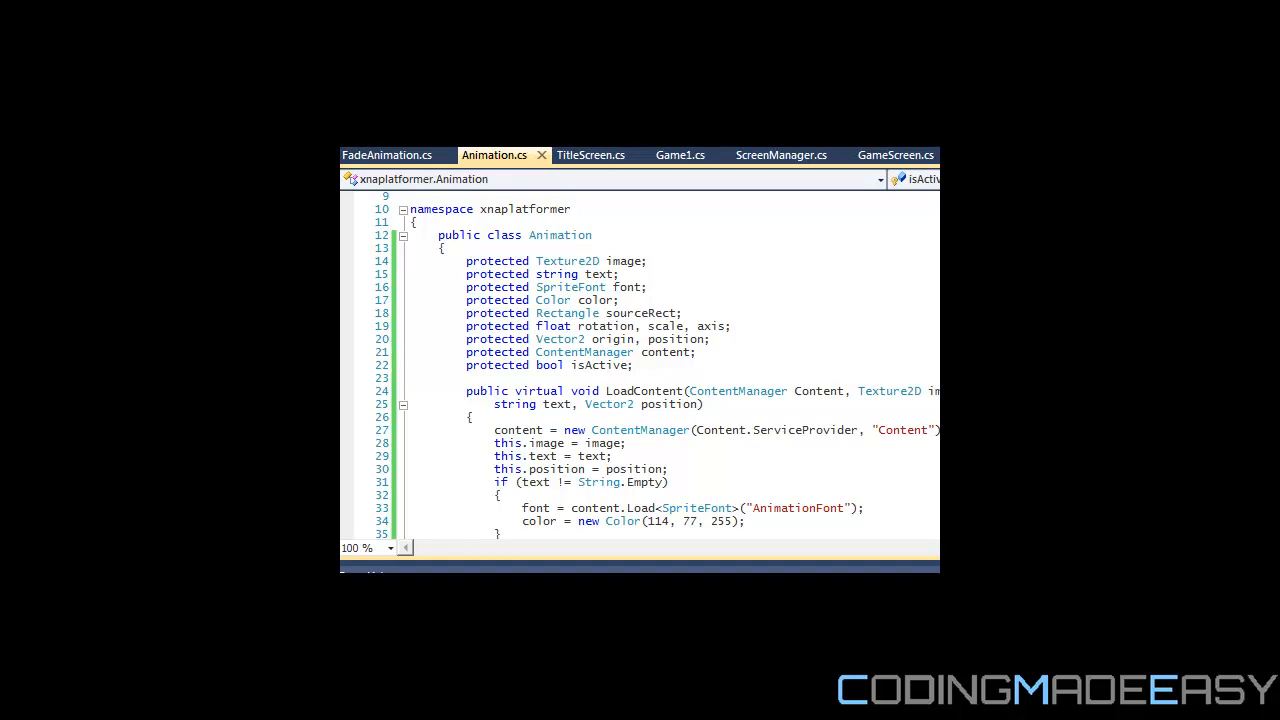
{"action": "scroll", "scroll_direction": "down", "scroll_amount": 3}
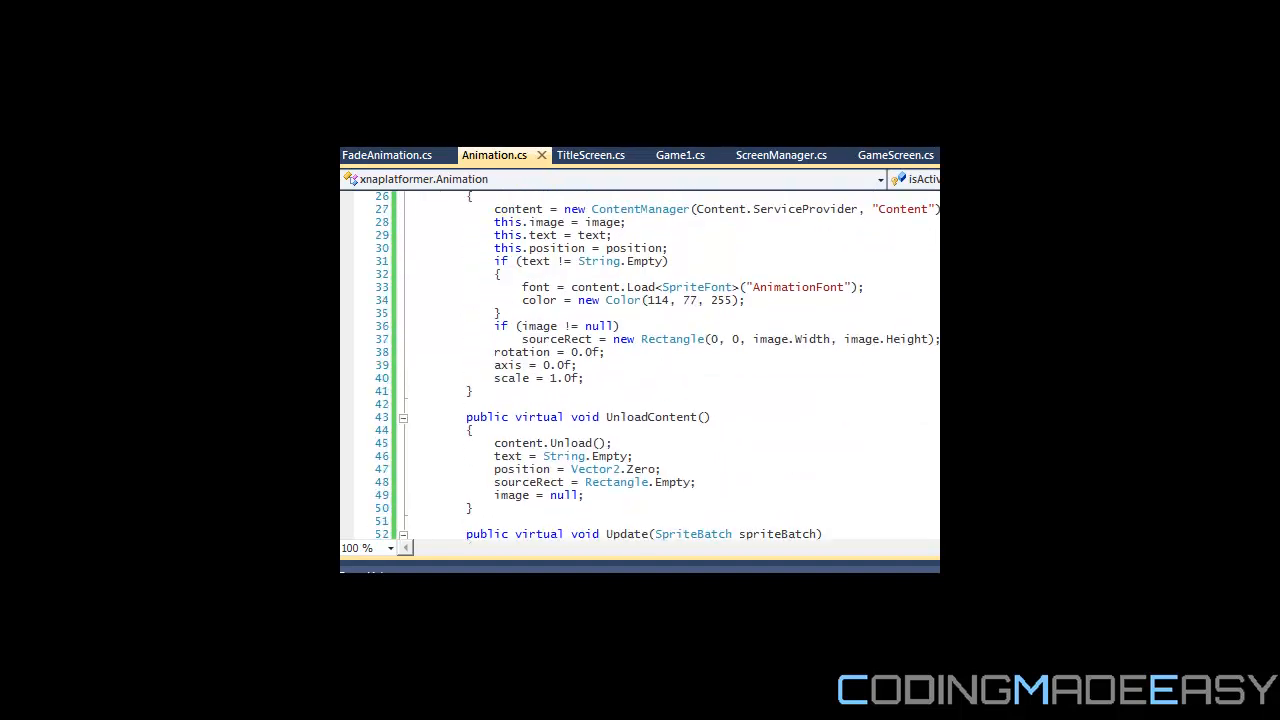
{"action": "type", "text": "isActive;"}
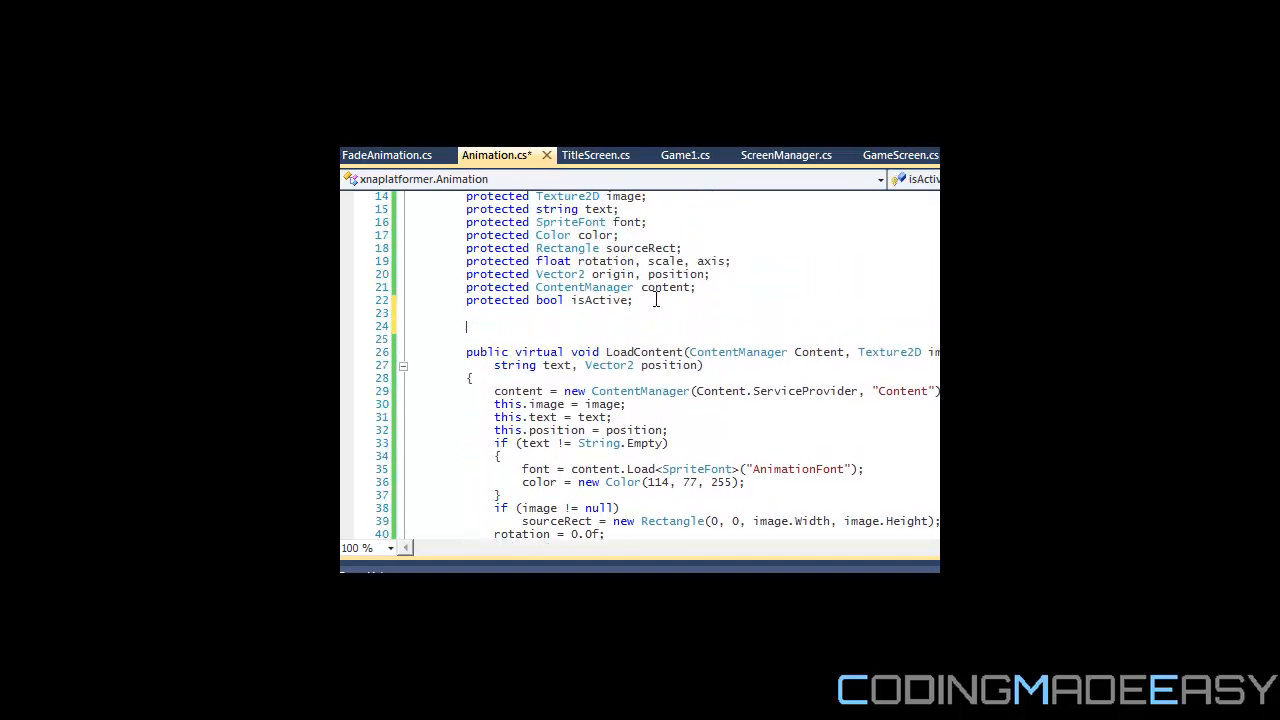
Step: Add a public bool IsActive property that sets and returns isActive, then show Animation.cs
{"action": "type", "text": "public"}
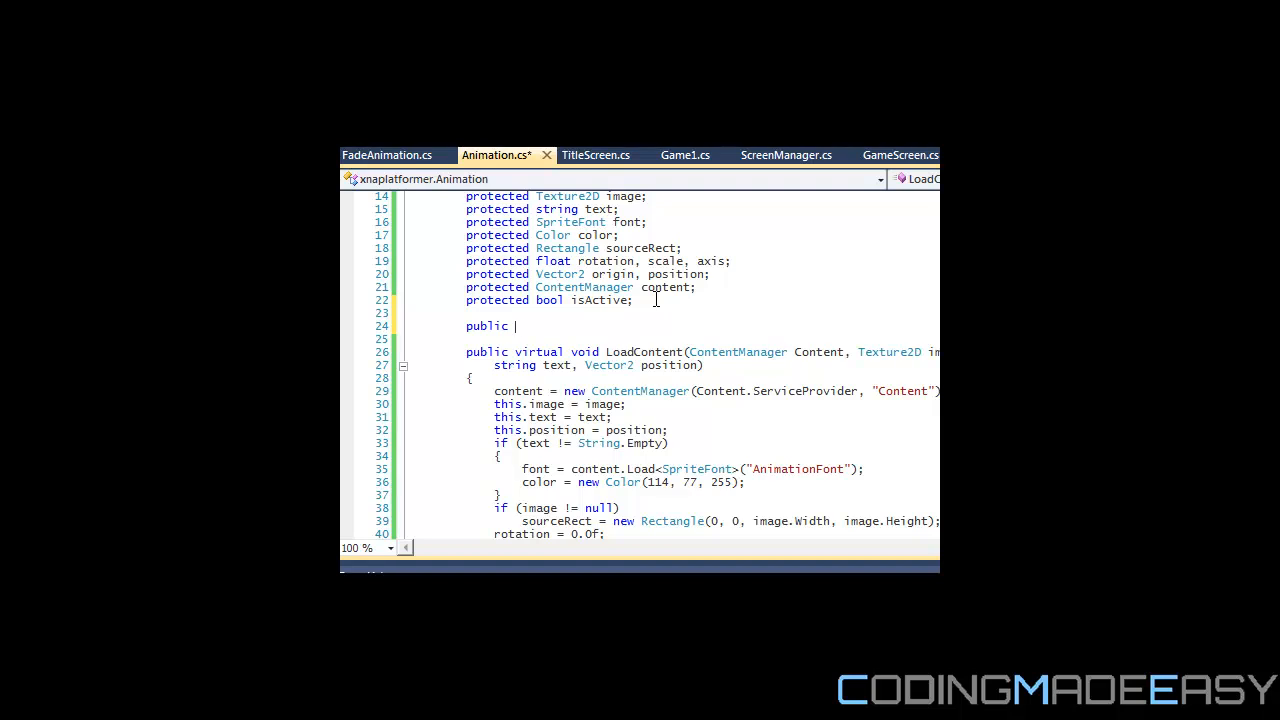
{"action": "type", "text": "bool IS"}
{"action": "type", "text": "set { "}
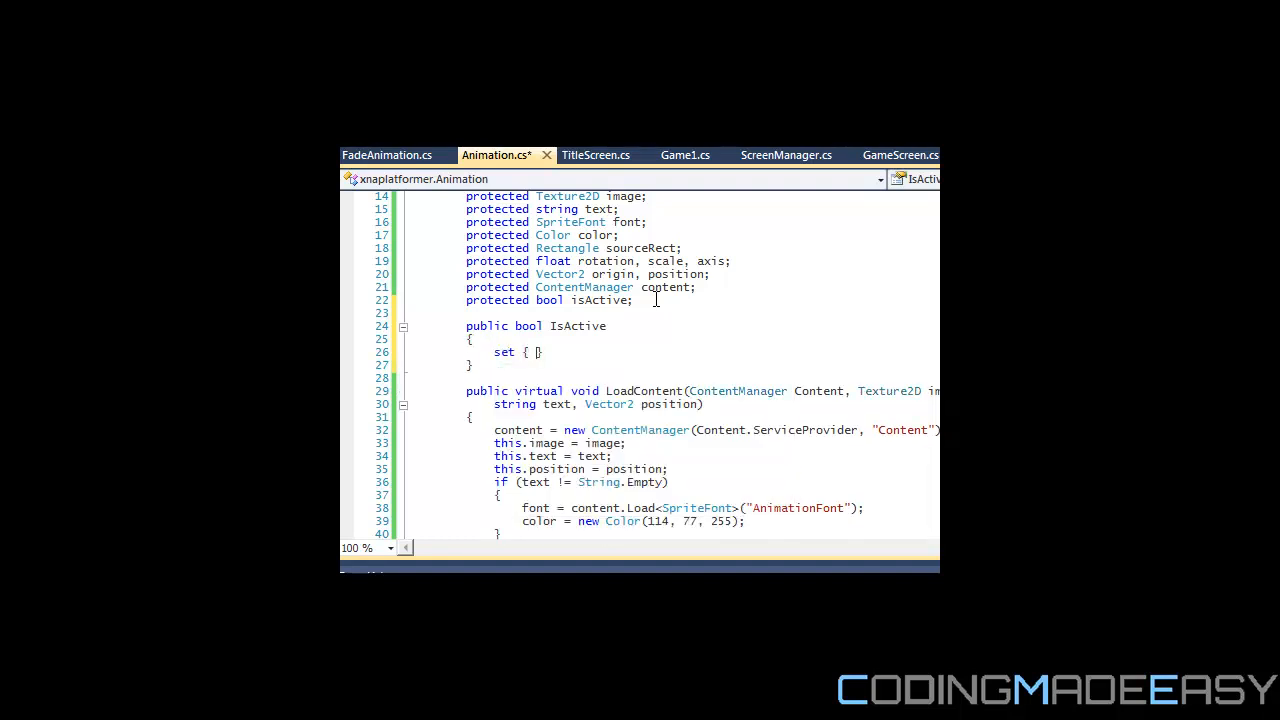
{"action": "type", "text": "isActive = value;"}
{"action": "type", "text": "g"}
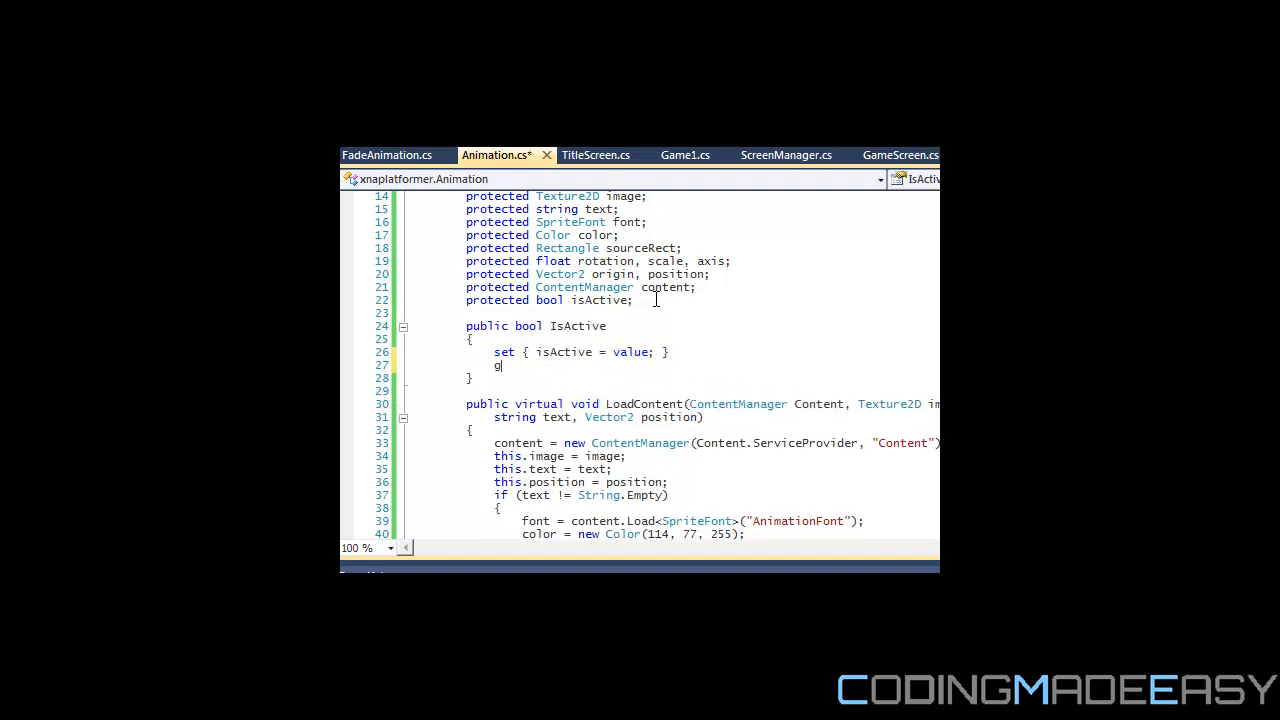
{"action": "type", "text": "et { return"}
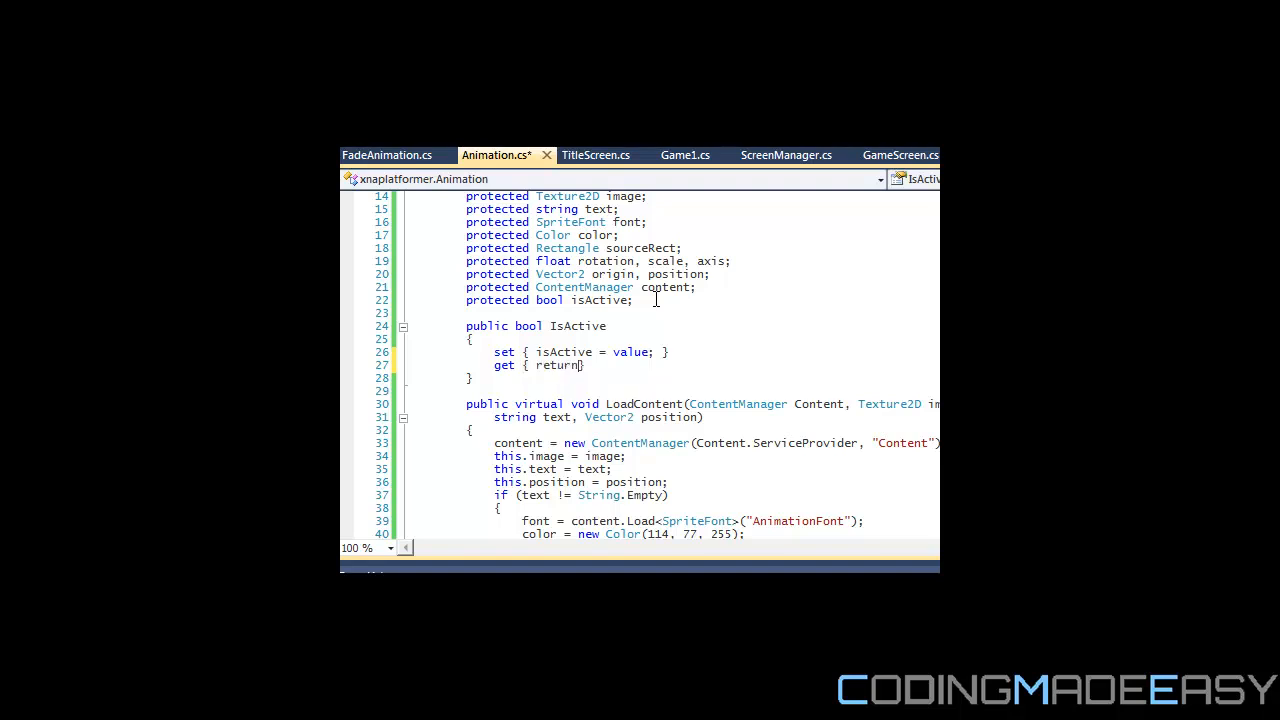
{"action": "type", "text": "isActive;"}
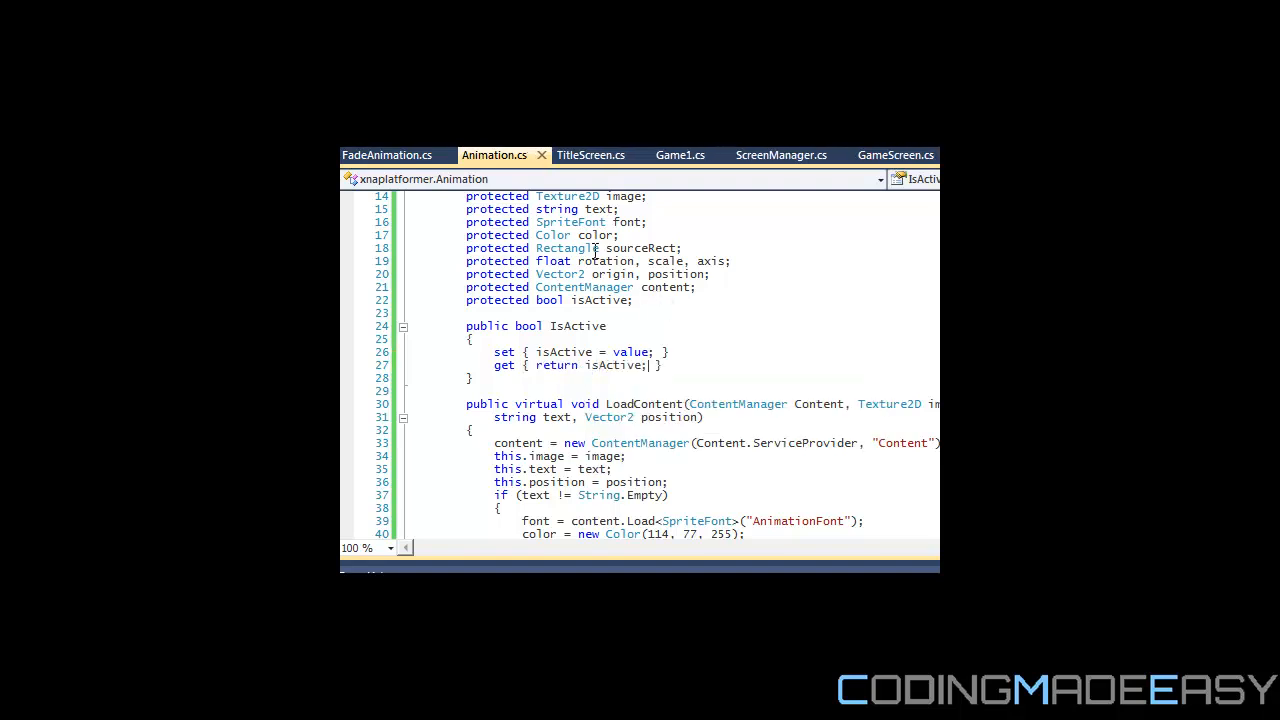
{"action": "left_click", "coordinate": [388, 156]}
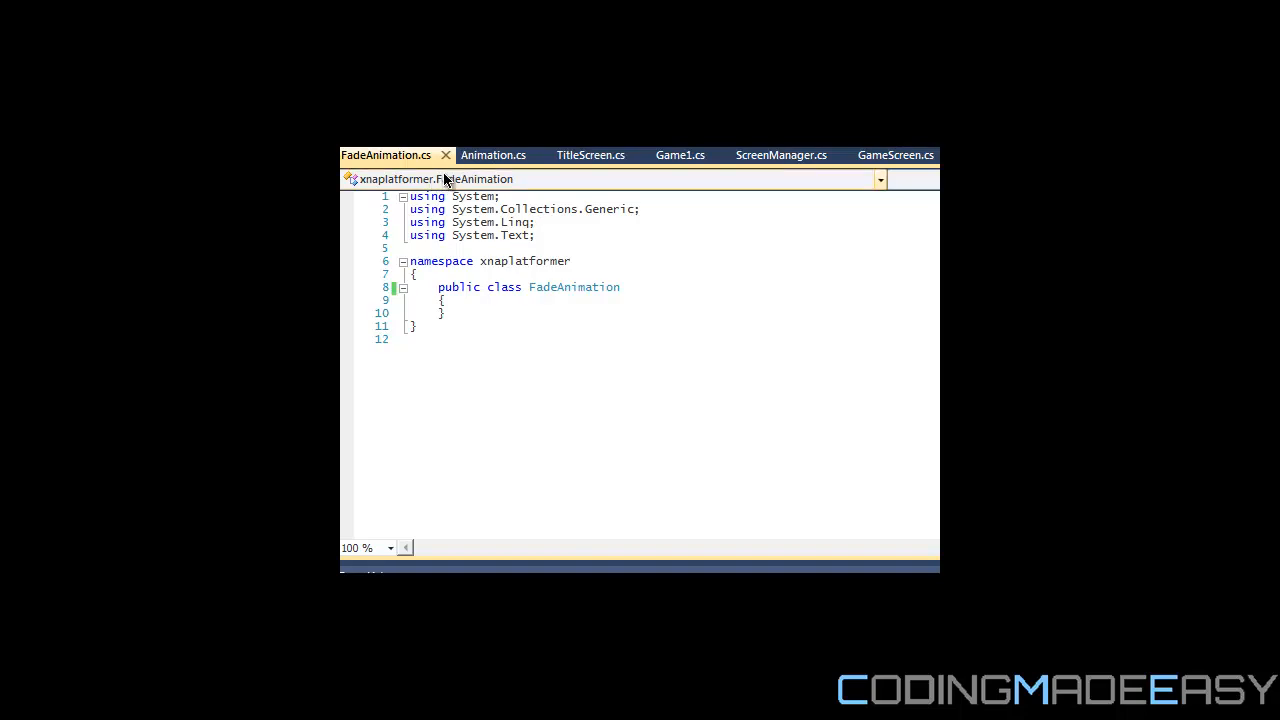
{"action": "left_click", "coordinate": [492, 156]}
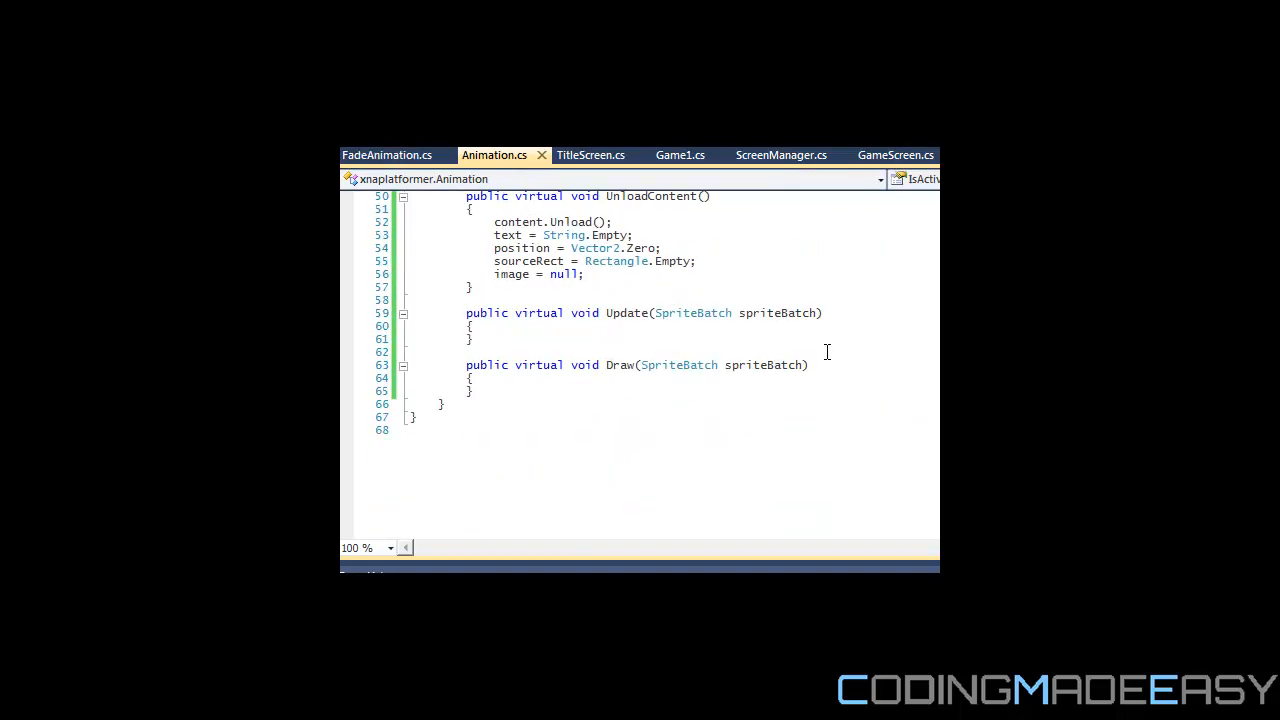
Step: In Draw, begin a spriteBatch.Draw call and an origin = new Vector2( assignment
{"action": "type", "text": "s"}
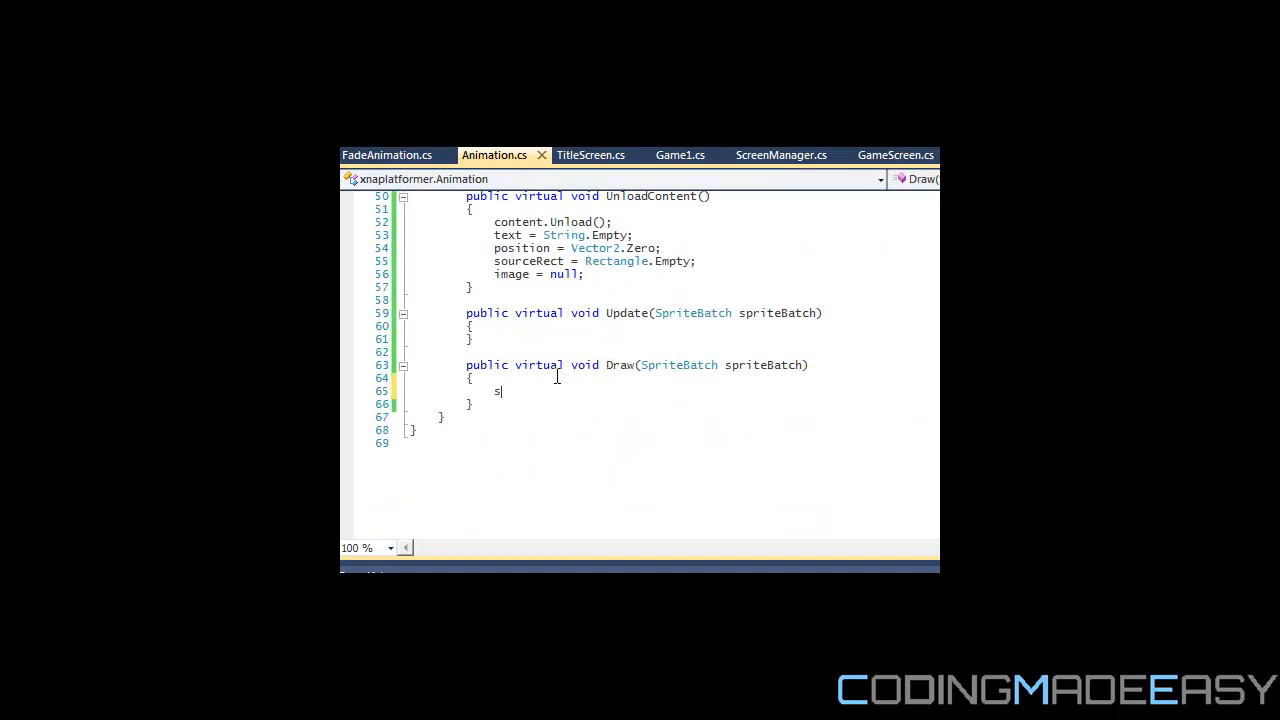
{"action": "type", "text": "priteBatch"}
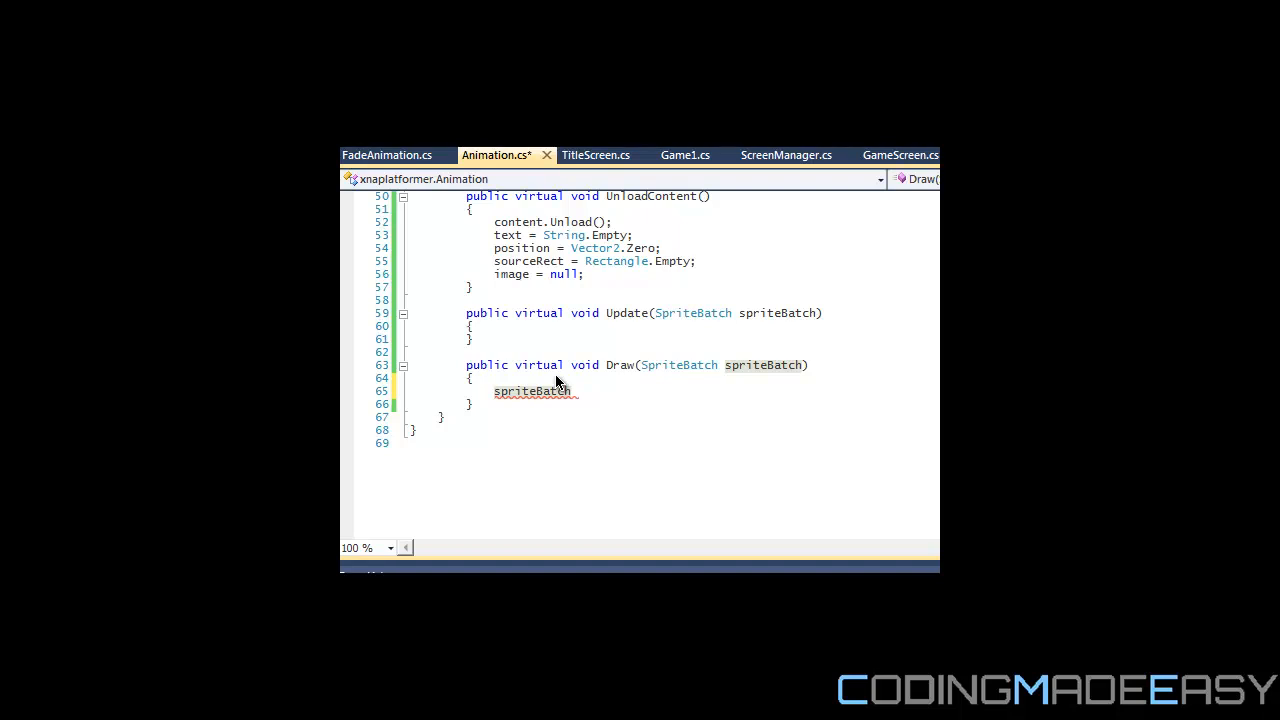
{"action": "type", "text": ".Draw"}
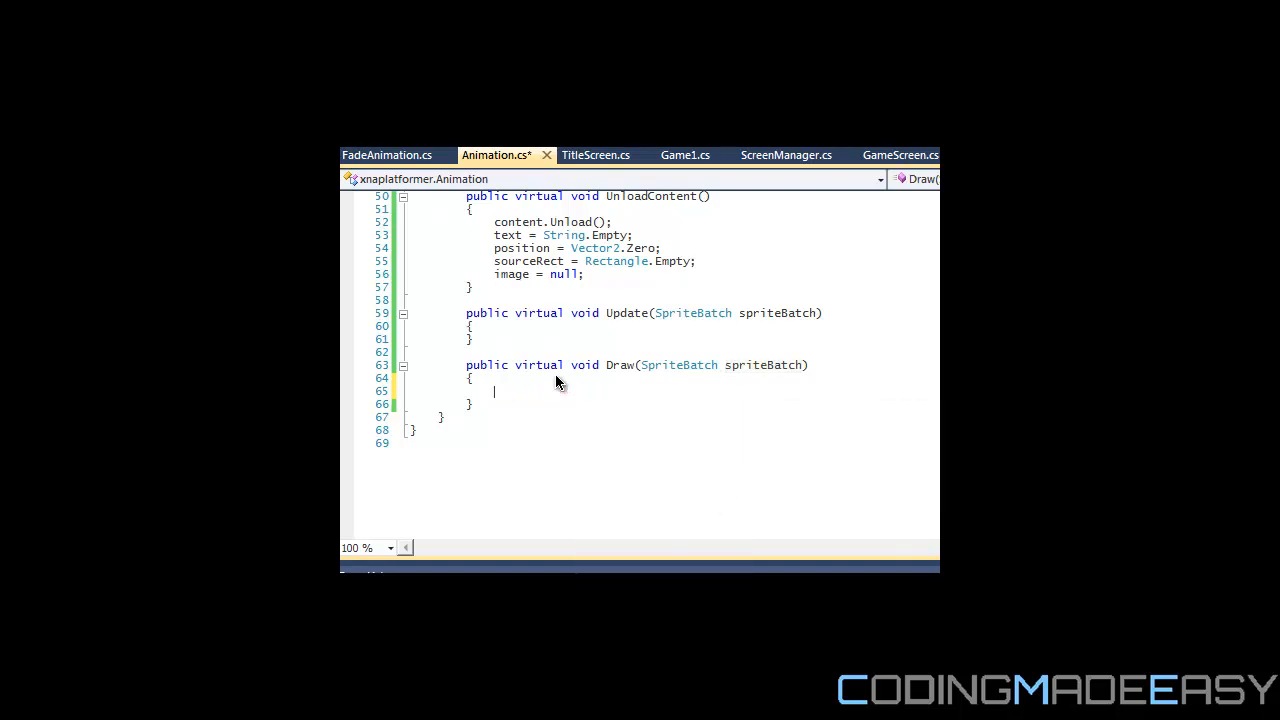
{"action": "type", "text": "origin ="}
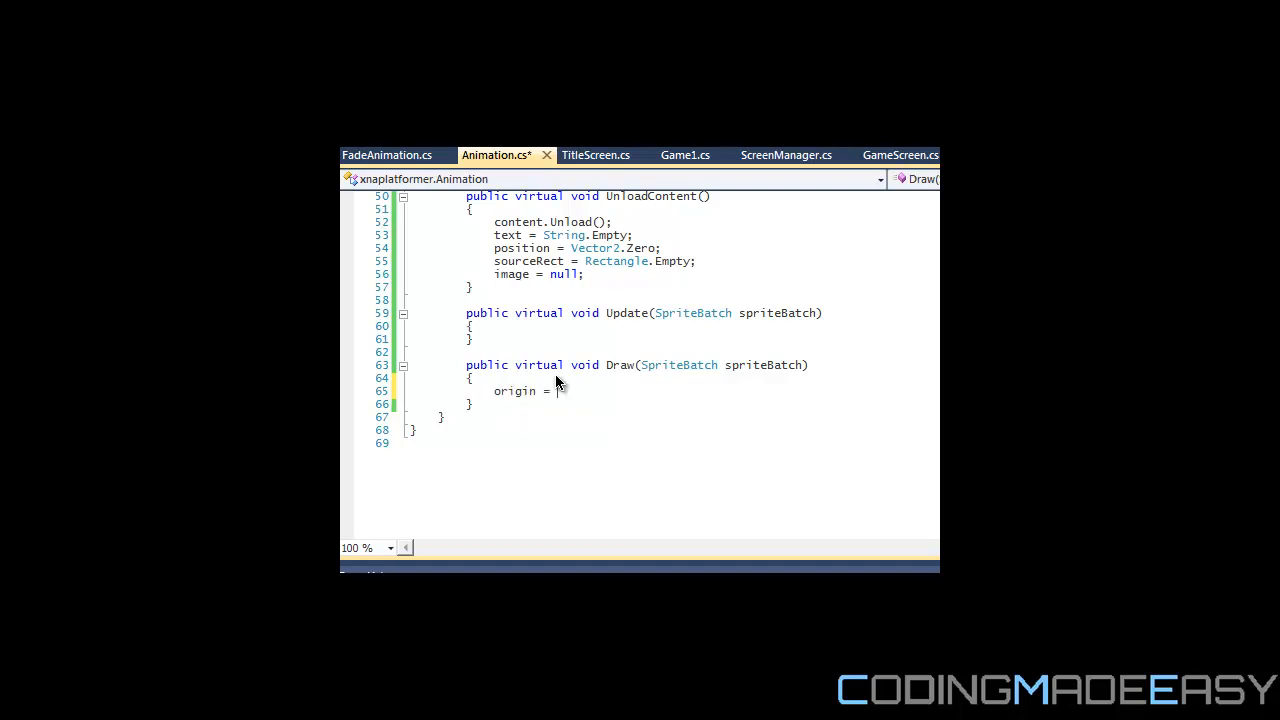
{"action": "type", "text": "ne"}
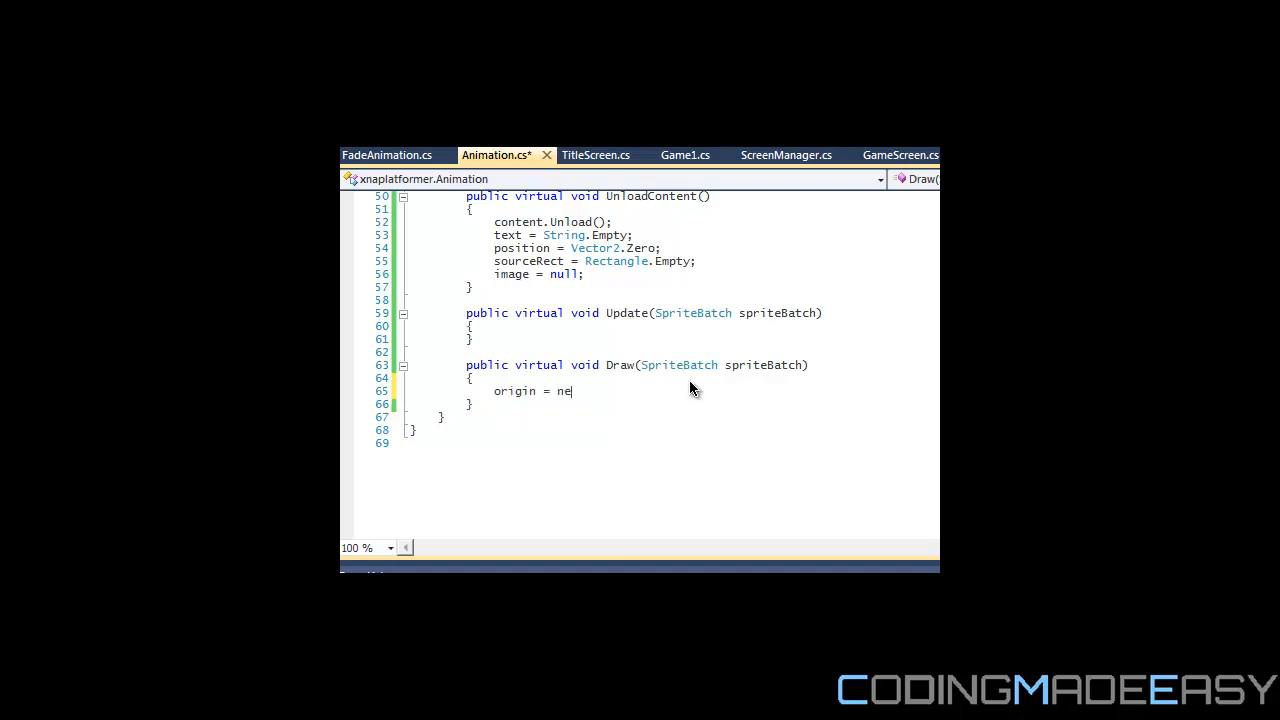
{"action": "type", "text": "w Vector2(im"}
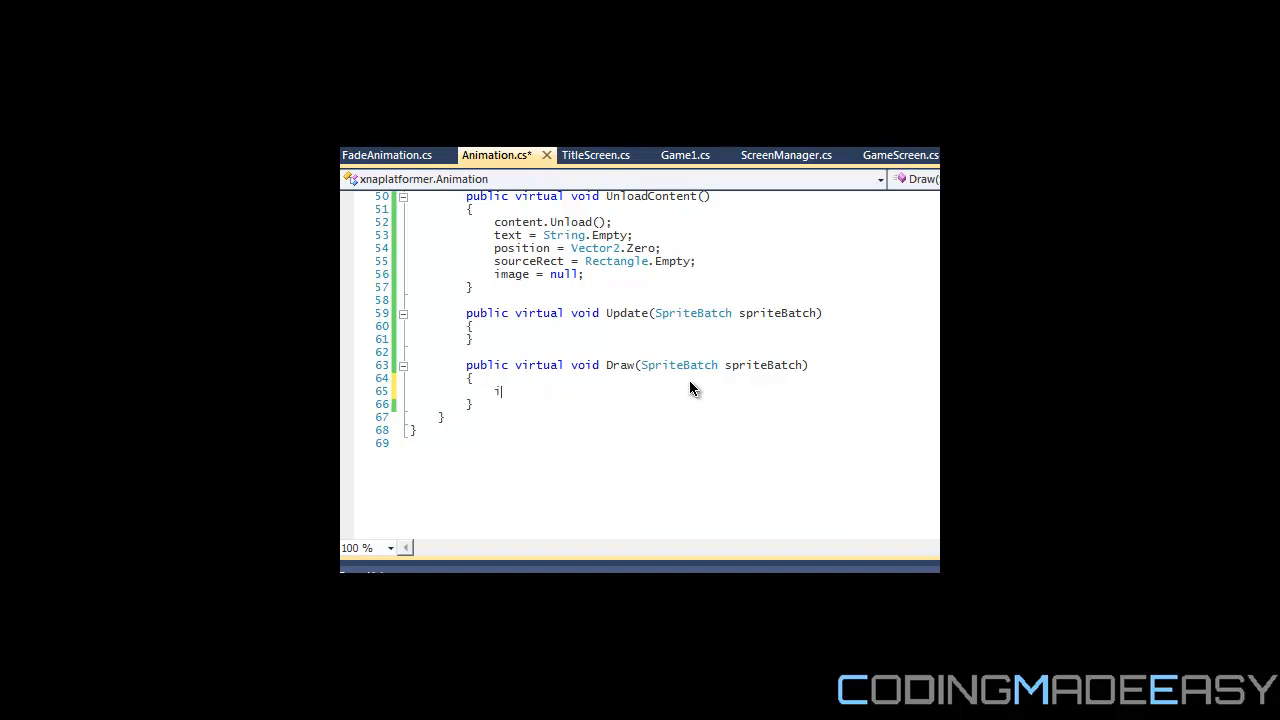
Step: Wrap the drawing in an if (image != null) block and start origin = new inside it
{"action": "type", "text": "if("}
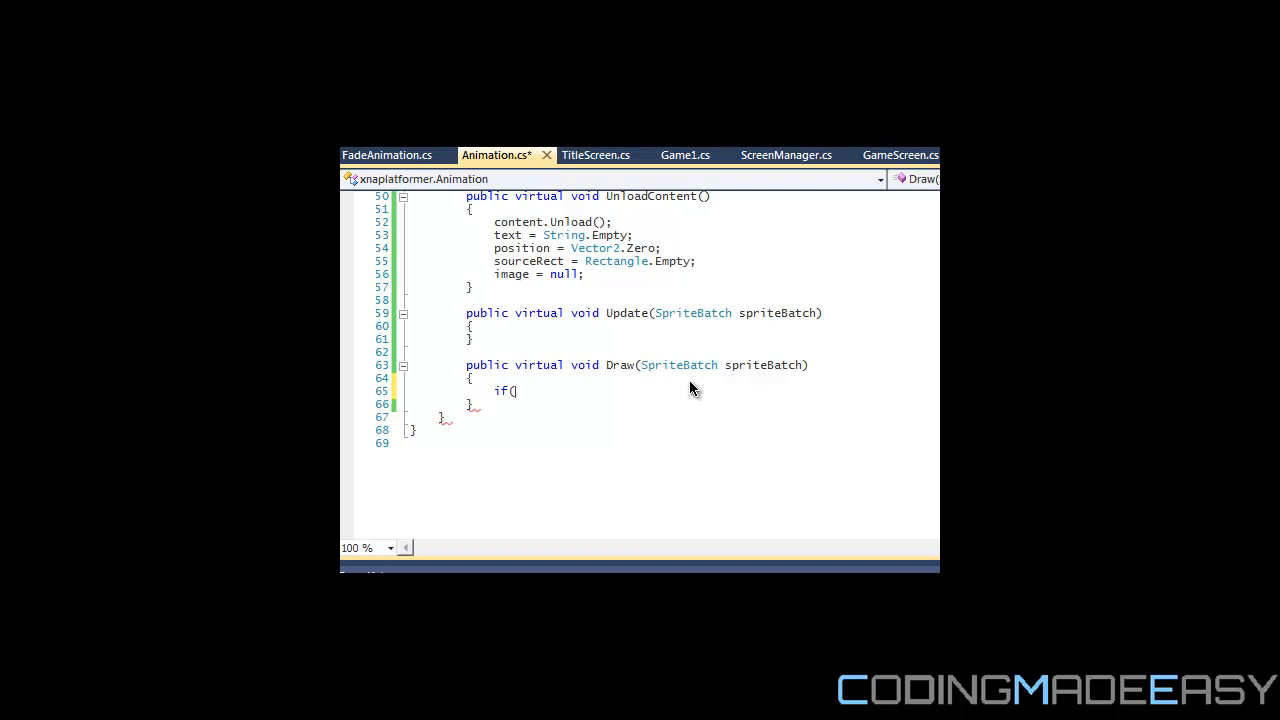
{"action": "type", "text": "image"}
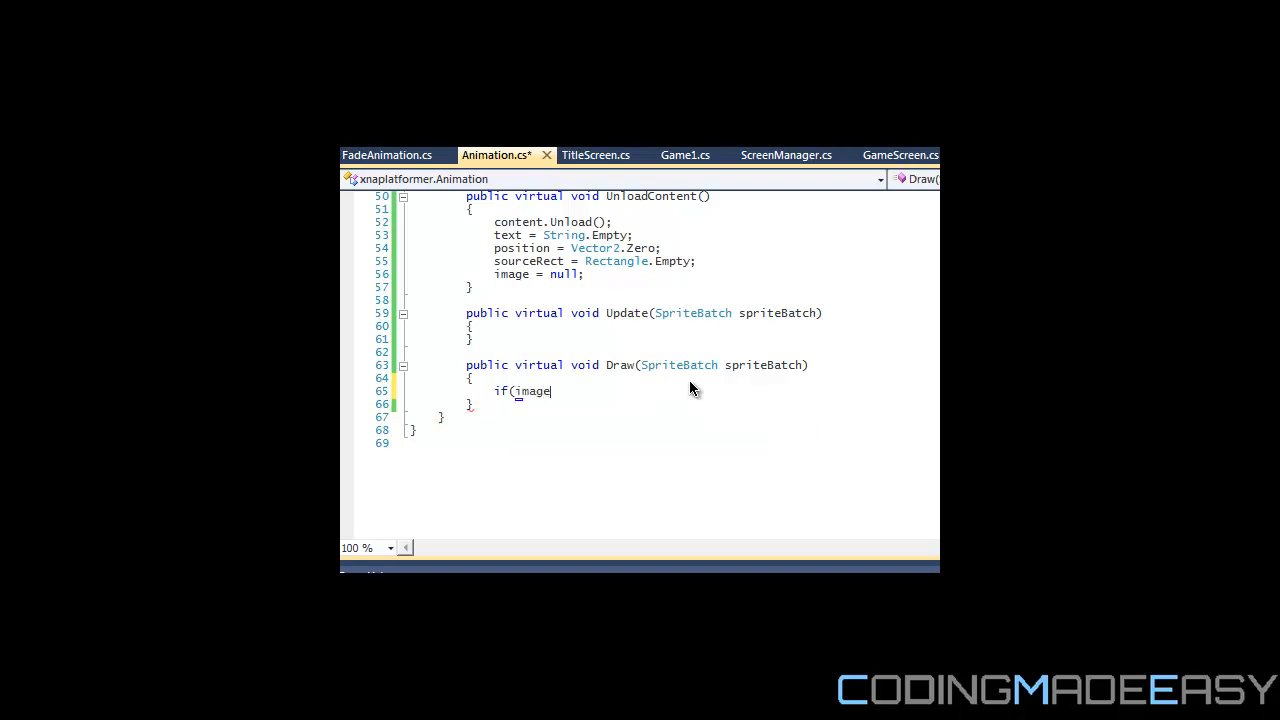
{"action": "type", "text": "!= null)"}
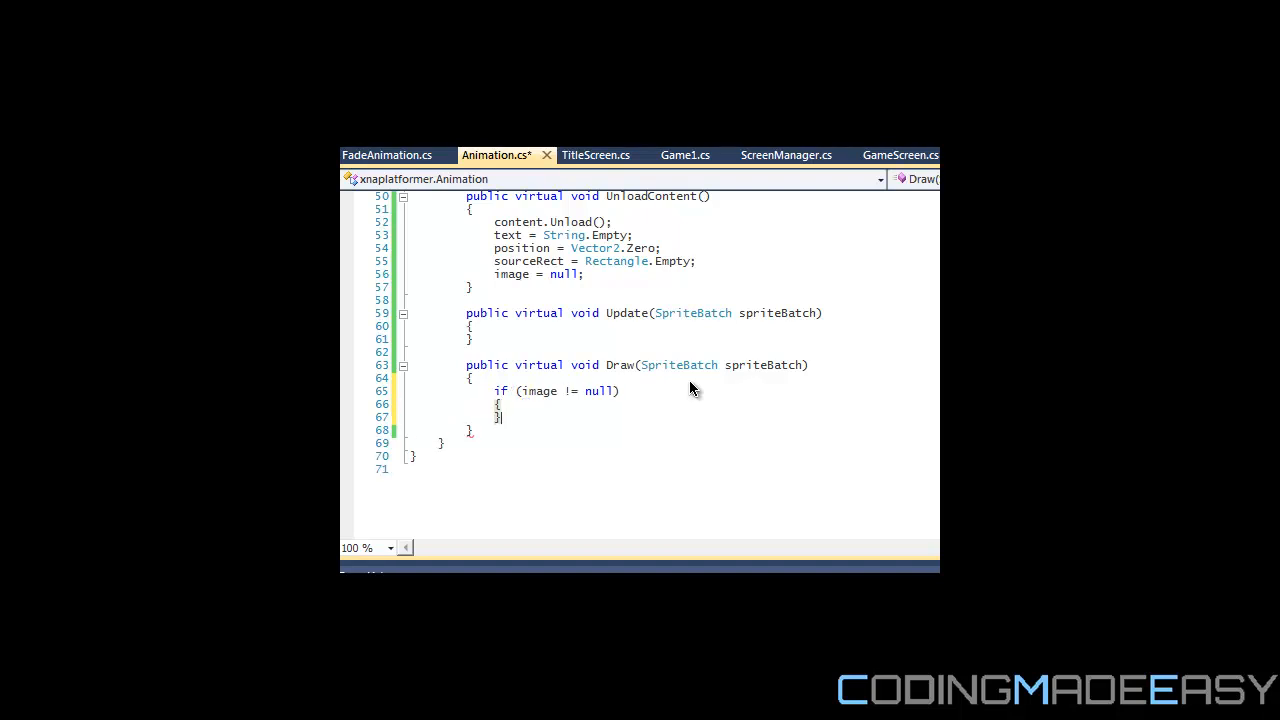
{"action": "type", "text": "origin = new Vector2("}
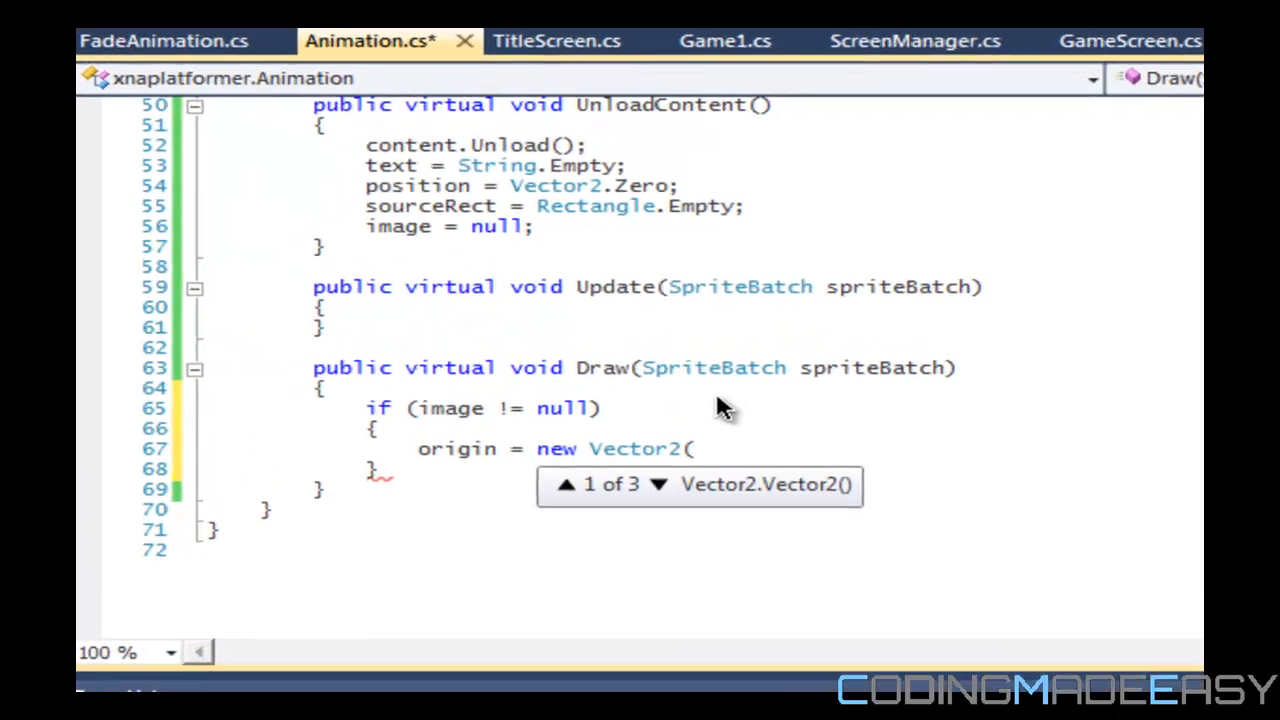
Step: Set origin to new Vector2(sourceRect.Width / 2, sourceRect.Height / 2);
{"action": "type", "text": "sourceRect.Width / 2"}
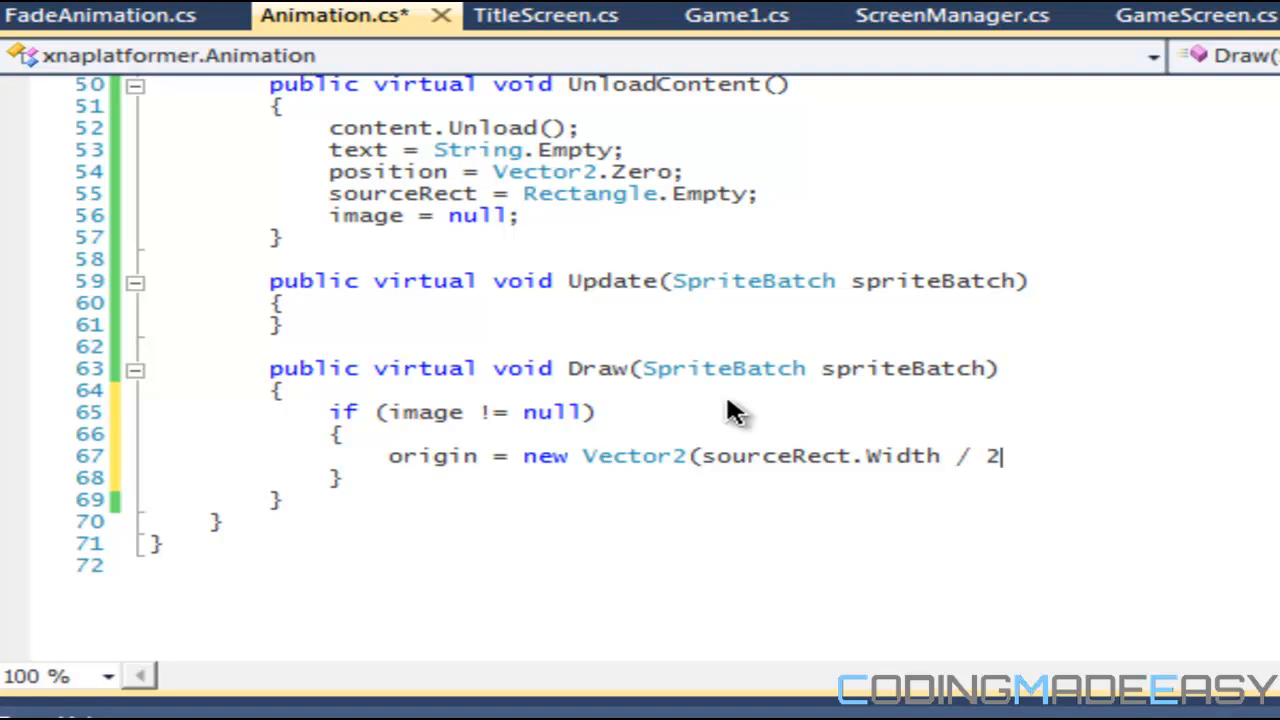
{"action": "type", "text": ", source"}
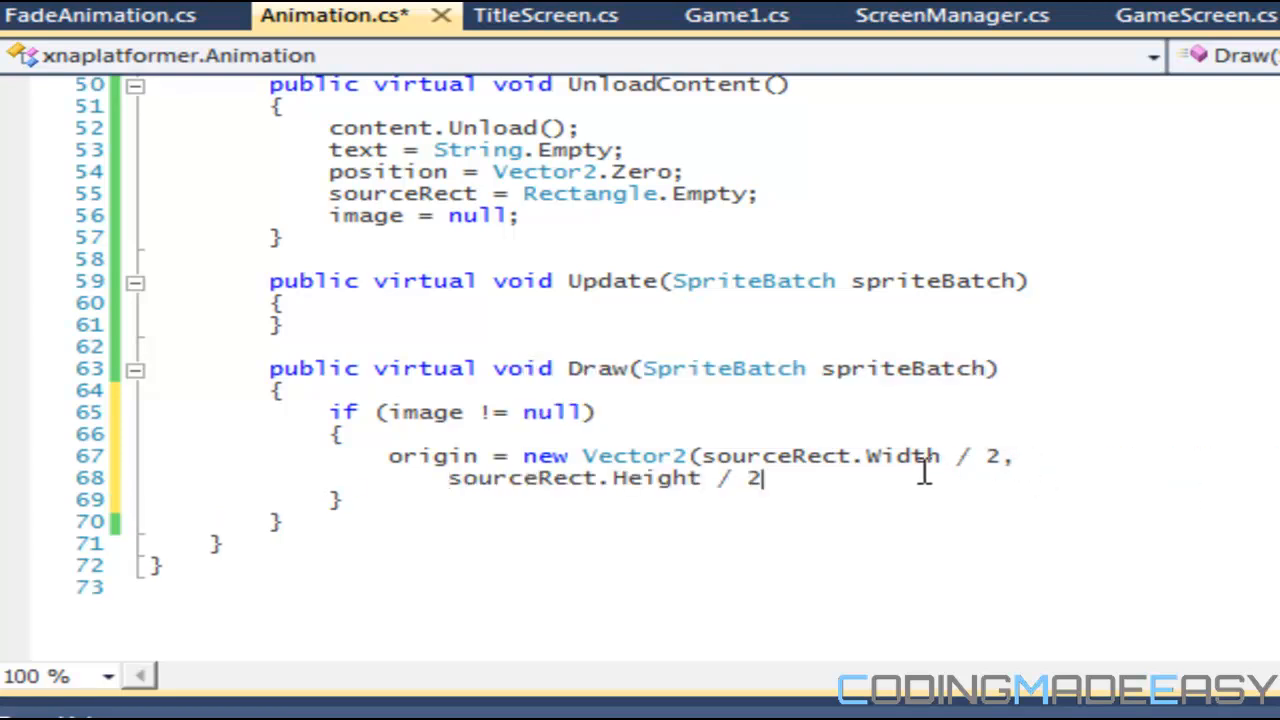
{"action": "type", "text": ");"}
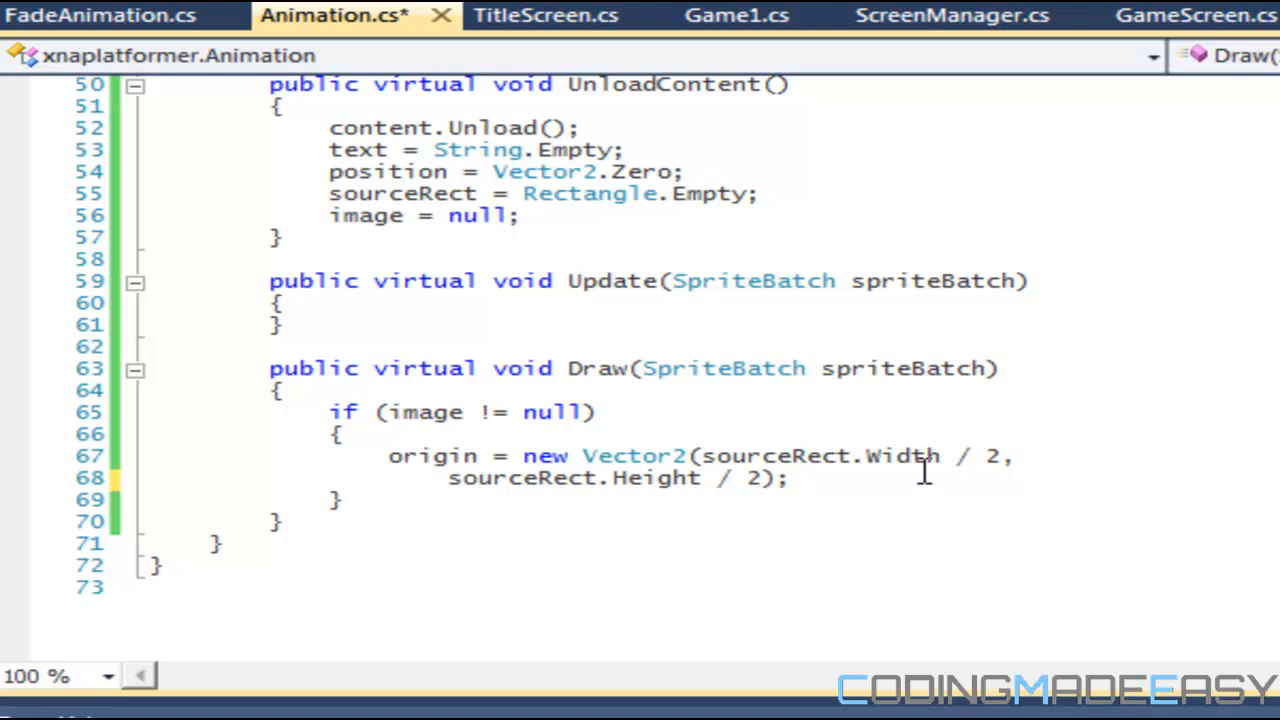
{"action": "mouse_move", "coordinate": [928, 480]}
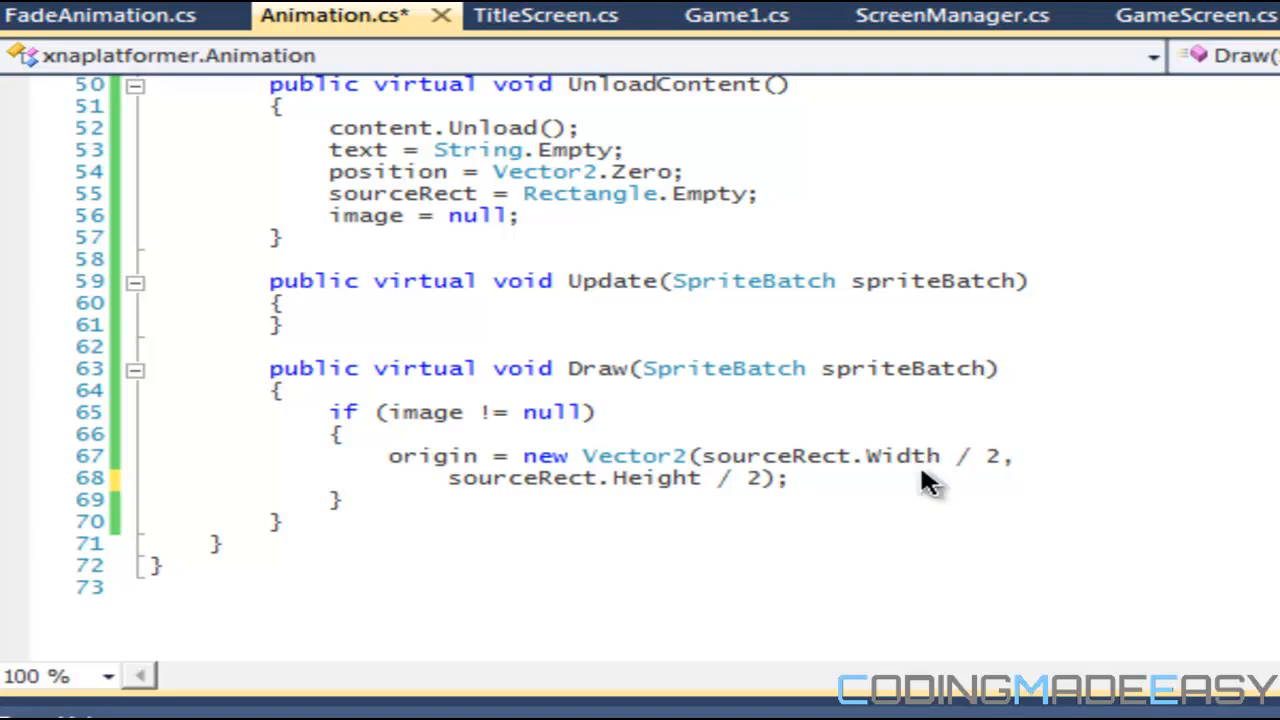
Step: Call spriteBatch.Draw with image, position + origin and sourceRect as the first arguments
{"action": "left_click", "coordinate": [810, 480]}
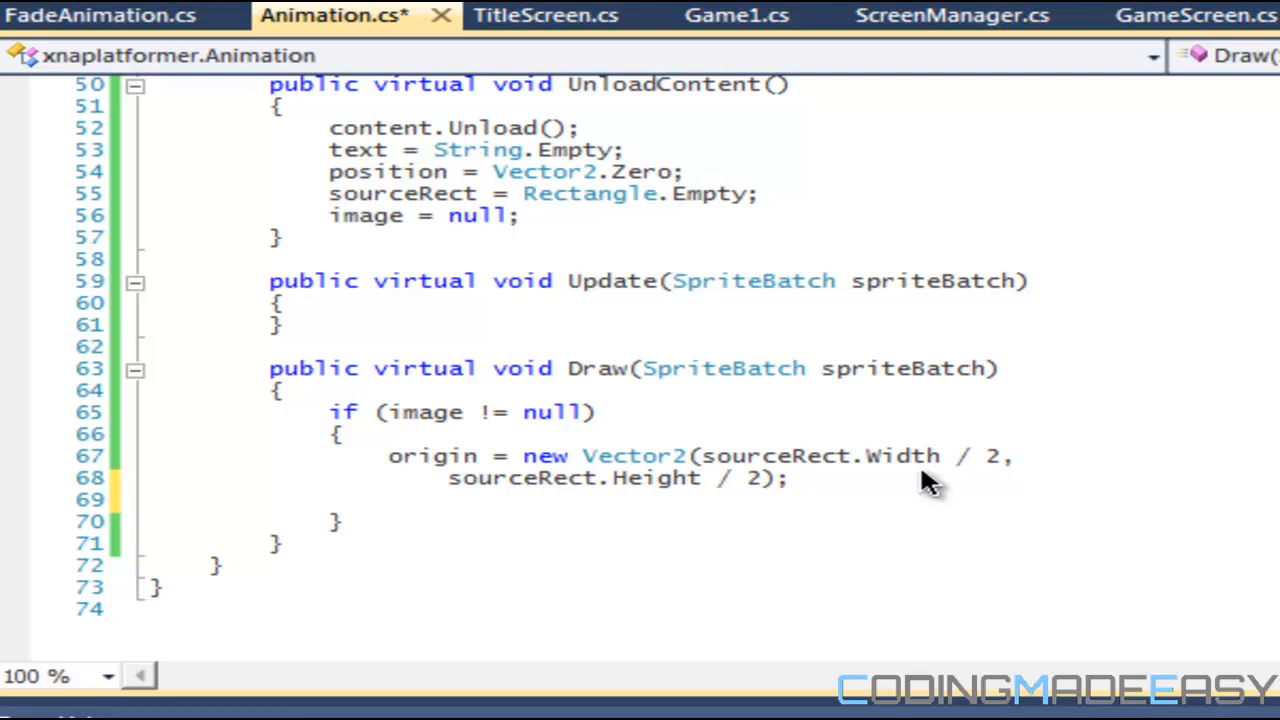
{"action": "type", "text": "spriteBatch"}
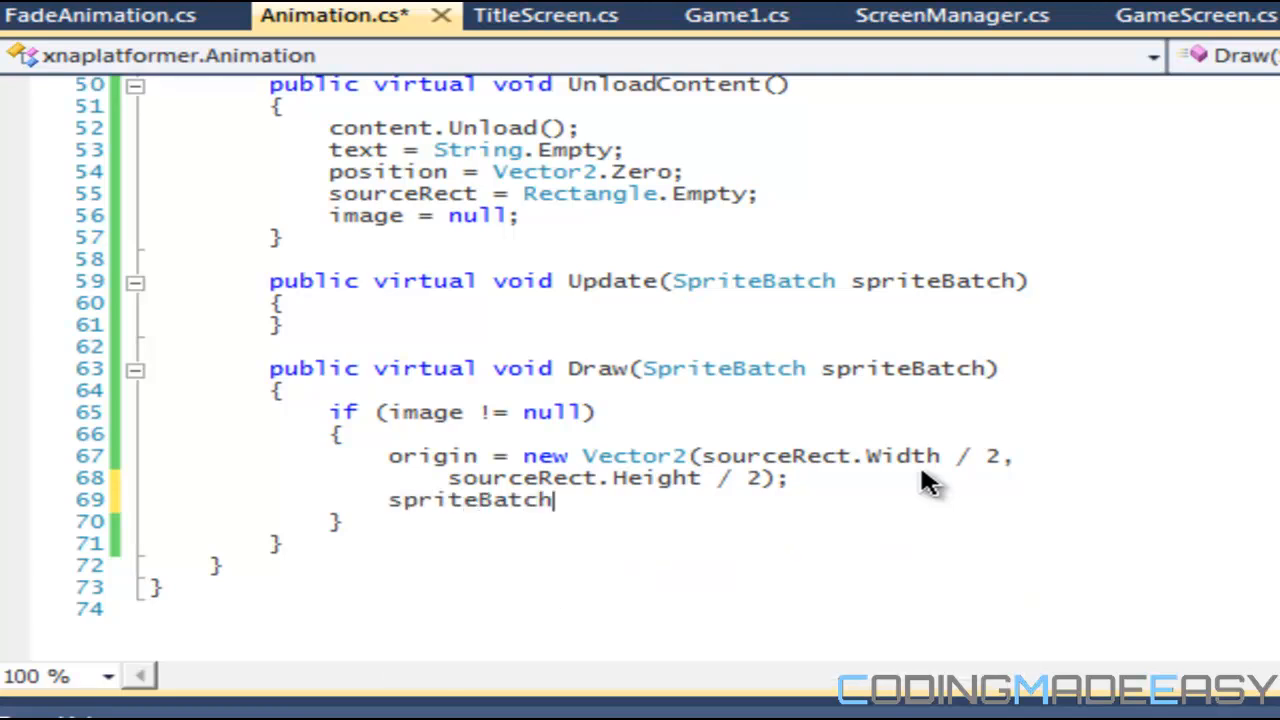
{"action": "type", "text": ".Draw("}
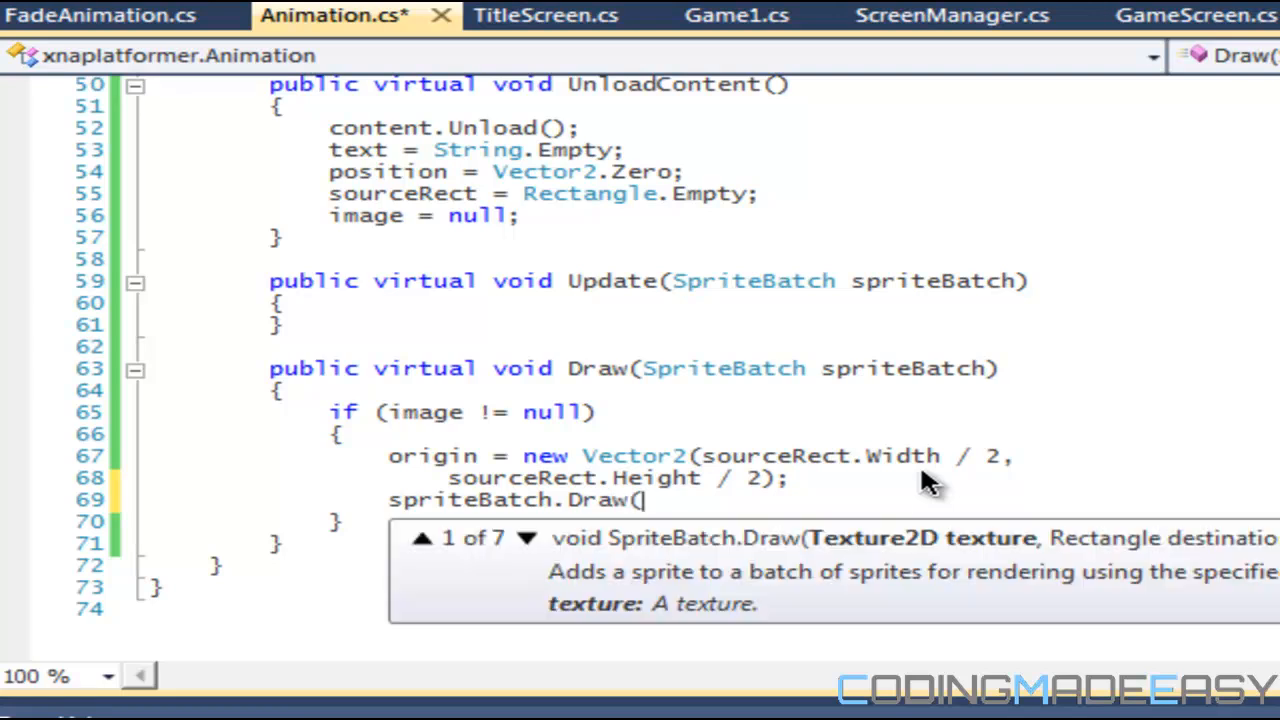
{"action": "type", "text": "image,"}
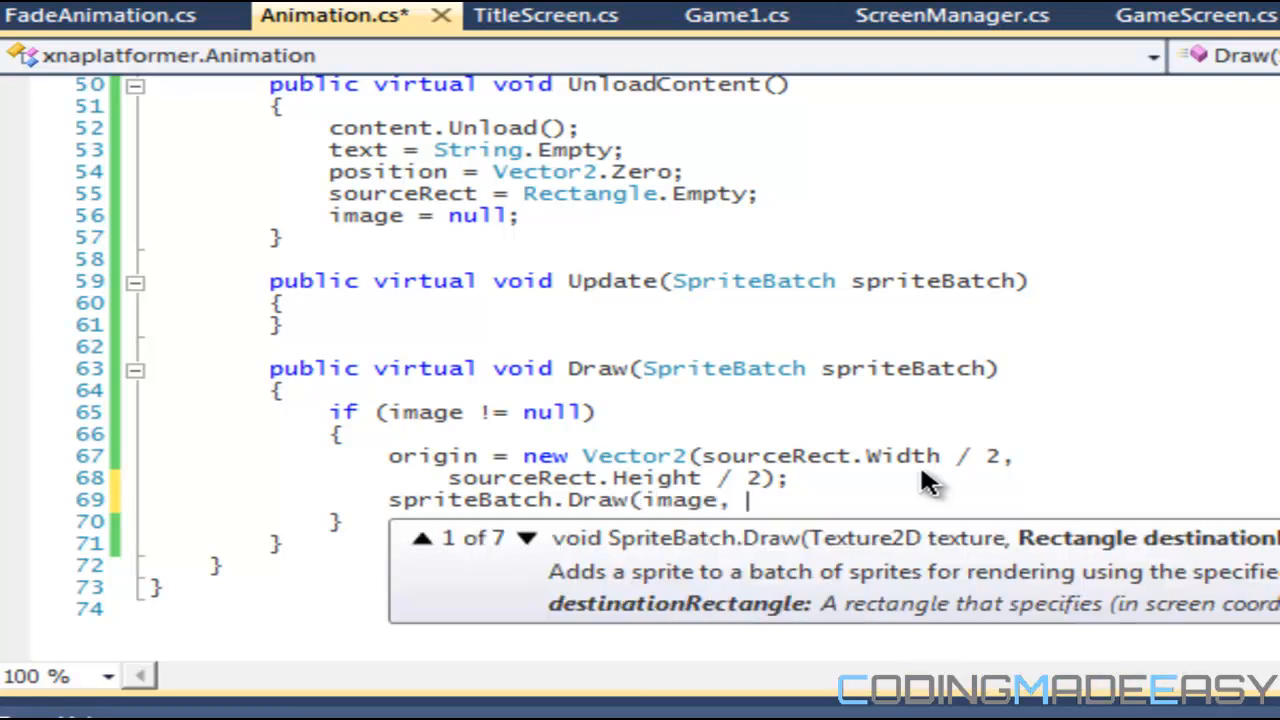
{"action": "type", "text": "p"}
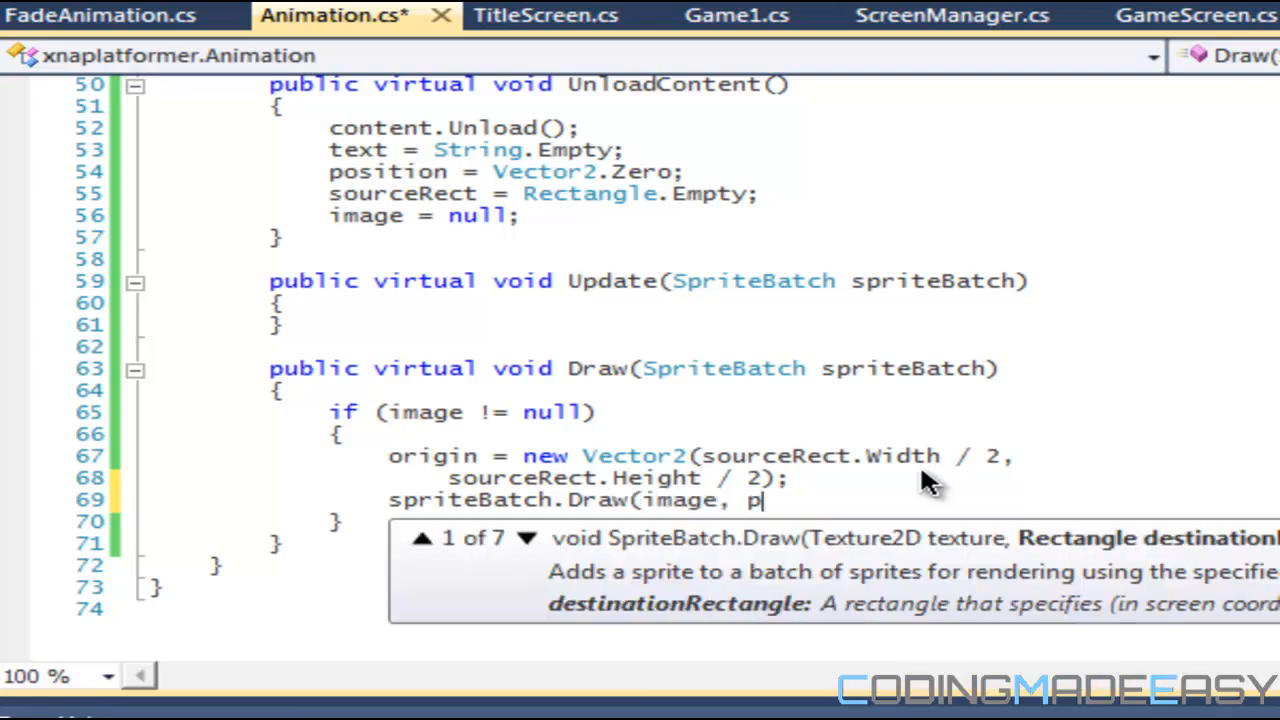
{"action": "type", "text": "osition + or"}
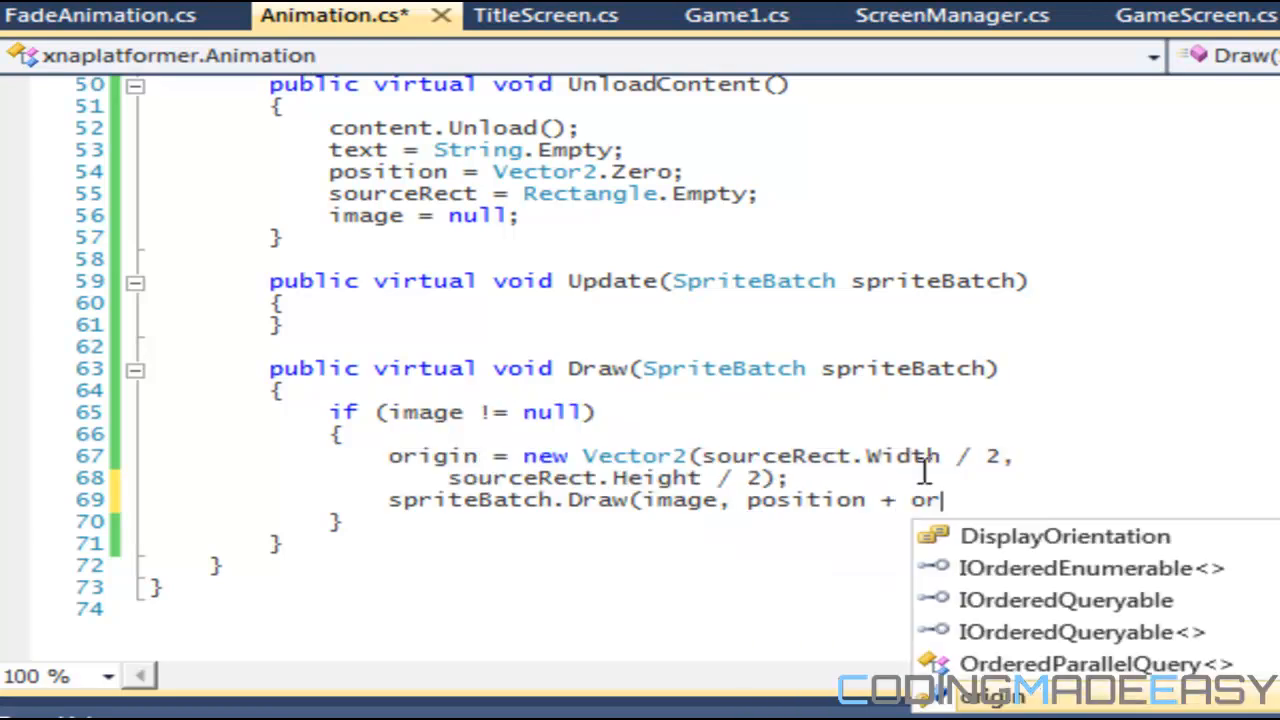
{"action": "type", "text": "igin"}
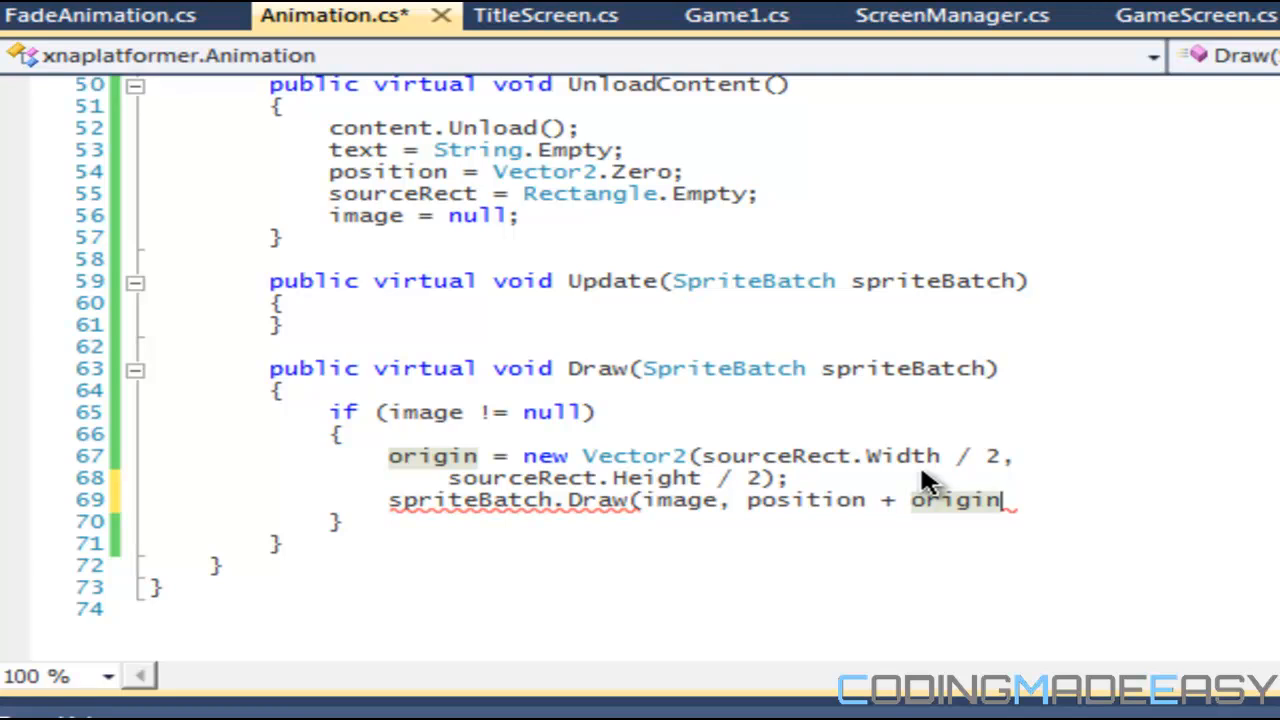
{"action": "type", "text": ","}
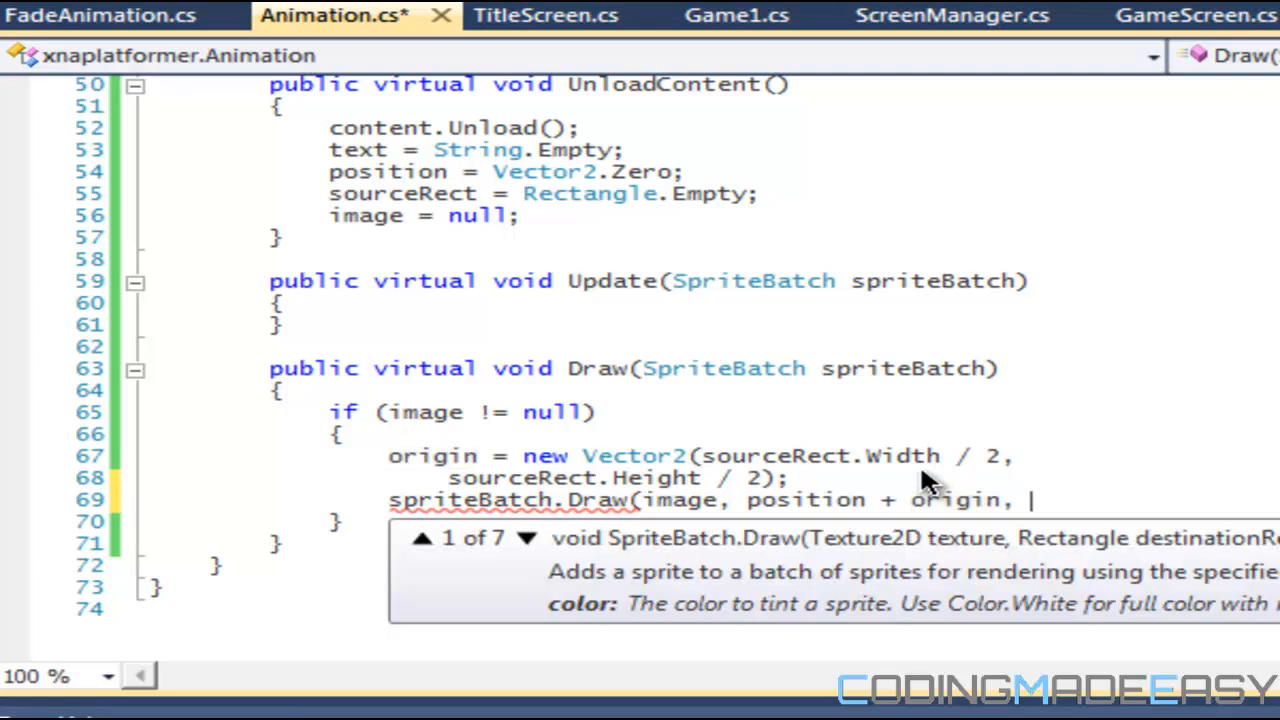
{"action": "type", "text": "sourceRect,"}
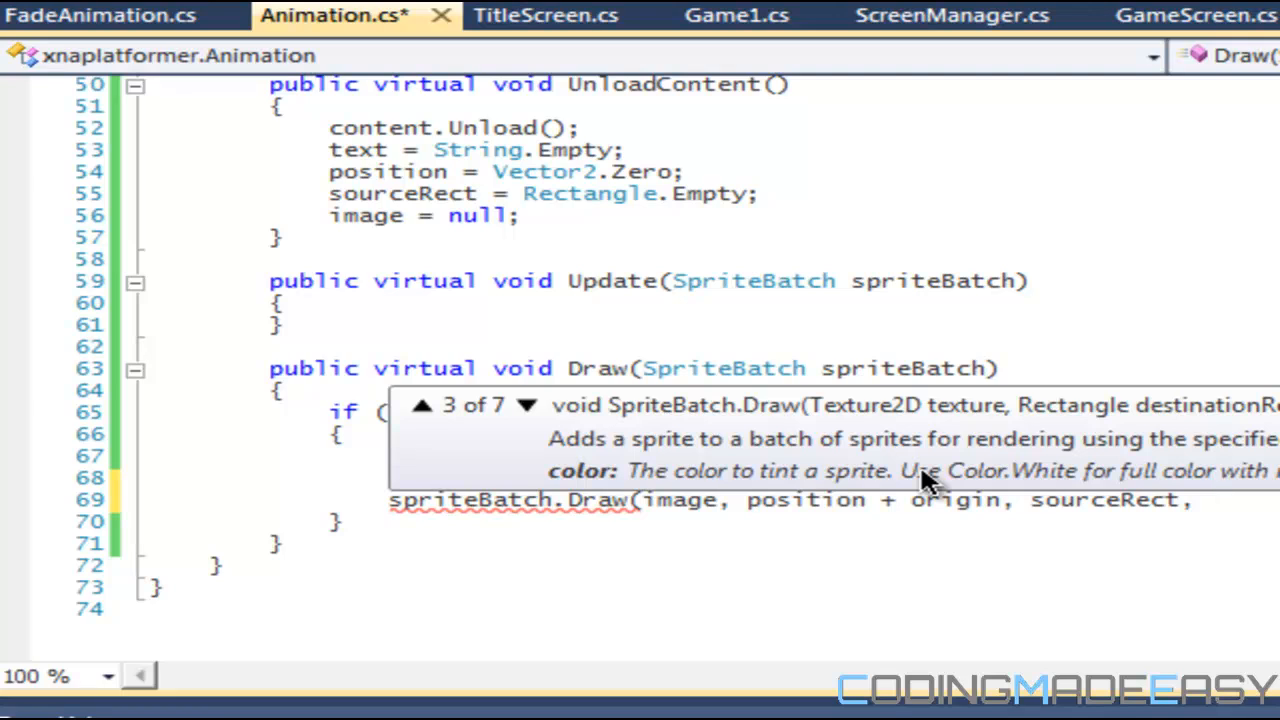
Step: Finish the Draw call with Color.White, rotation, origin, scale, SpriteEffects.None and 0.0f
{"action": "type", "text": "C"}
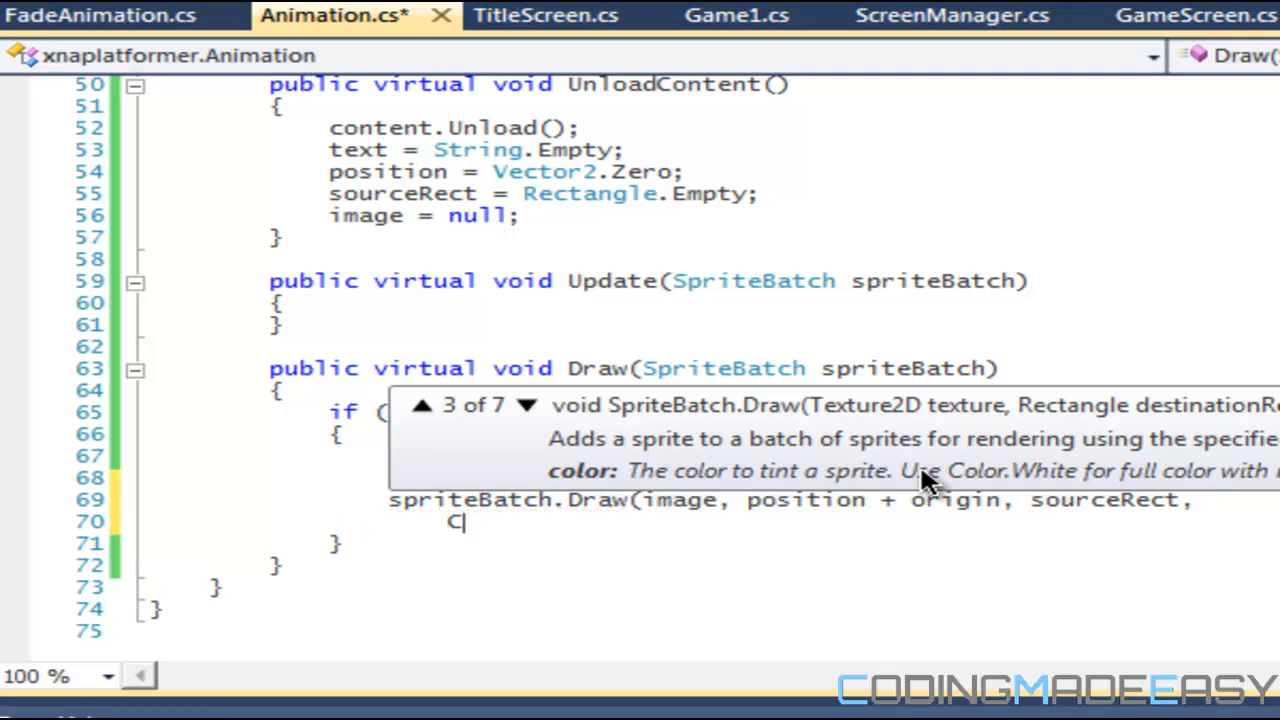
{"action": "type", "text": "olor.White"}
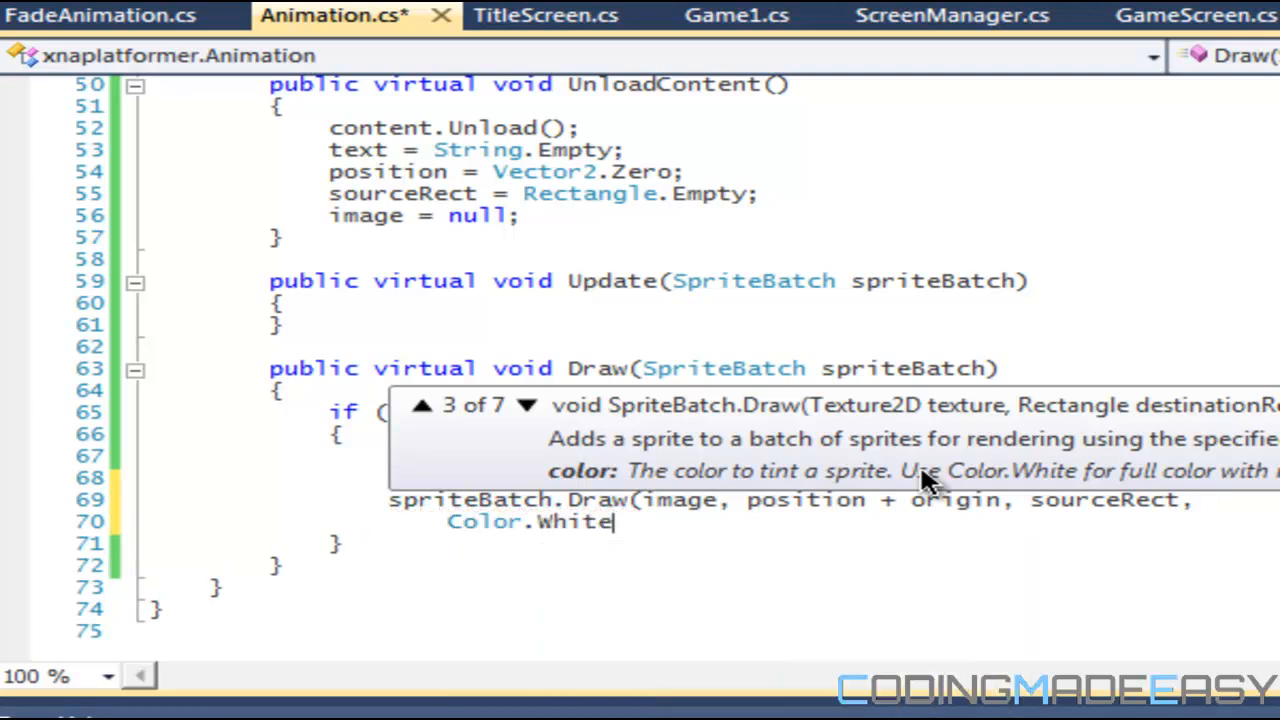
{"action": "type", "text": ", rotation,"}
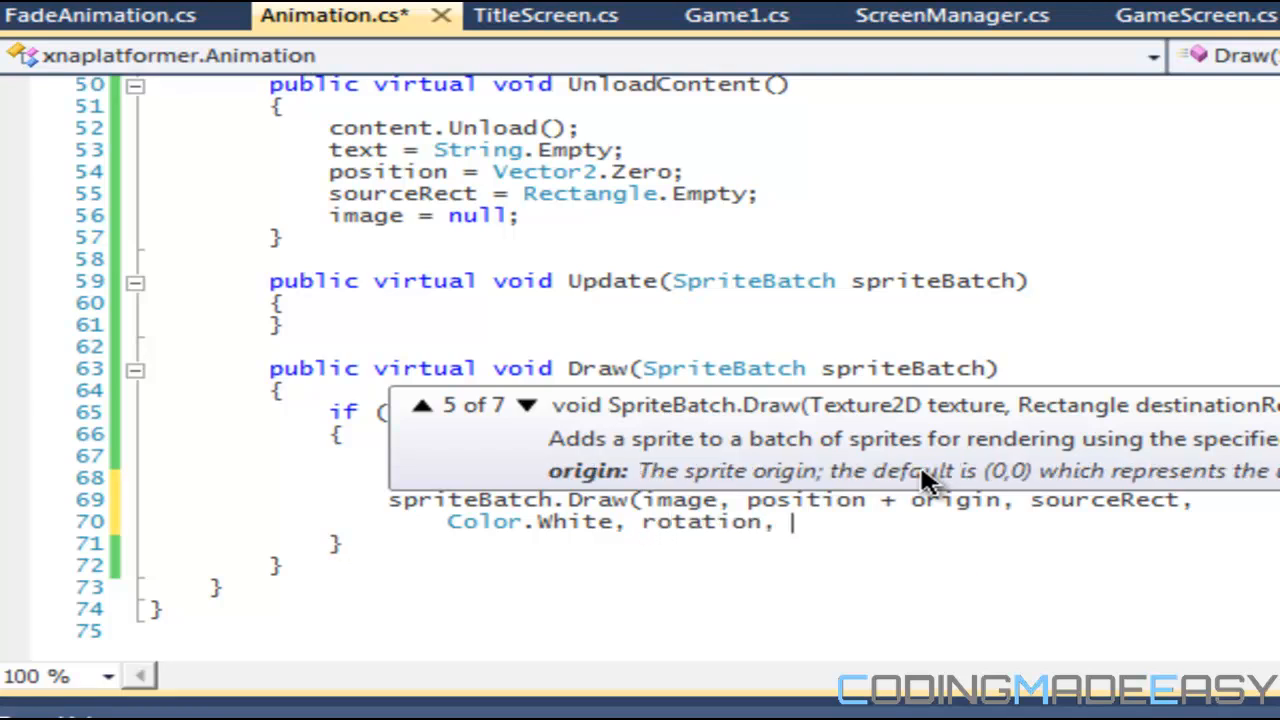
{"action": "type", "text": "origin"}
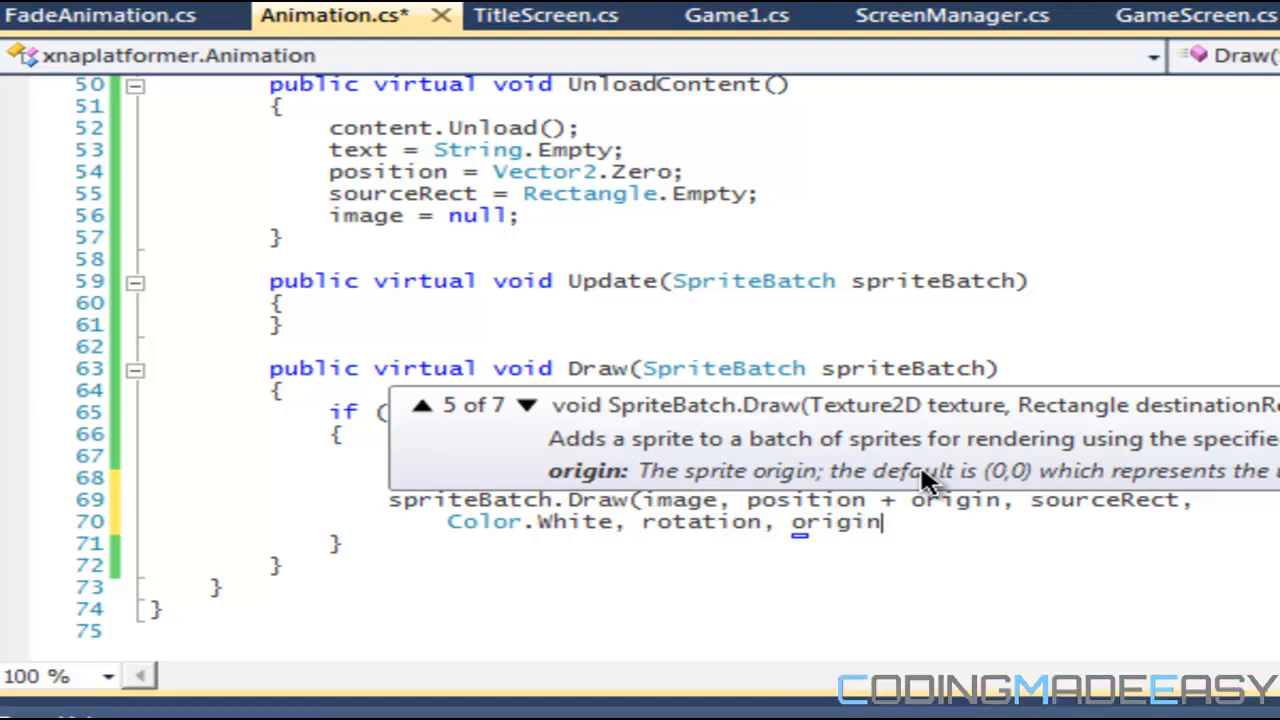
{"action": "type", "text": ", scale,"}
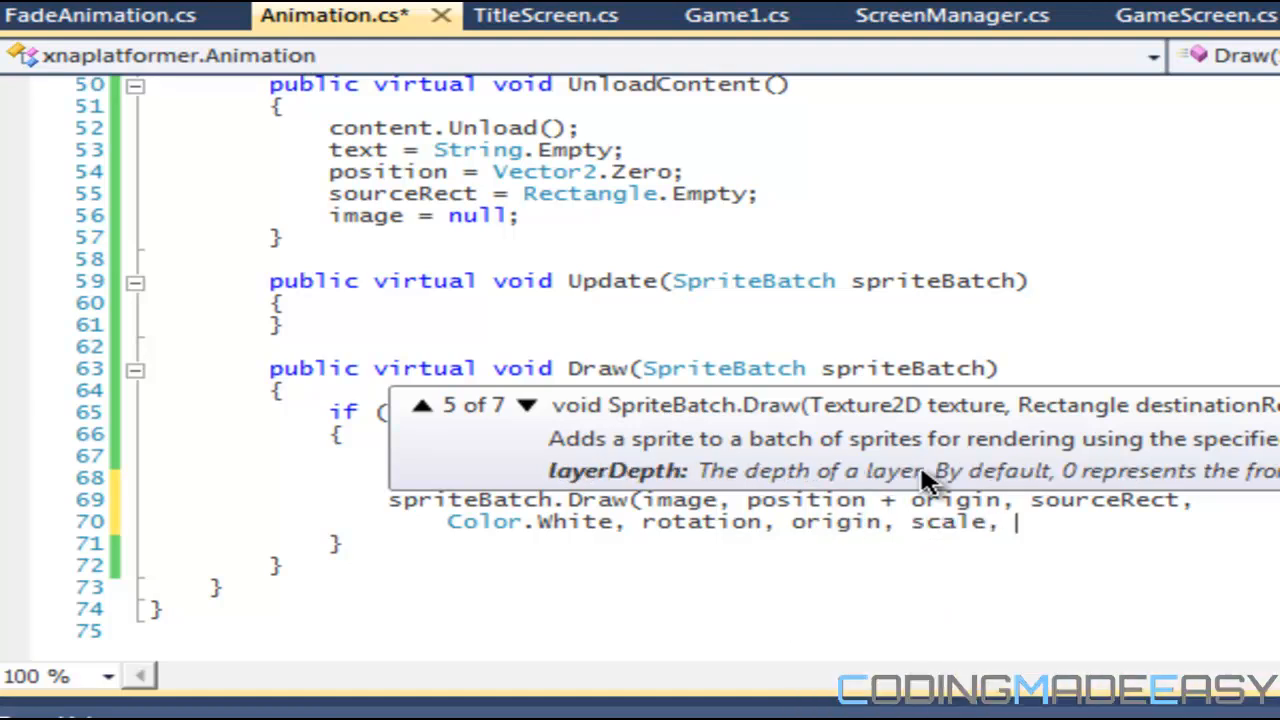
{"action": "type", "text": "SplashScreen"}
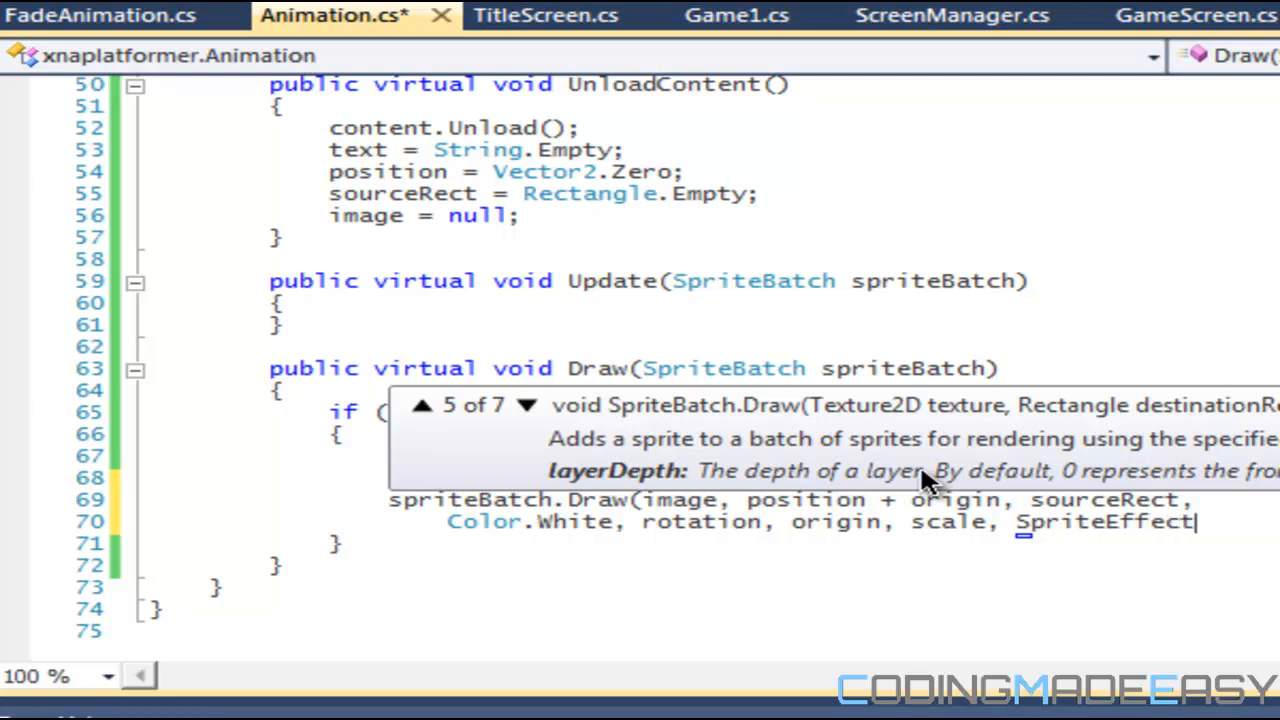
{"action": "type", "text": "s.None"}
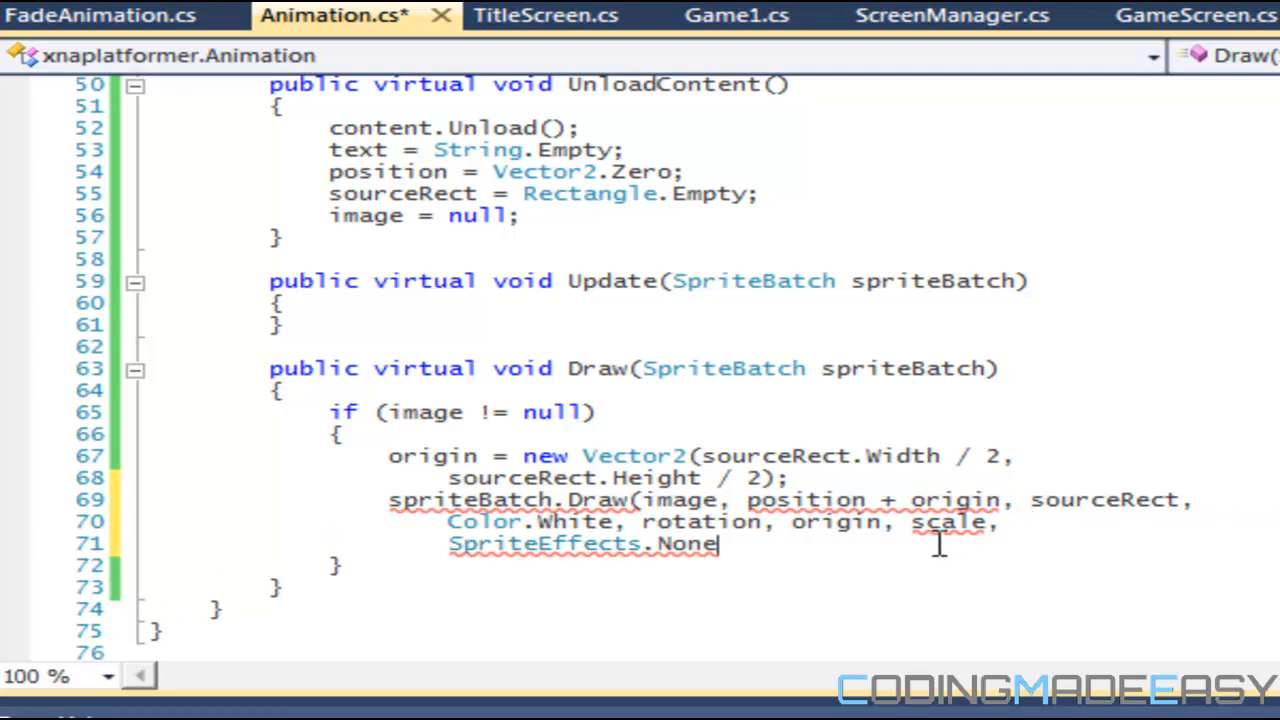
{"action": "type", "text": ", null)"}
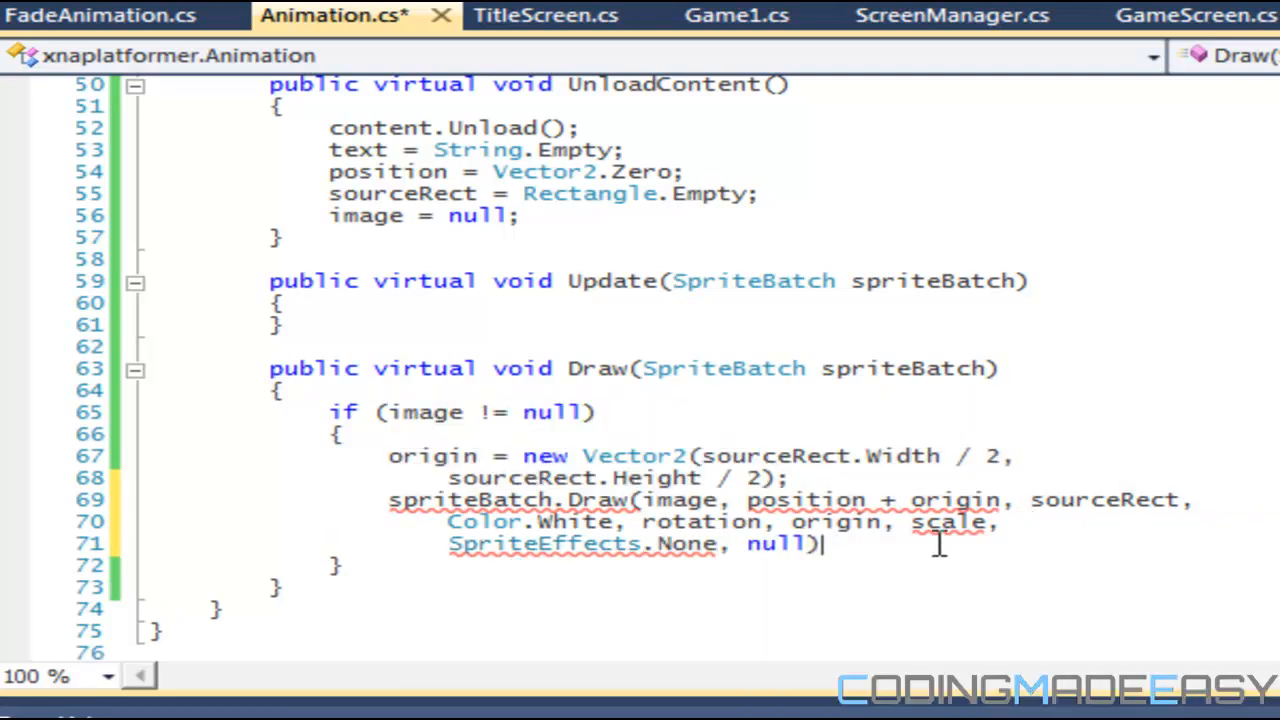
{"action": "type", "text": "0.0f"}
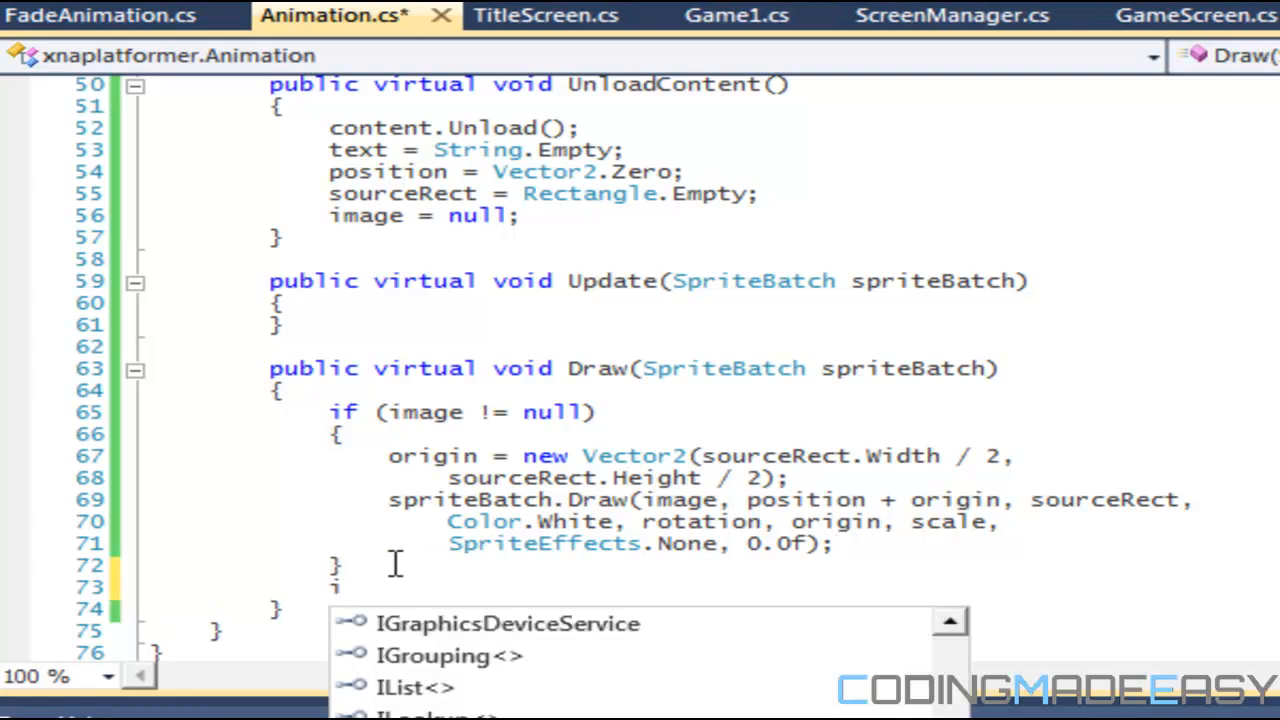
Step: Add if (text != String.Empty) and set origin to half of font.MeasureString(text) X and Y
{"action": "type", "text": "if("}
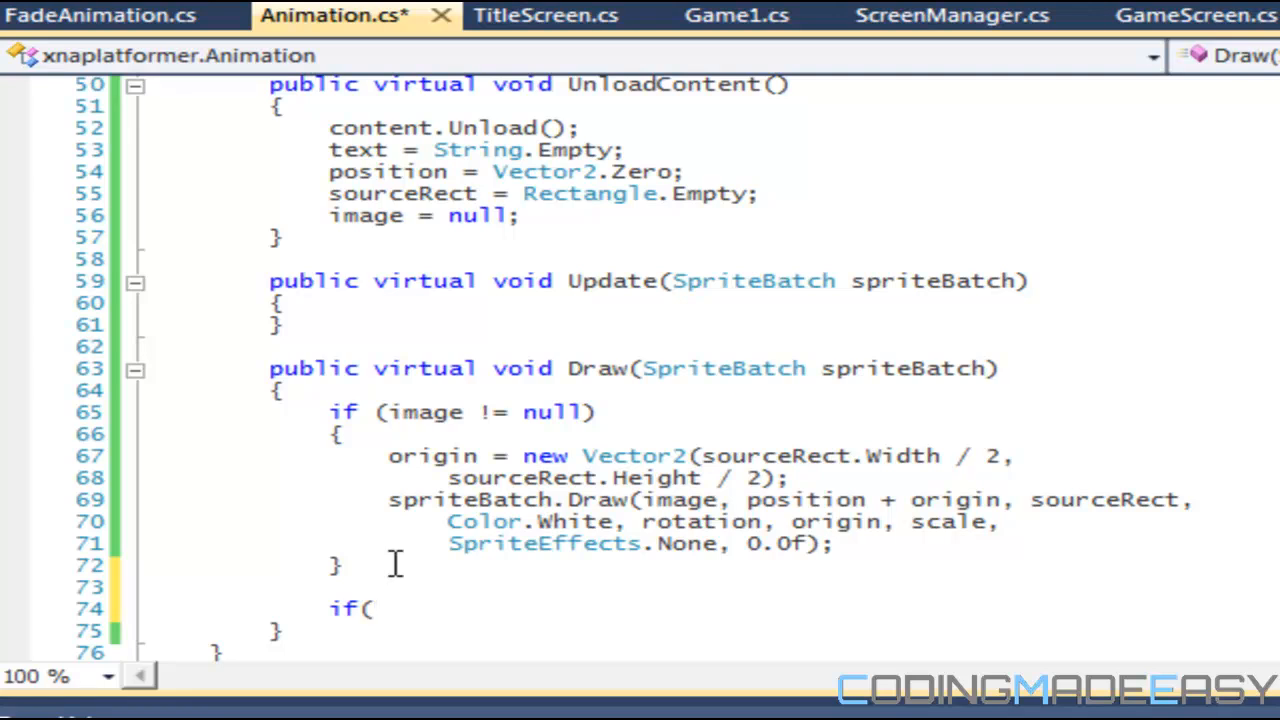
{"action": "type", "text": "text"}
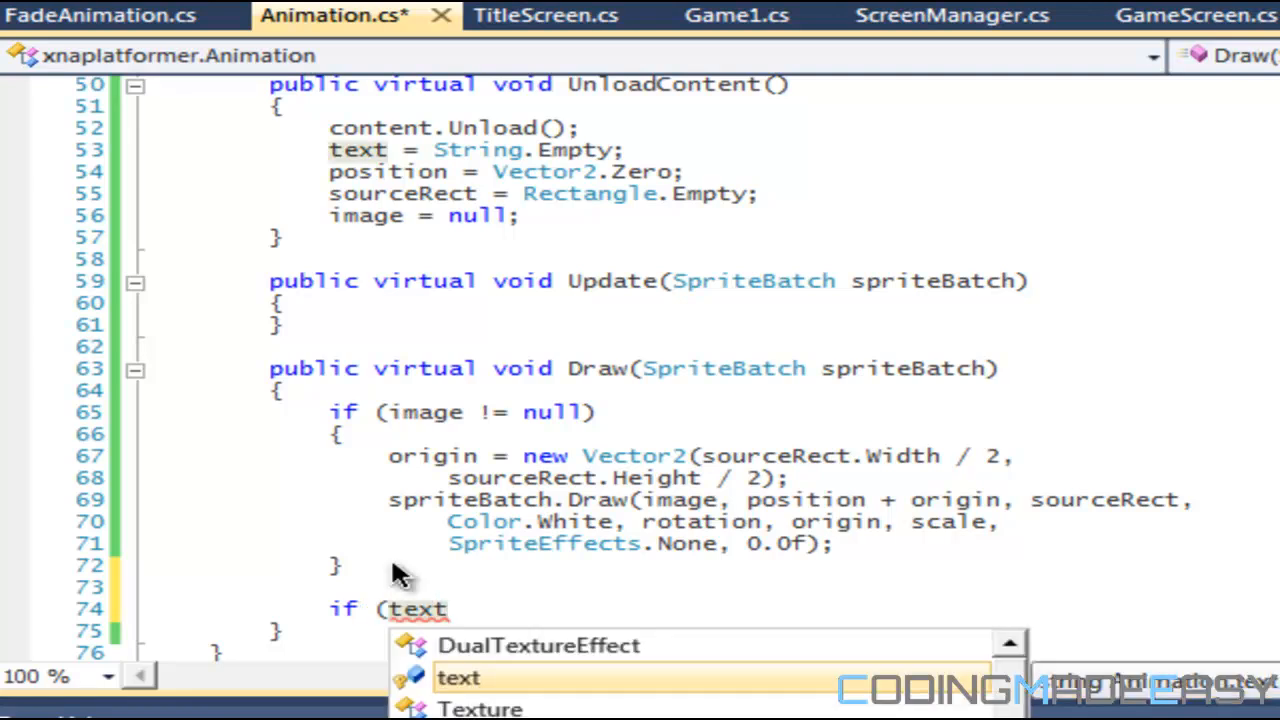
{"action": "type", "text": "!= S"}
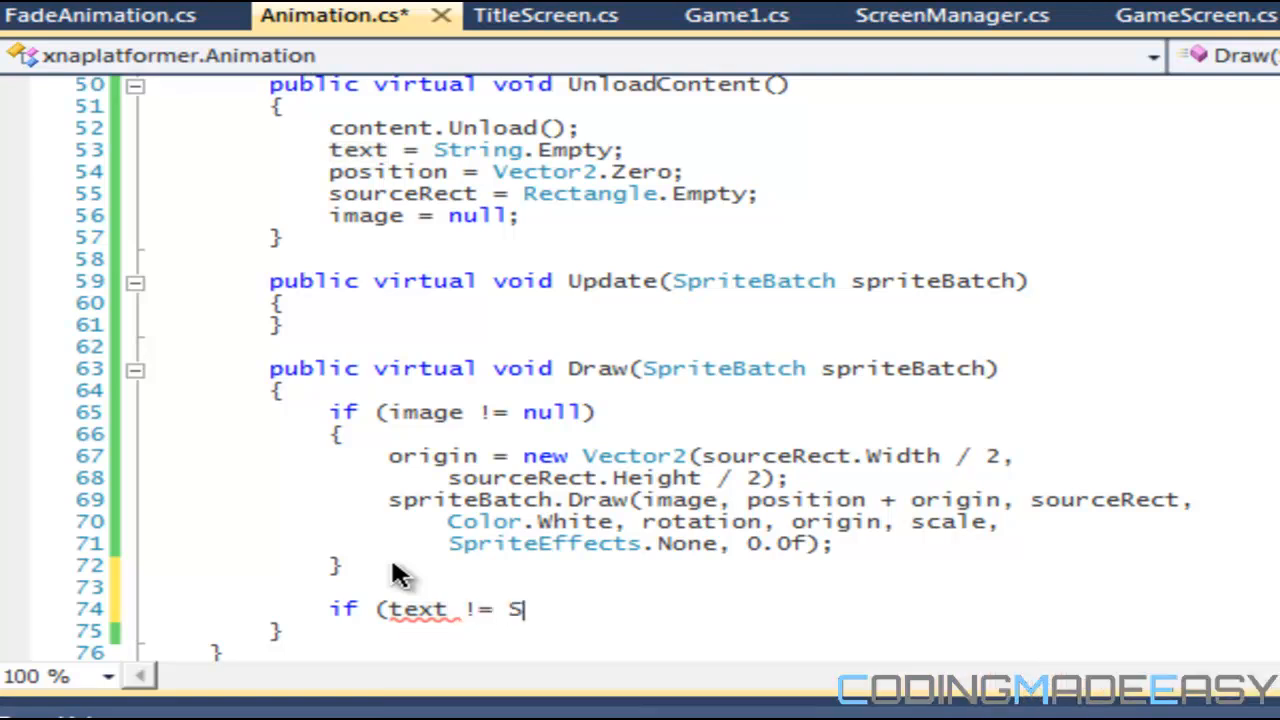
{"action": "type", "text": "tring.Empty)"}
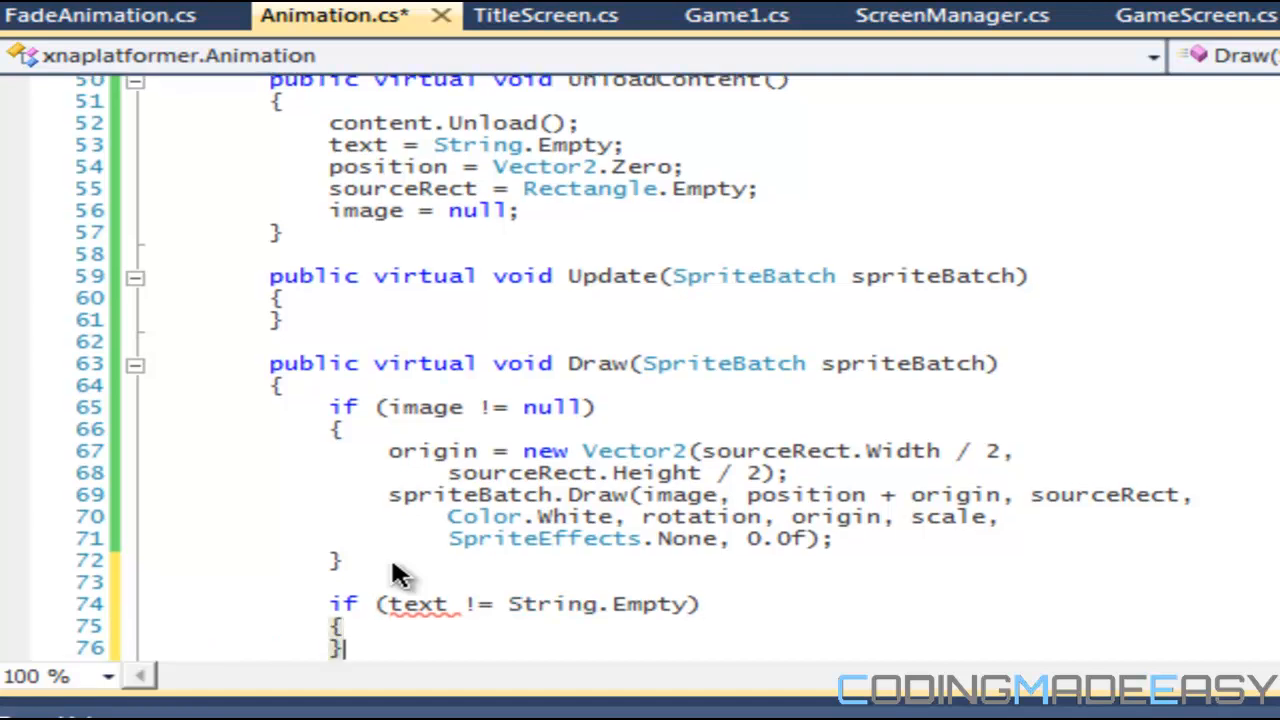
{"action": "type", "text": "origin = n"}
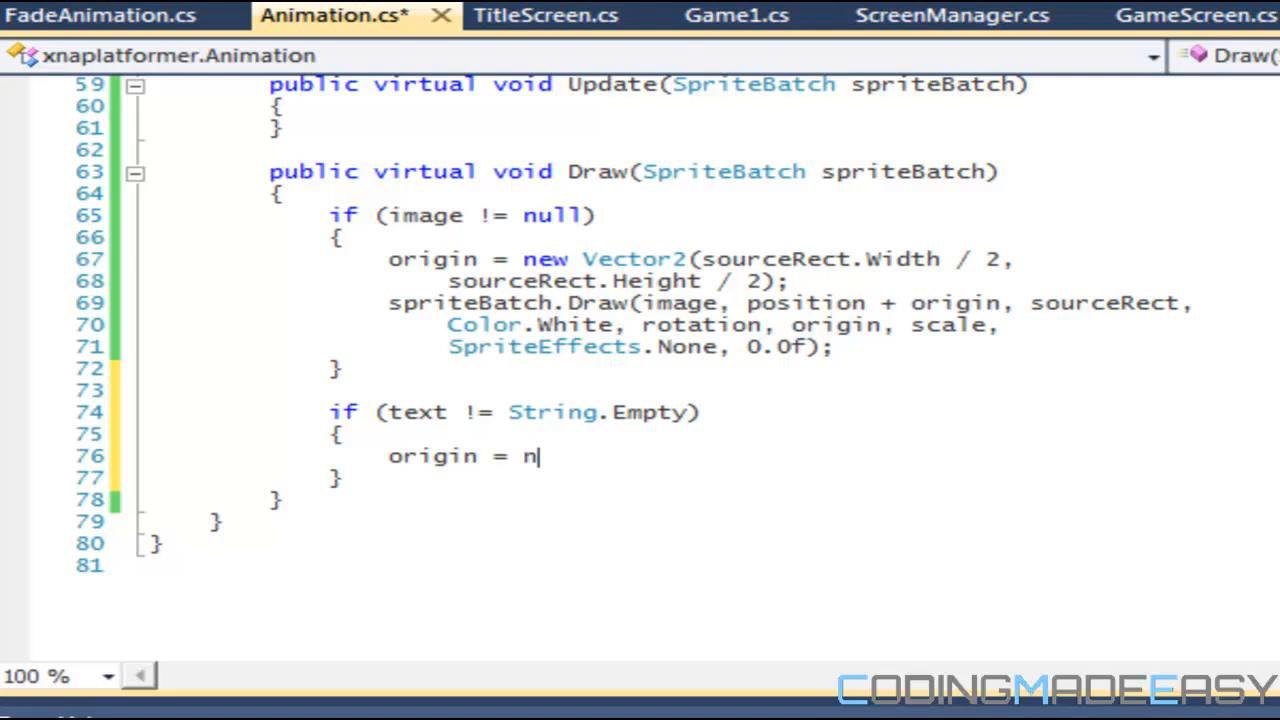
{"action": "type", "text": "ew V"}
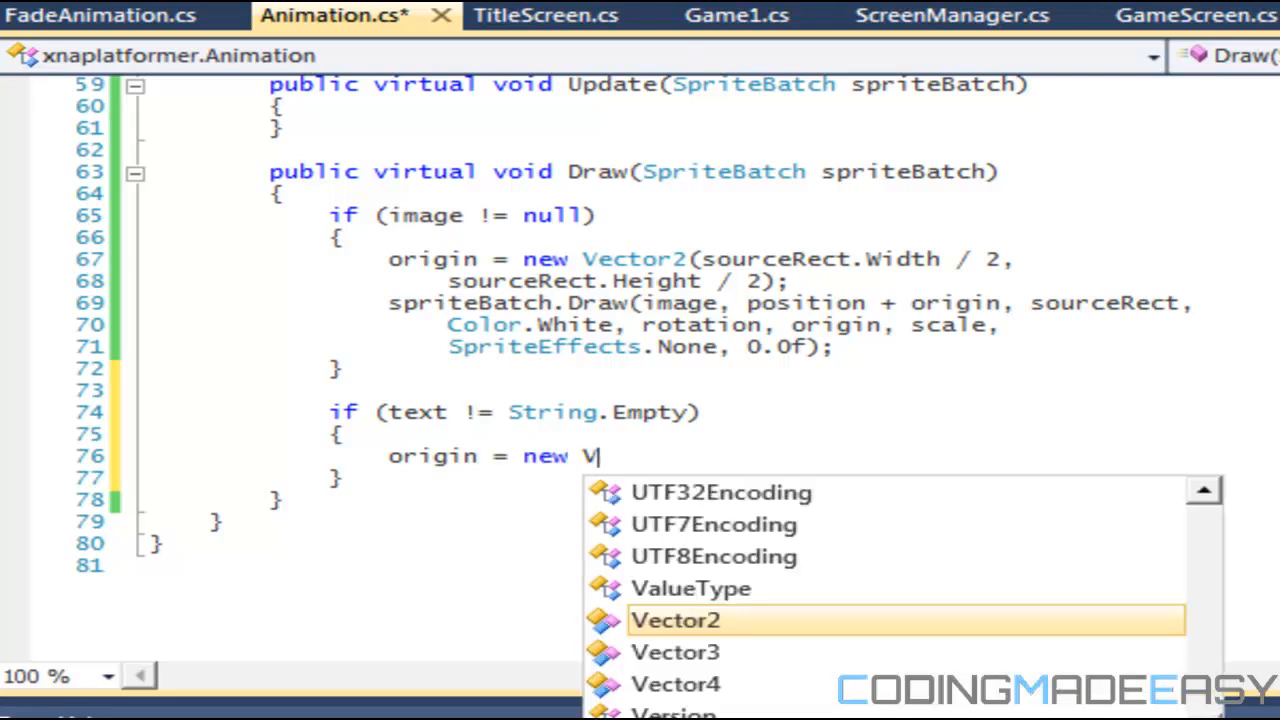
{"action": "type", "text": "ector2("}
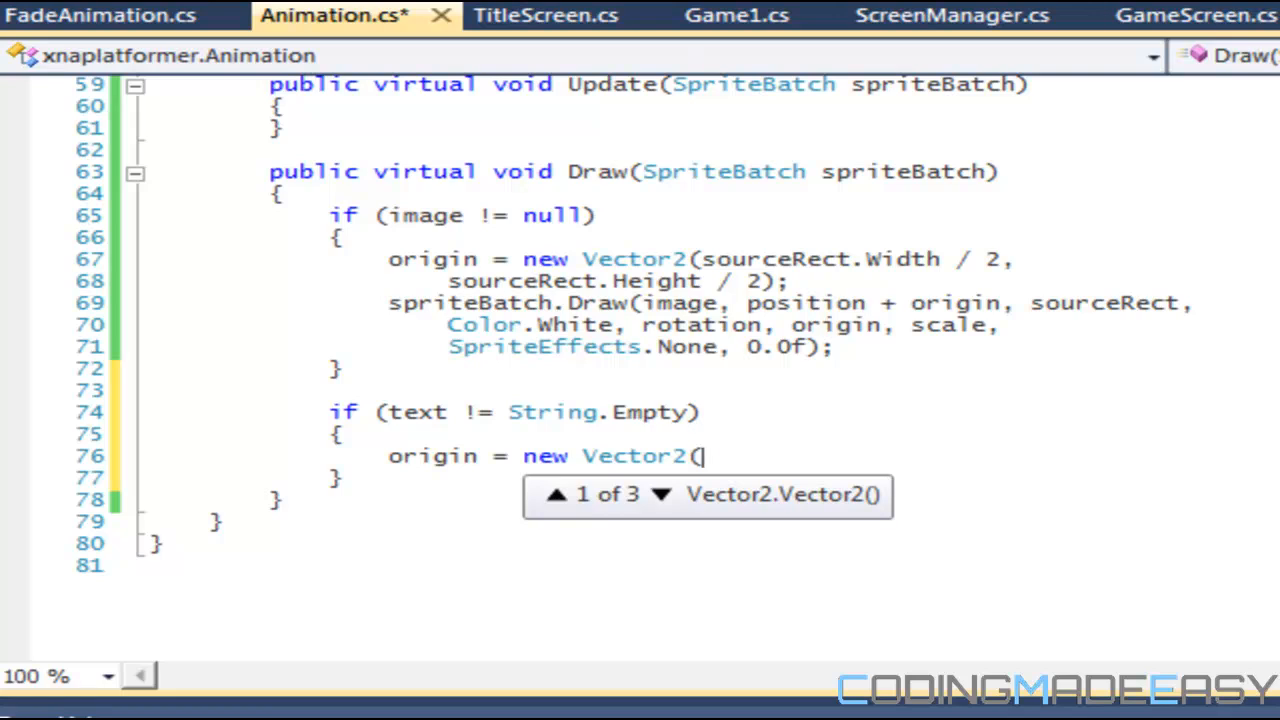
{"action": "type", "text": "font."}
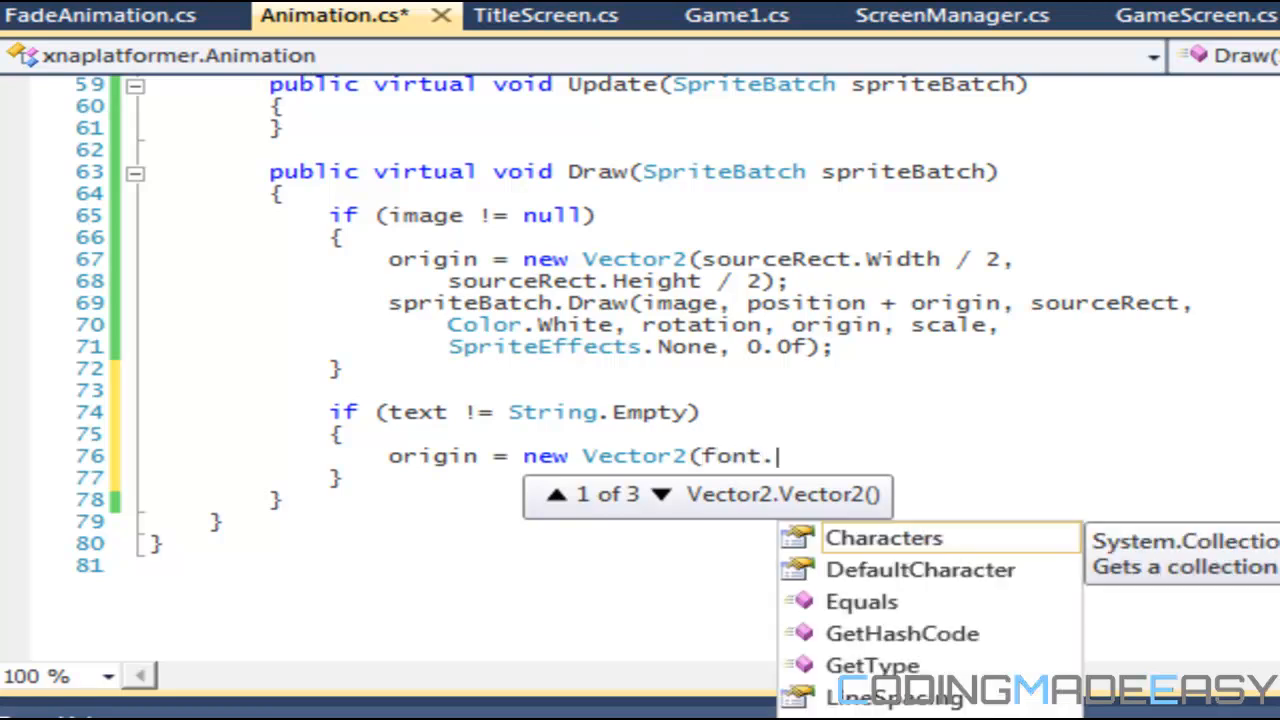
{"action": "type", "text": "MeasureString("}
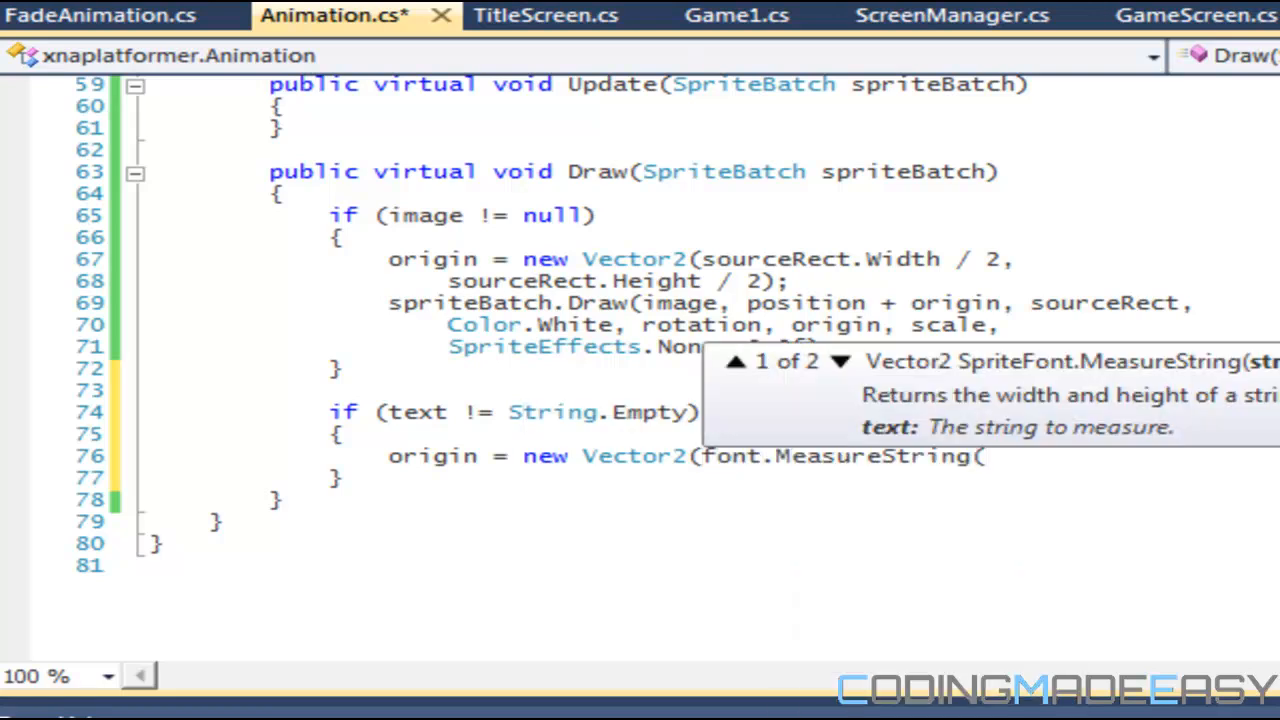
{"action": "type", "text": "text"}
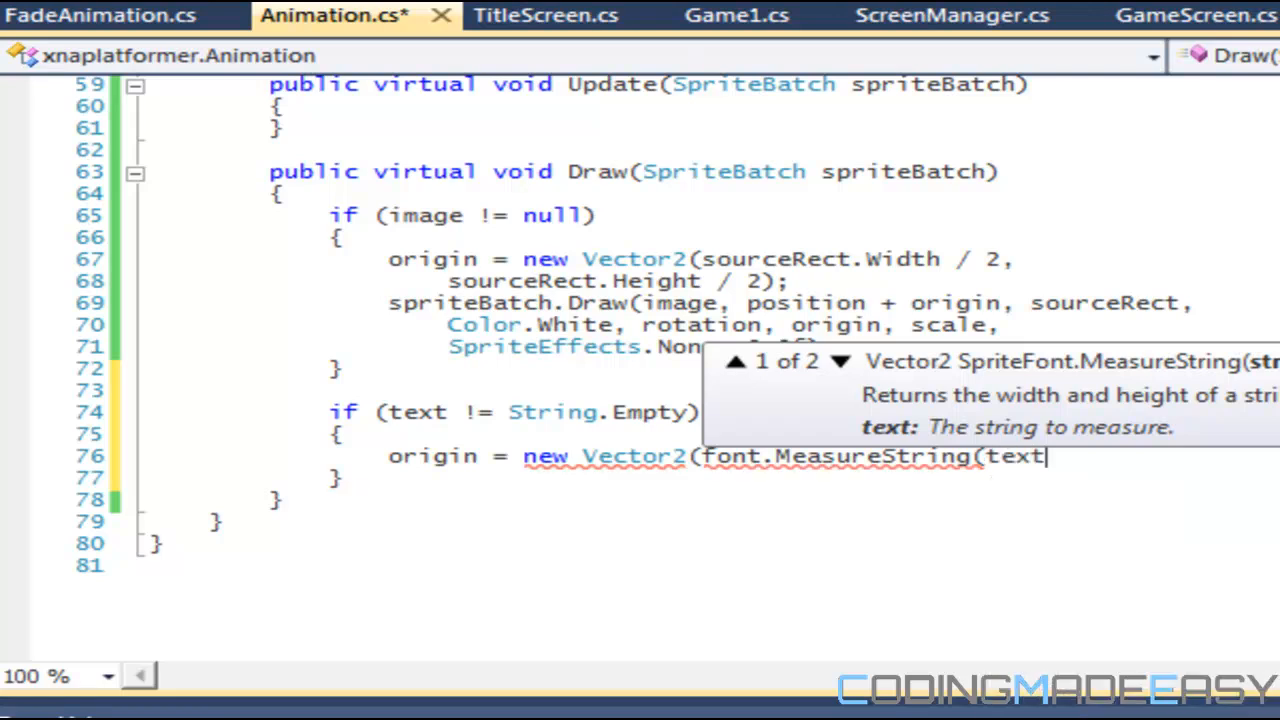
{"action": "type", "text": ").X, font."}
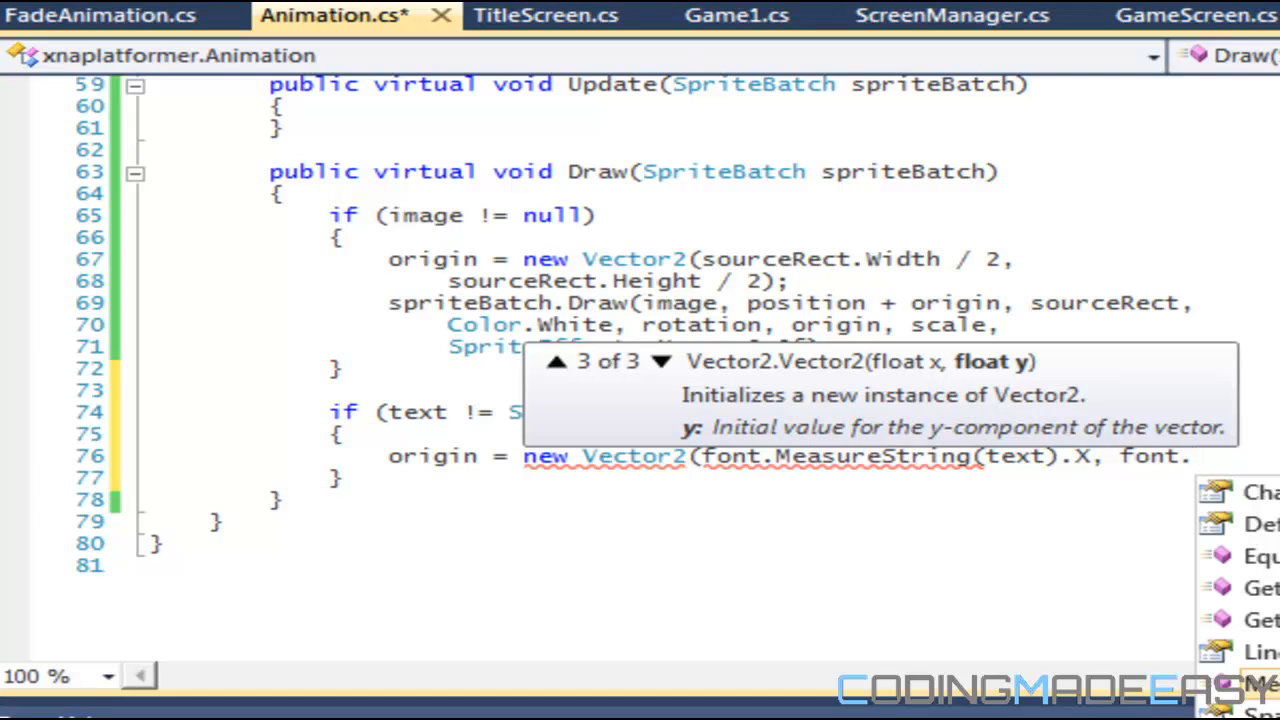
{"action": "type", "text": "/ 2,"}
{"action": "type", "text": "font.MeasureString(text).Y / 2);"}
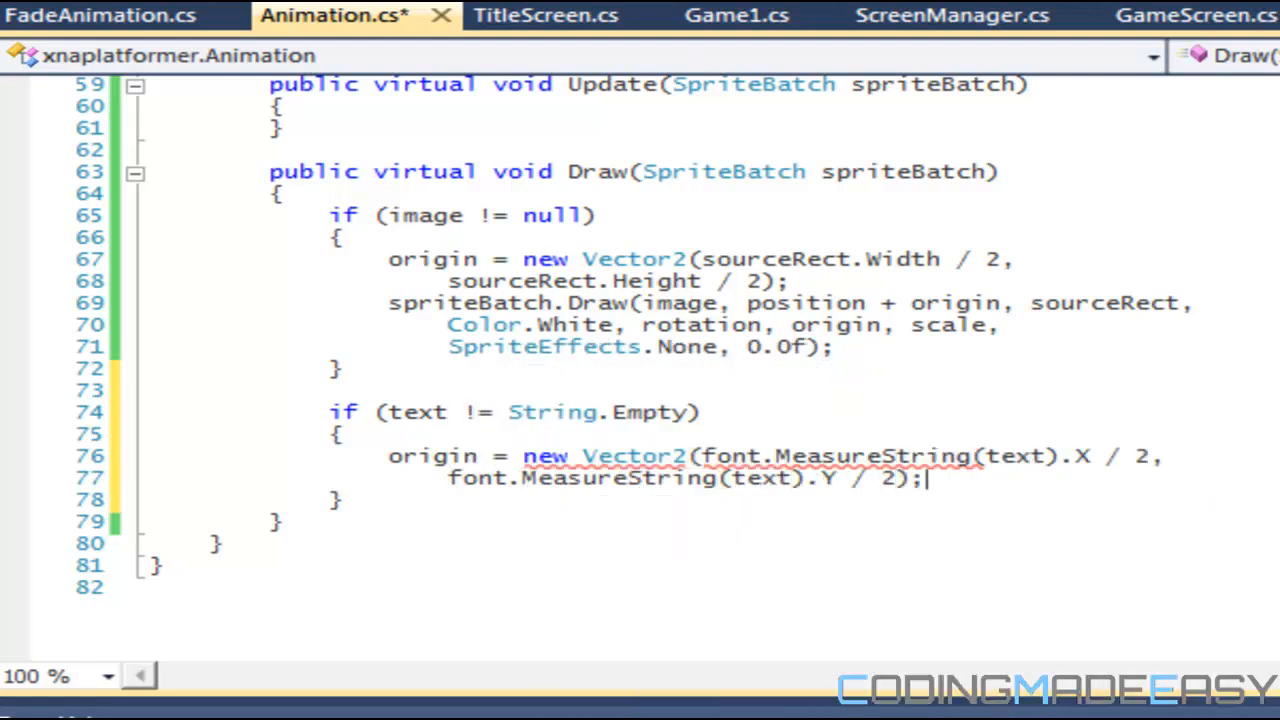
Step: Call spriteBatch.DrawString with font, text, position + origin, color, rotation, origin, scale, SpriteEffects.None, 0.0f
{"action": "type", "text": "p"}
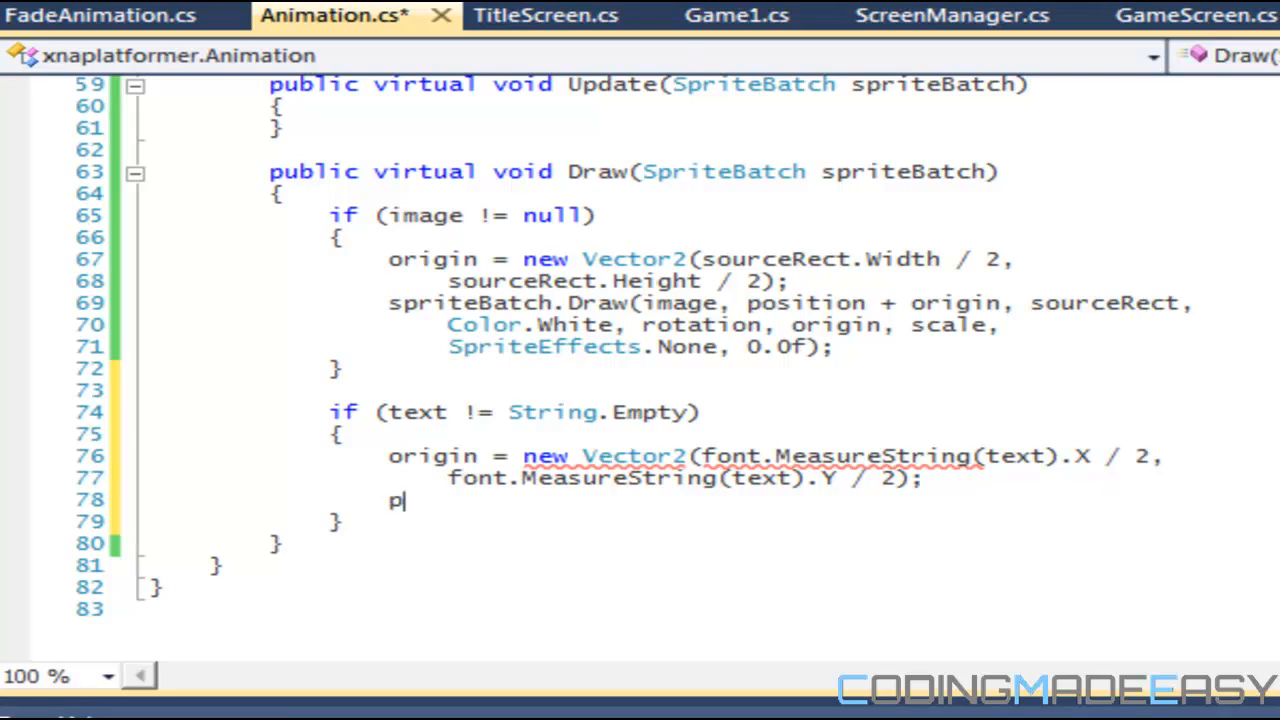
{"action": "type", "text": "spriteBatch.DrawString"}
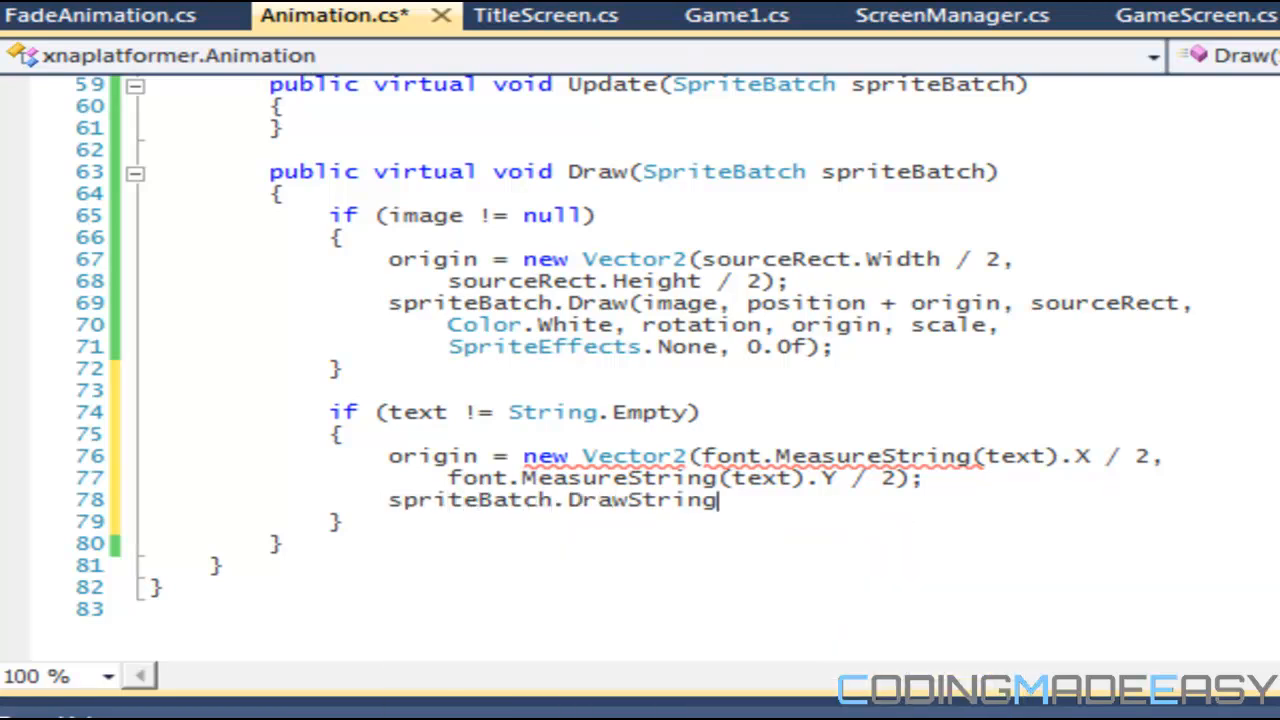
{"action": "type", "text": "(font,"}
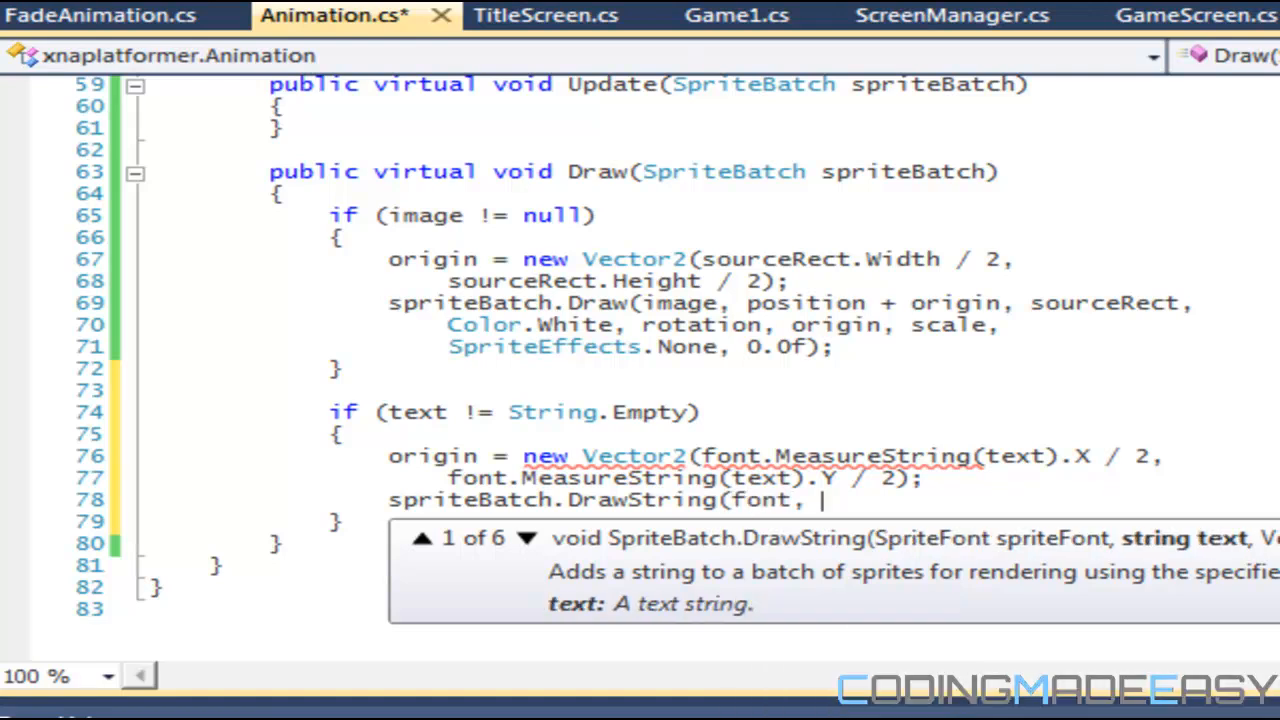
{"action": "type", "text": "text, position + origin"}
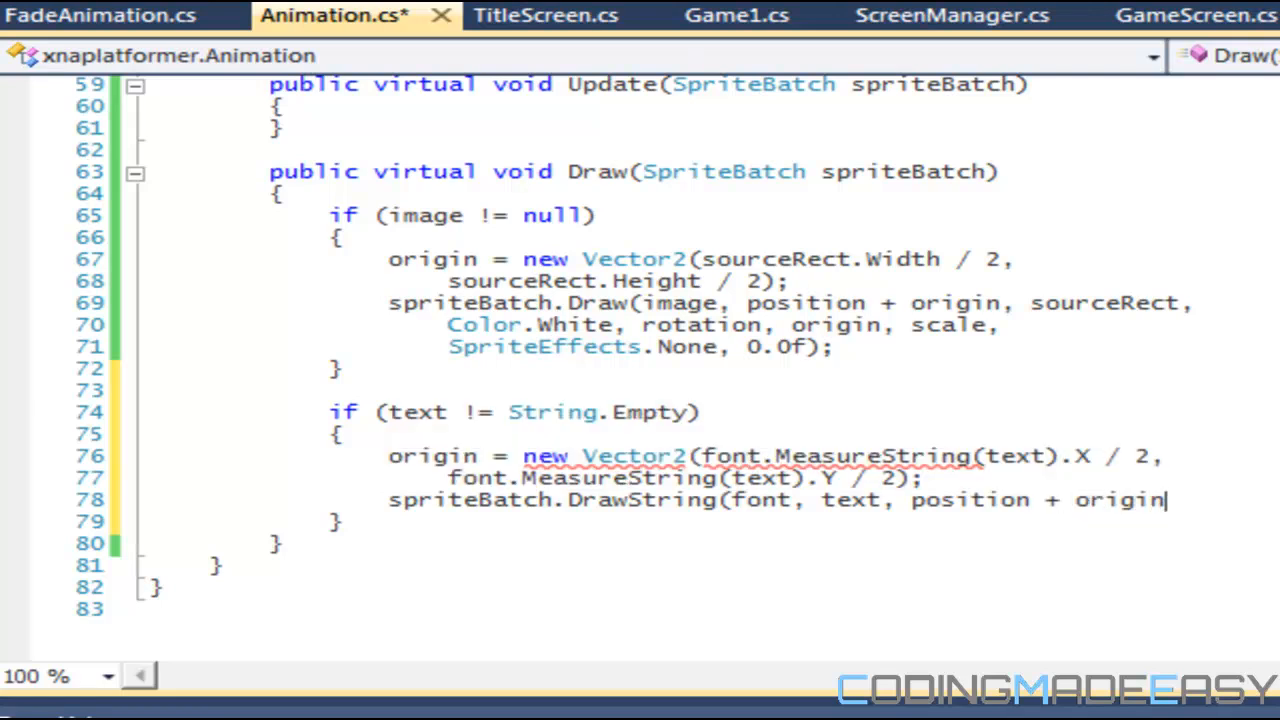
{"action": "type", "text": ","}
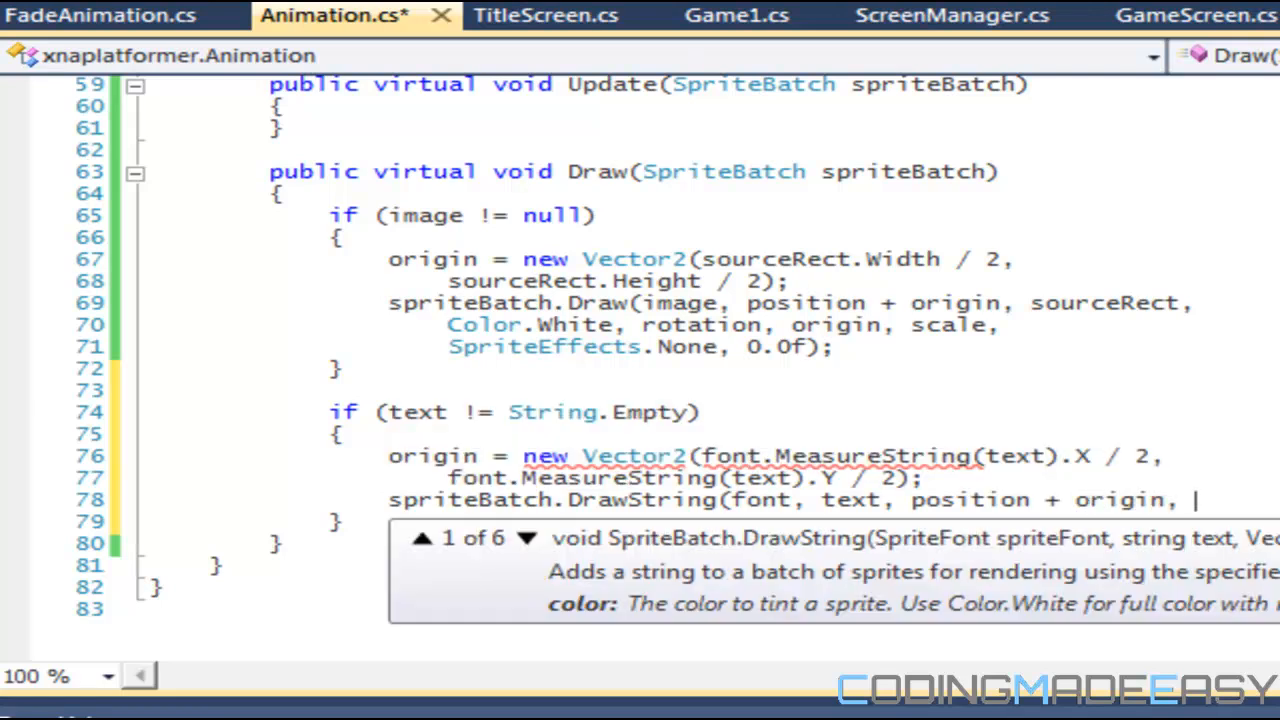
{"action": "type", "text": "color, rotation, origin, scale,"}
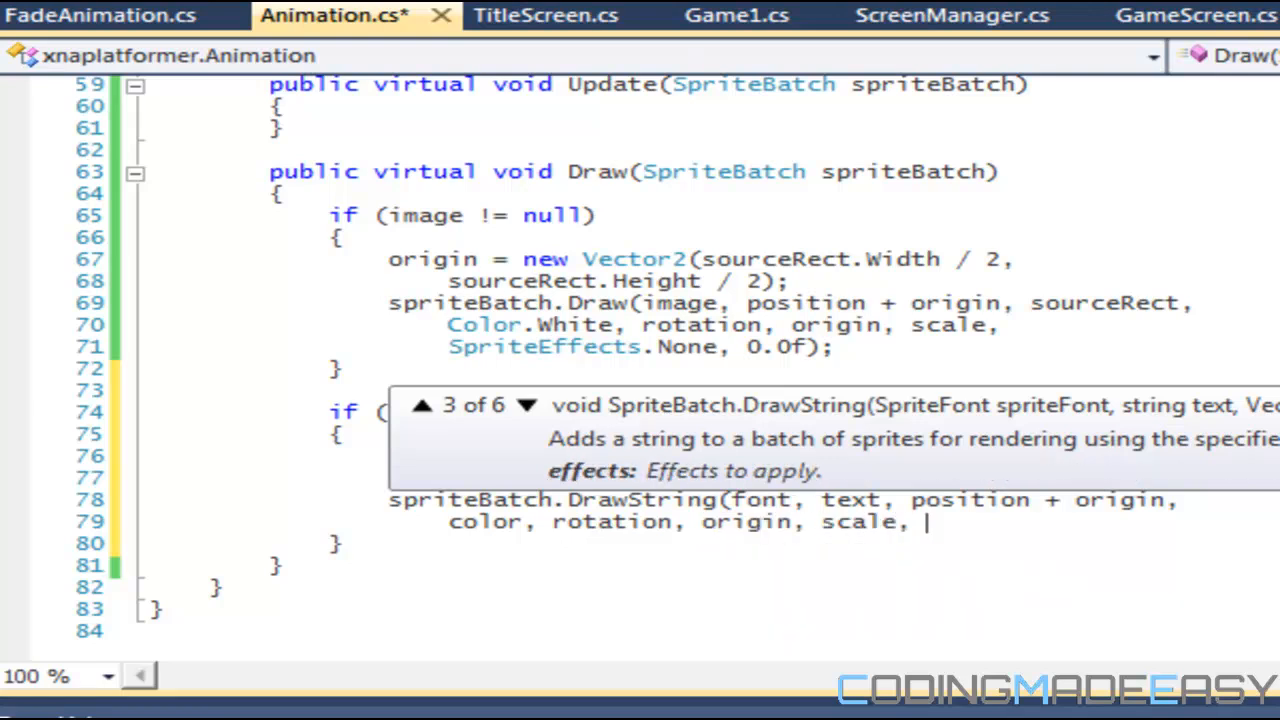
{"action": "type", "text": "SpriteEffects.None,"}
{"action": "type", "text": "0.0f);"}
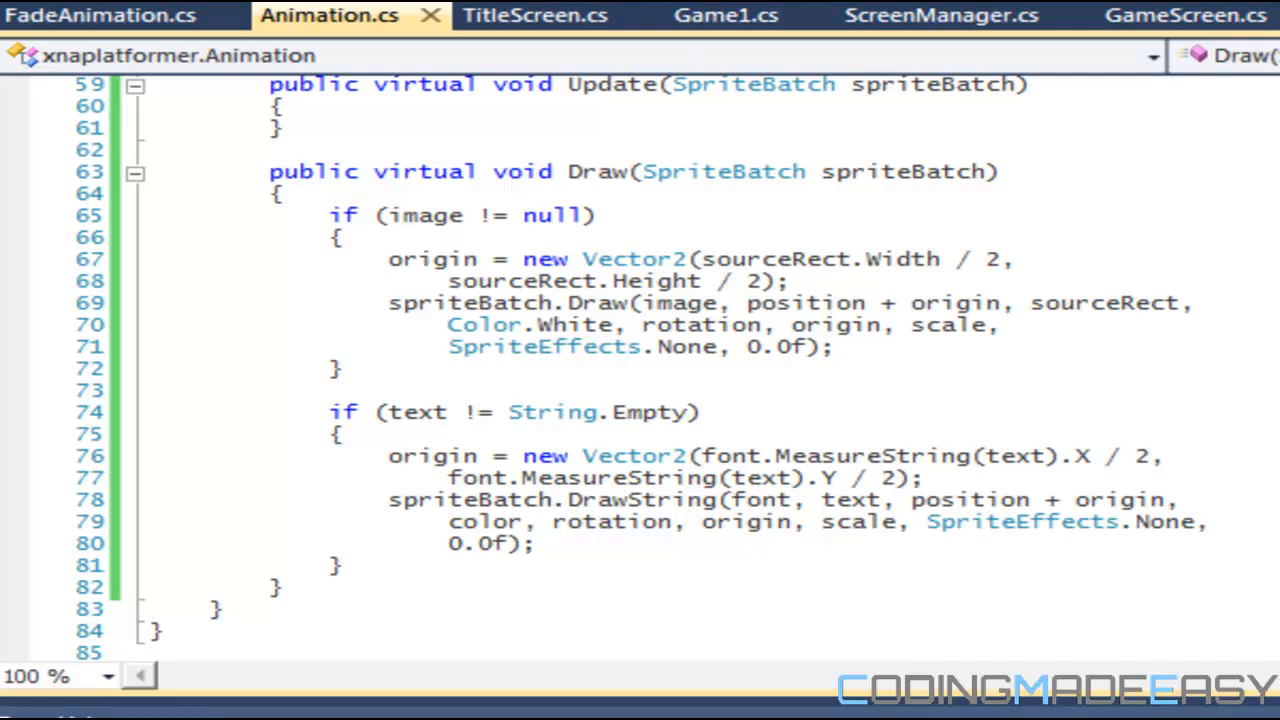
Step: Make FadeAnimation derive from Animation and open a blank line in its body
{"action": "left_click", "coordinate": [90, 18]}
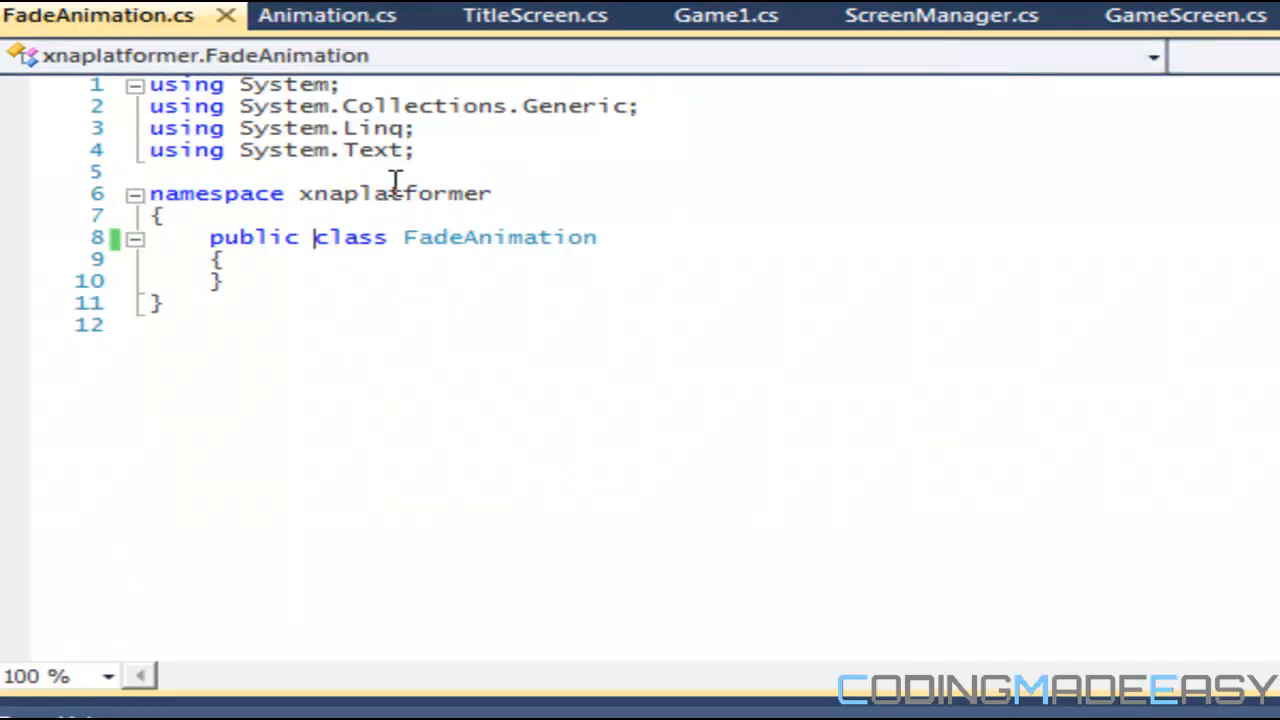
{"action": "mouse_move", "coordinate": [684, 192]}
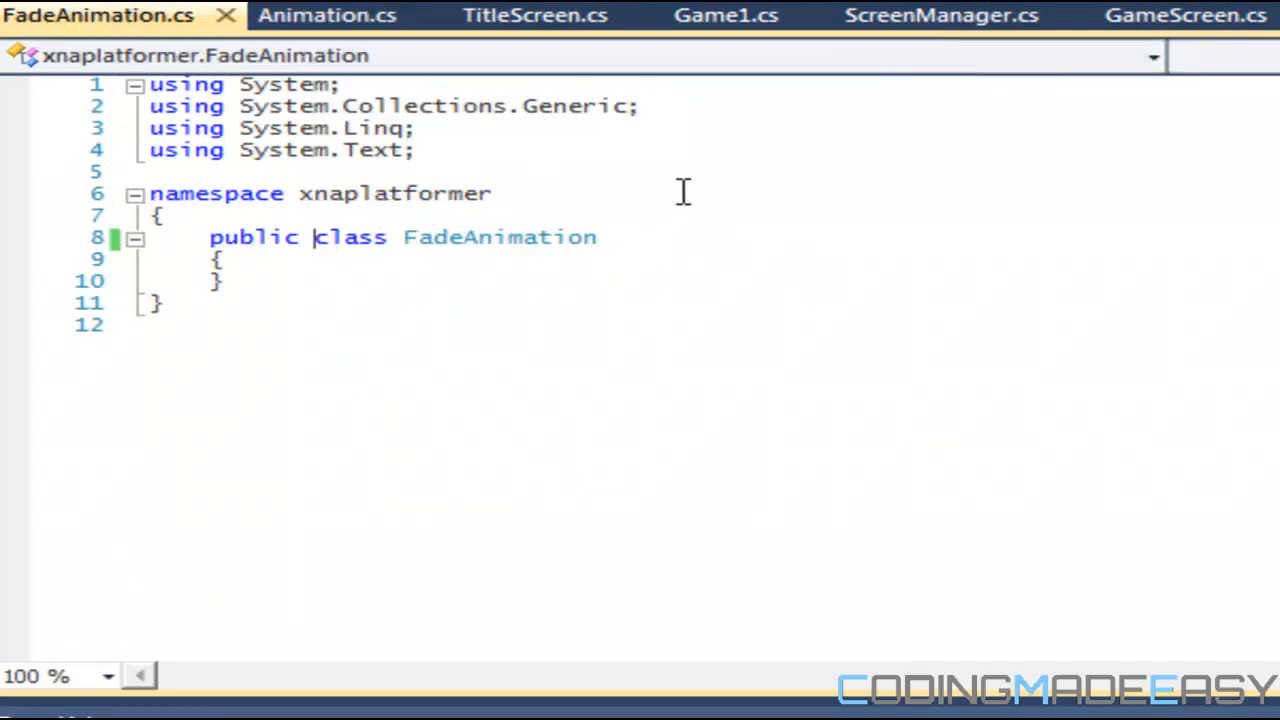
{"action": "type", "text": ": An"}
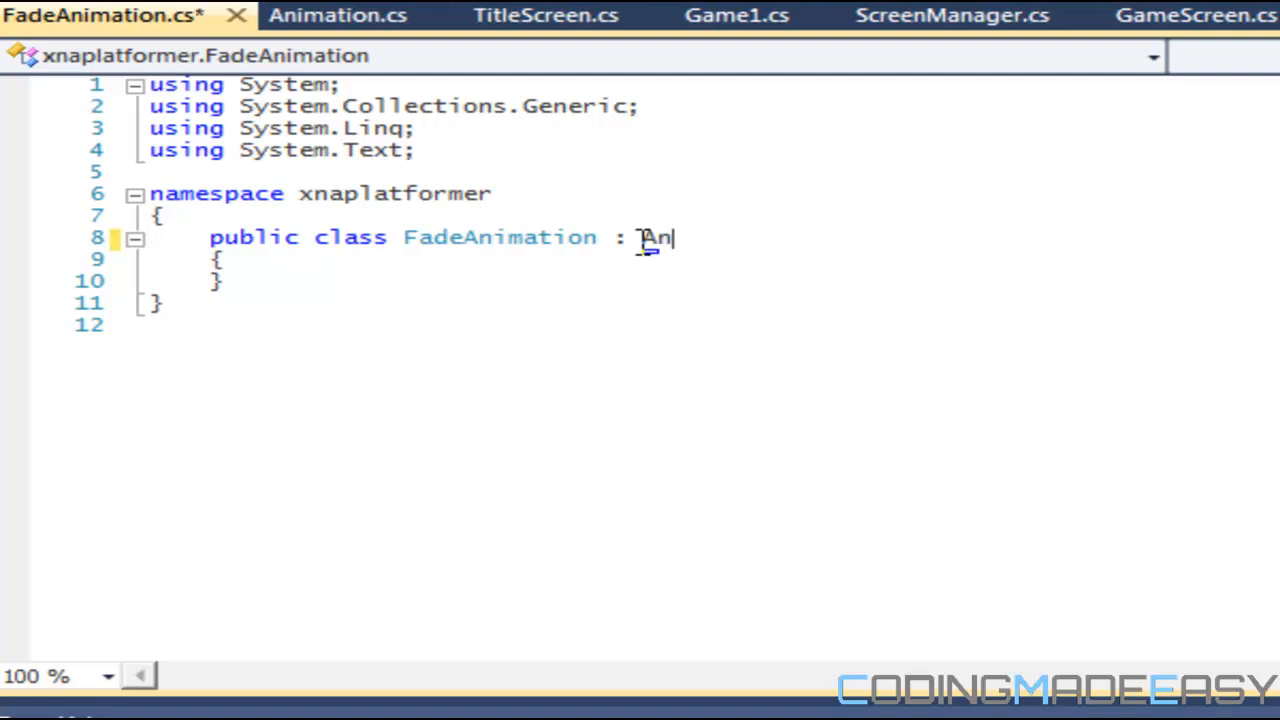
{"action": "type", "text": "imation"}
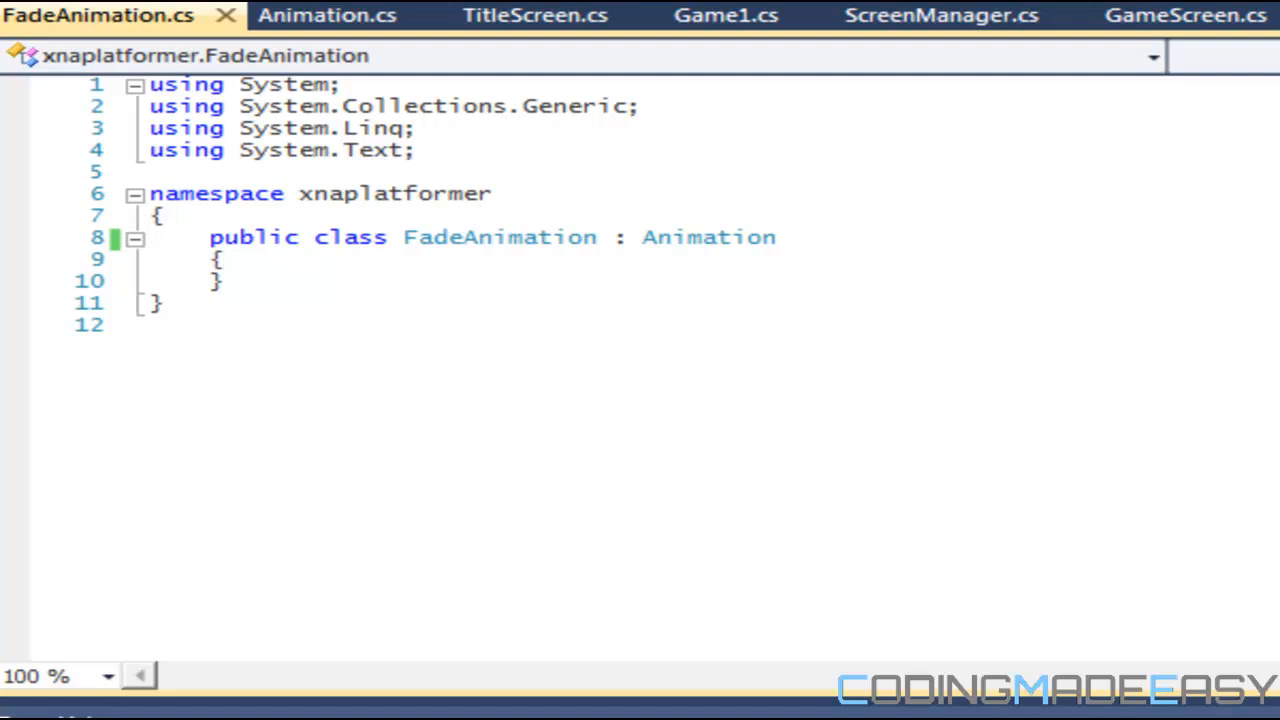
{"action": "key", "text": "Return"}
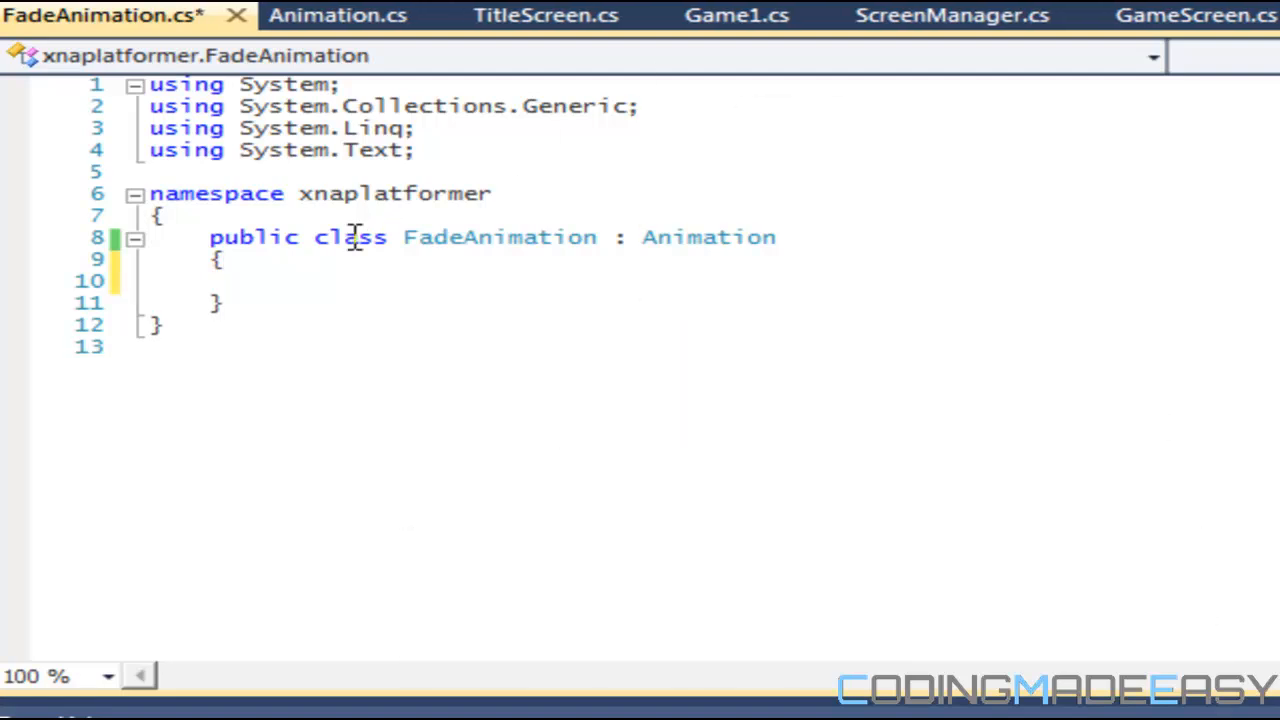
Step: Declare bool increase in FadeAnimation, then return to the Animation base class file
{"action": "left_click", "coordinate": [270, 280]}
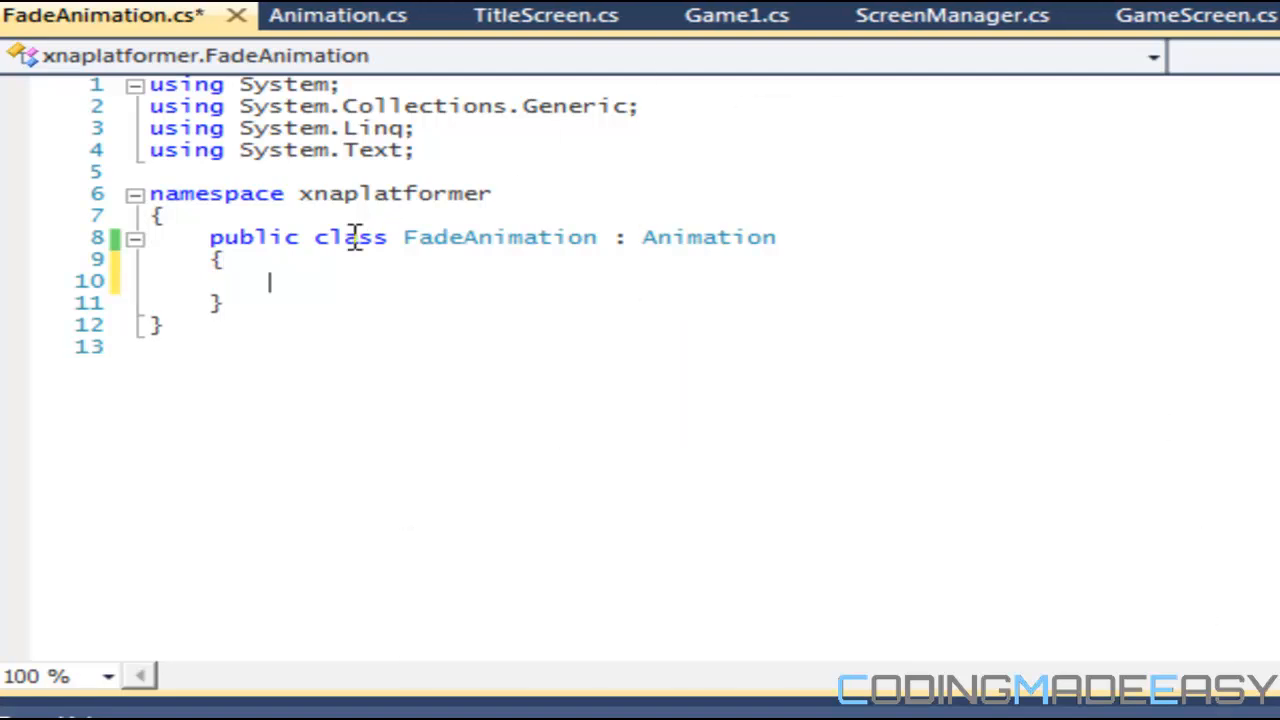
{"action": "type", "text": "bool ince"}
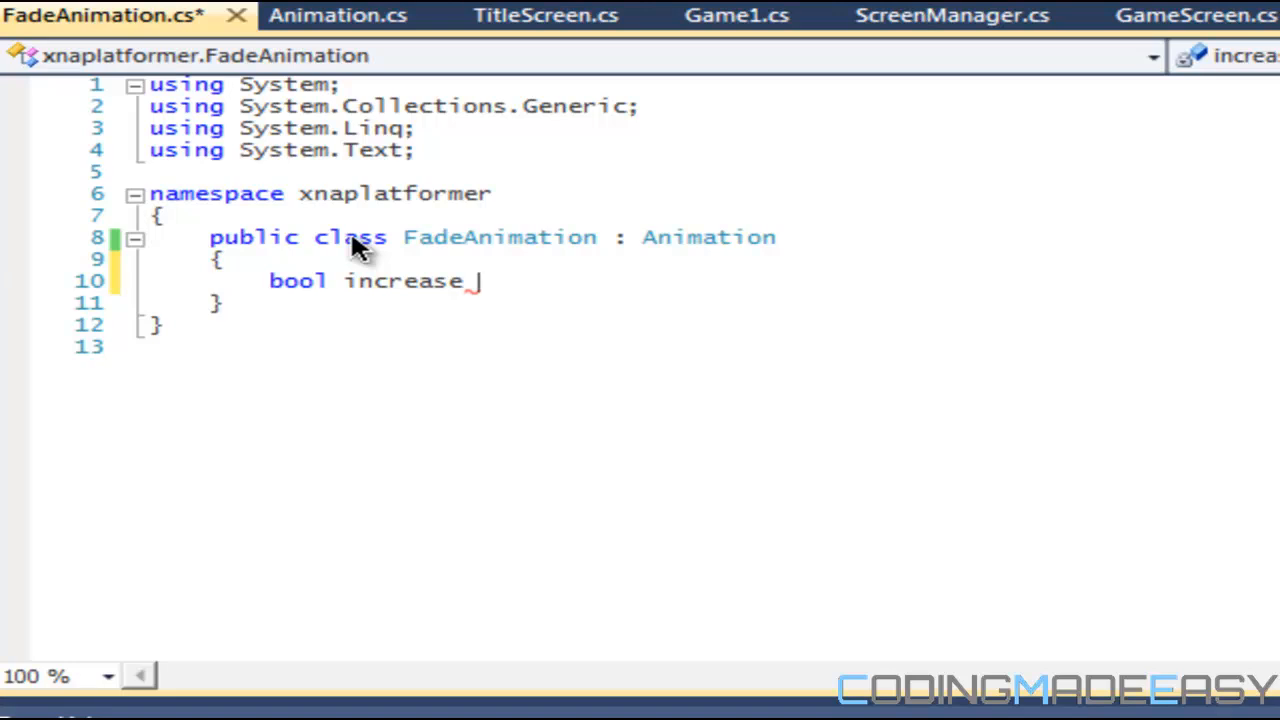
{"action": "type", "text": ";"}
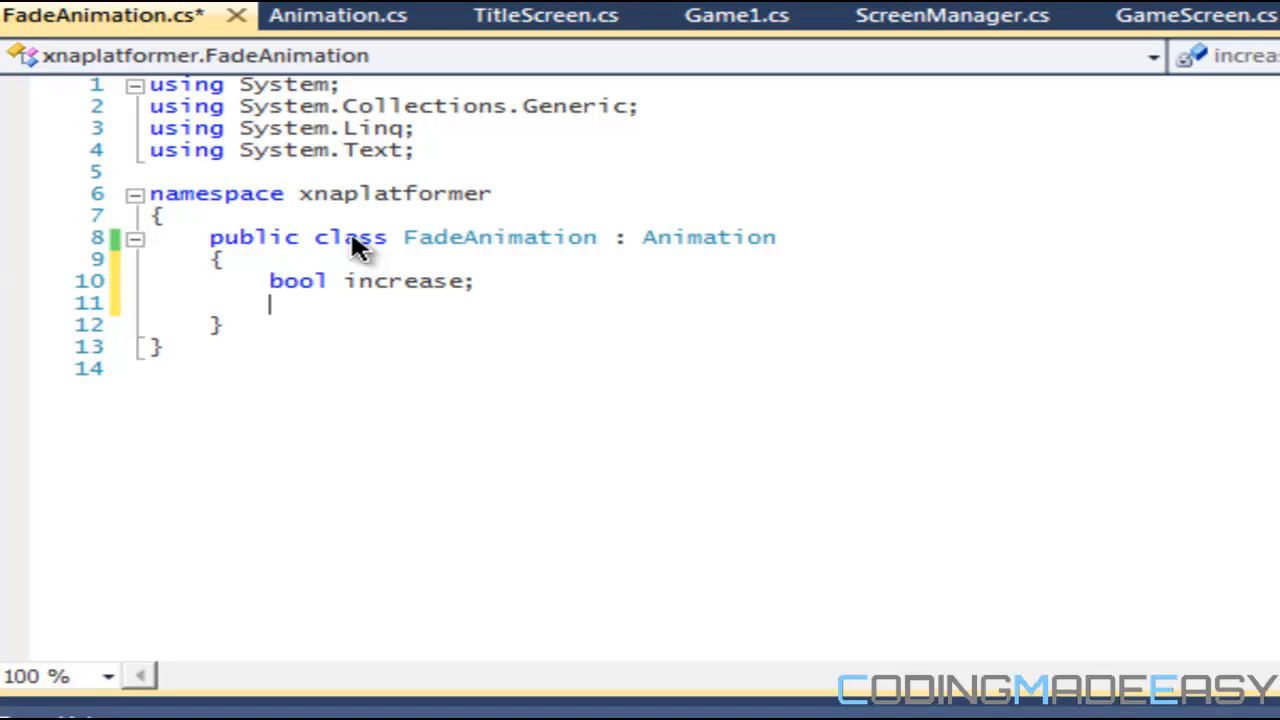
{"action": "left_click", "coordinate": [370, 16]}
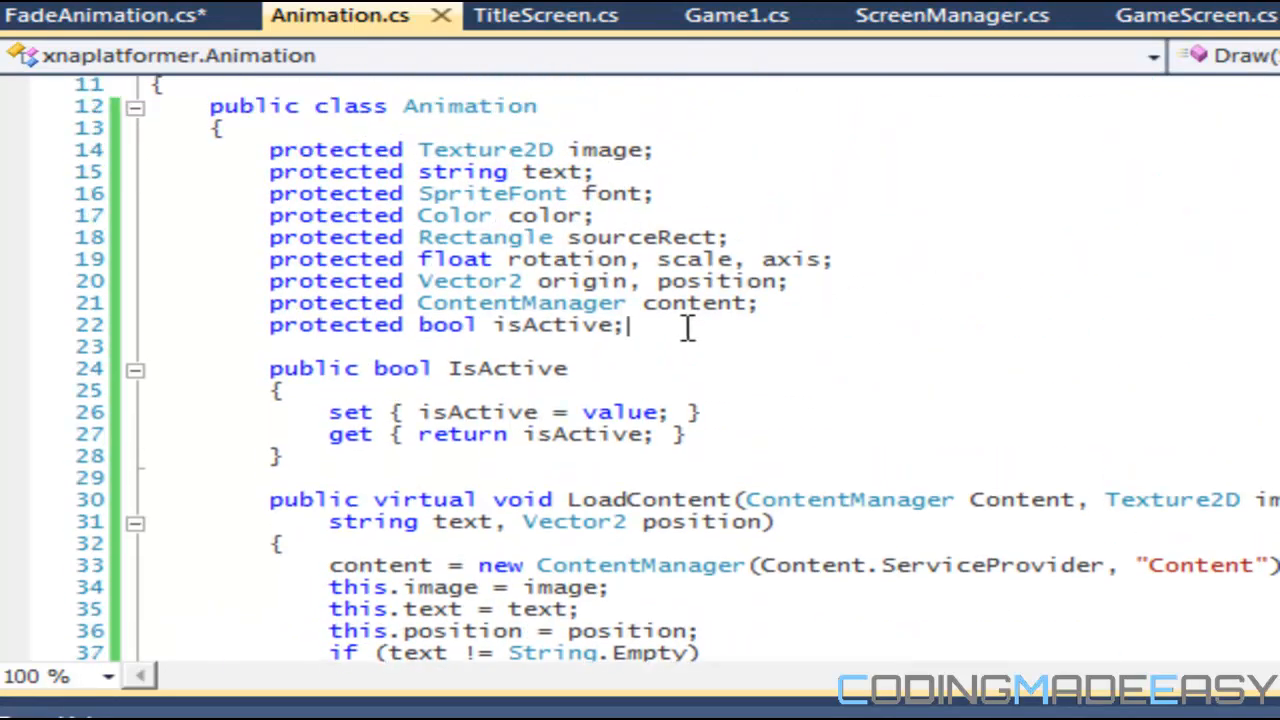
Step: Declare protected float alpha after isActive in the Animation class
{"action": "type", "text": "protected"}
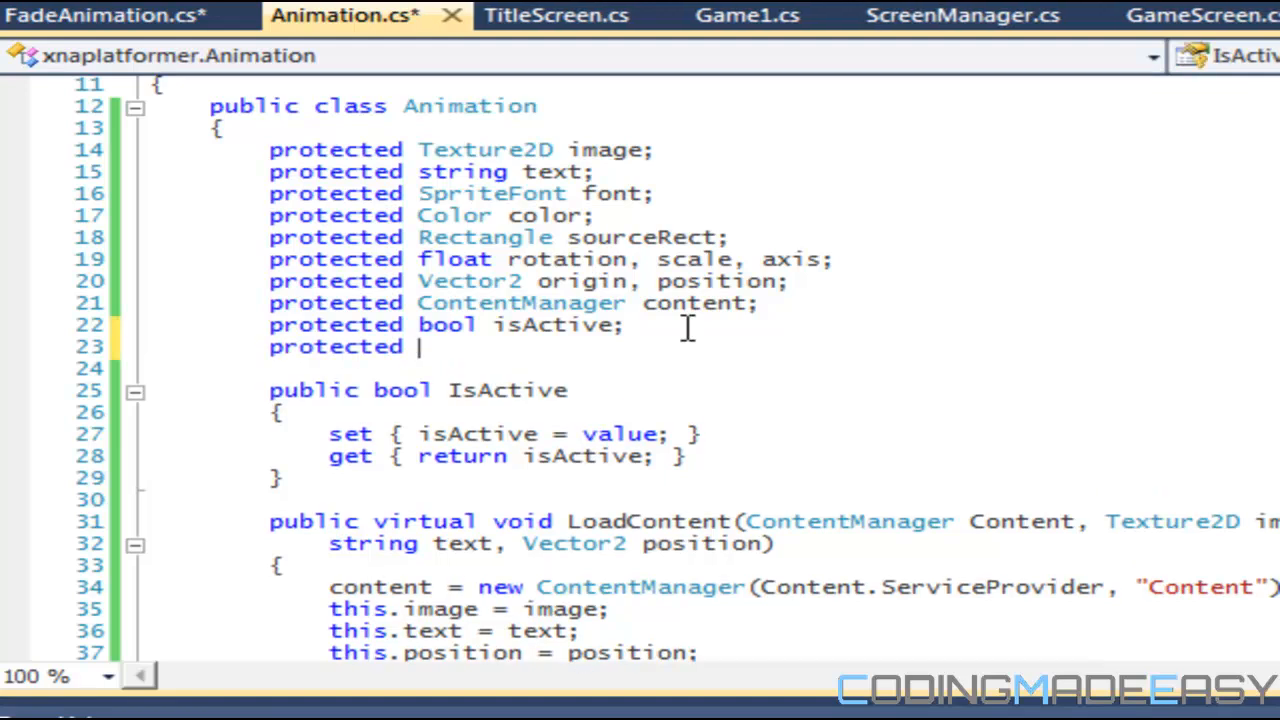
{"action": "type", "text": "float"}
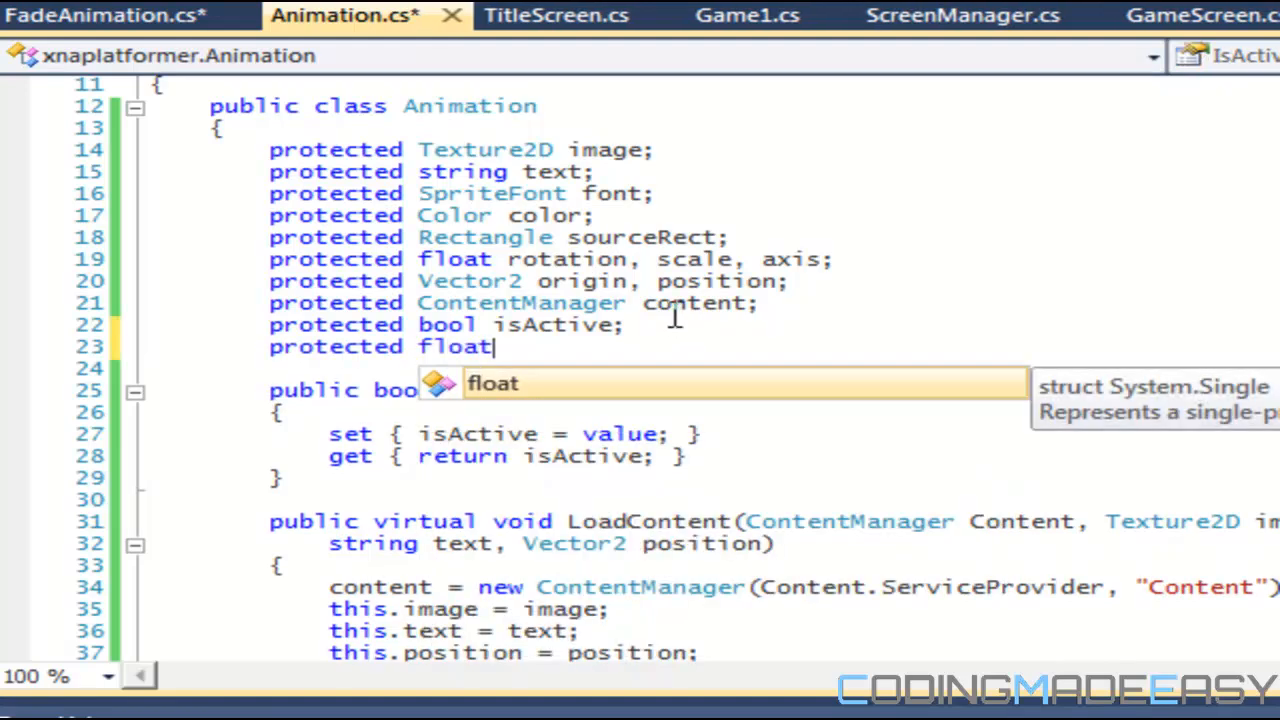
{"action": "type", "text": "alpha"}
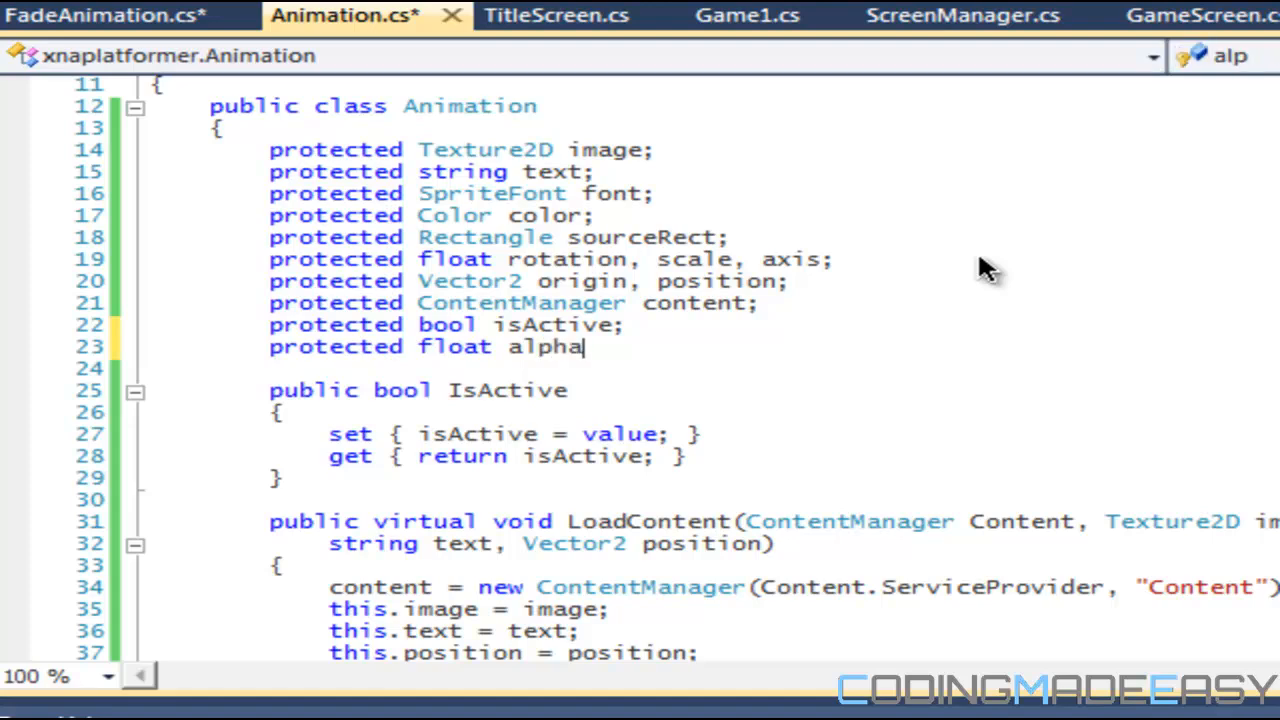
{"action": "type", "text": ";"}
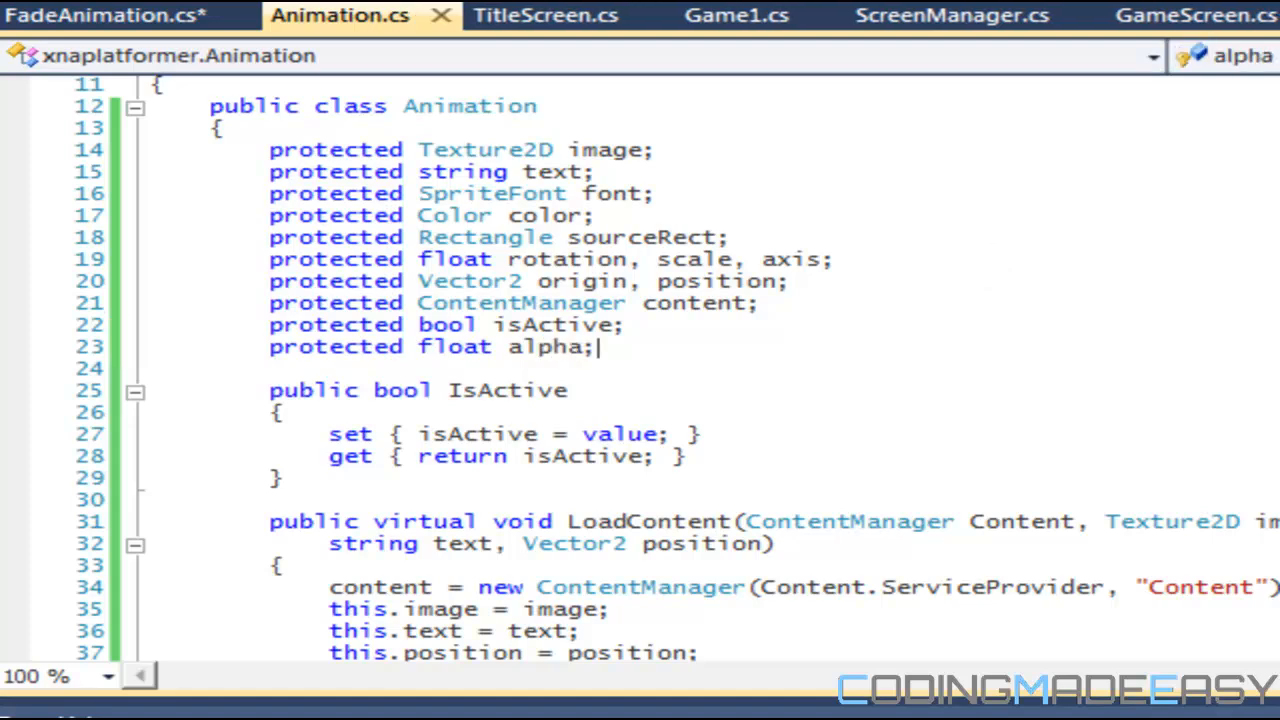
{"action": "scroll", "scroll_direction": "down", "scroll_amount": 3}
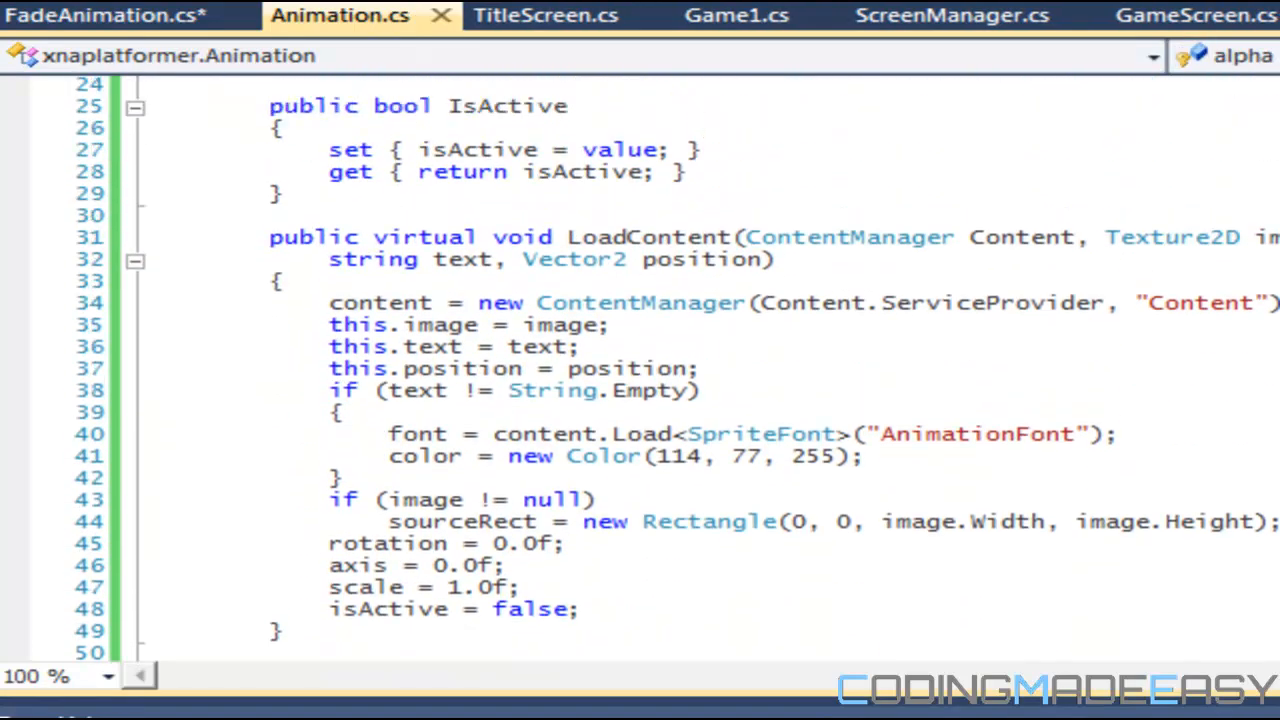
{"action": "scroll", "scroll_direction": "down", "scroll_amount": 3}
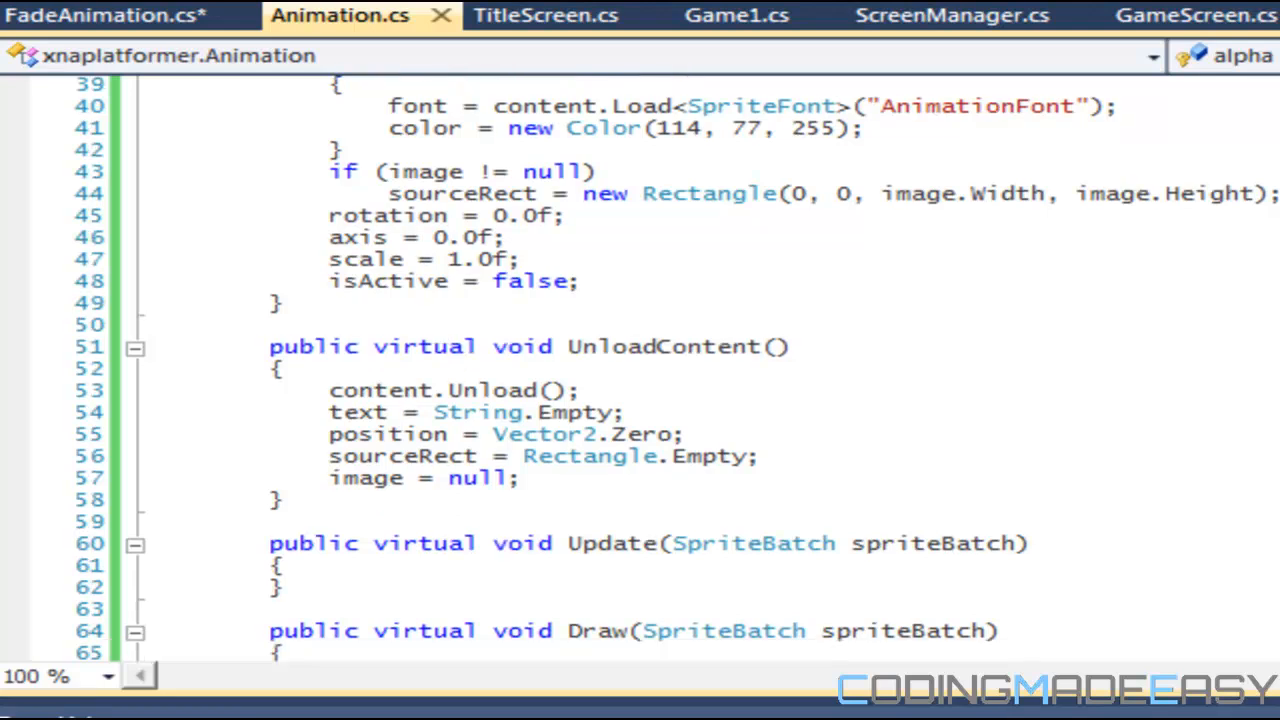
Step: Scroll through Animation.cs to review LoadContent and UnloadContent
{"action": "scroll", "scroll_direction": "up", "scroll_amount": 3}
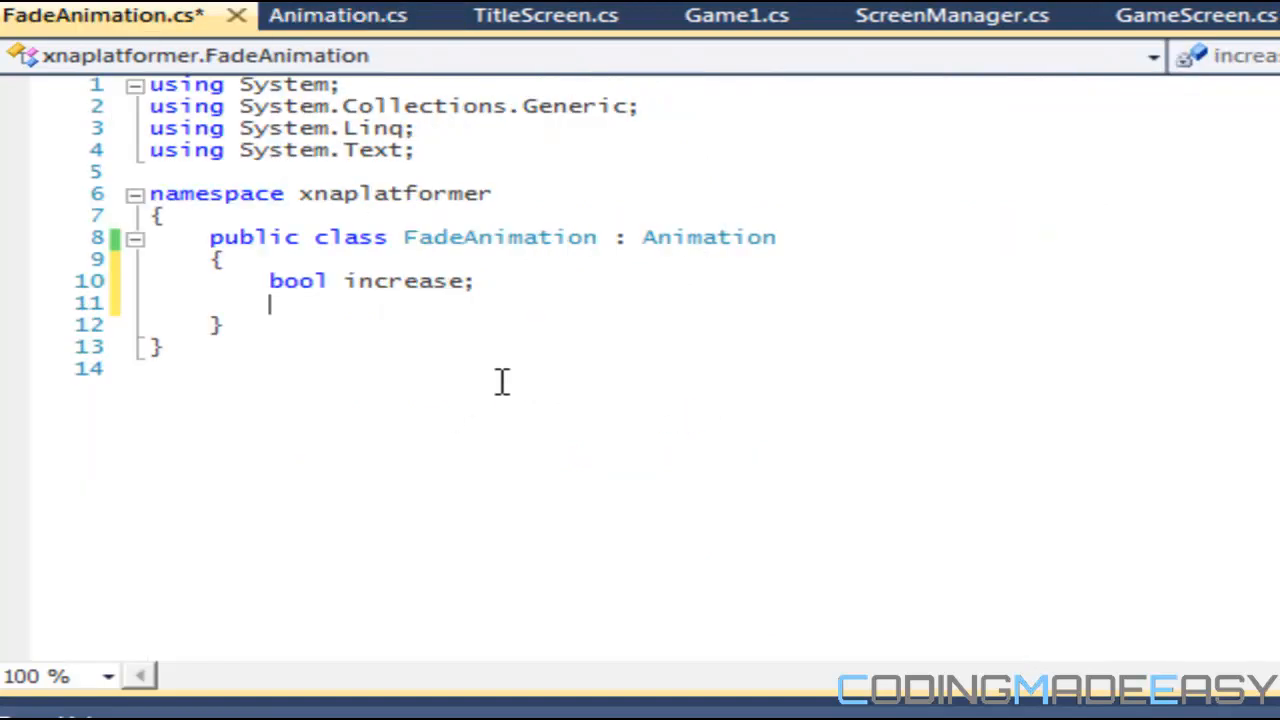
Step: Declare a float fadeSpeed field on the blank line below bool increase
{"action": "left_click", "coordinate": [400, 290]}
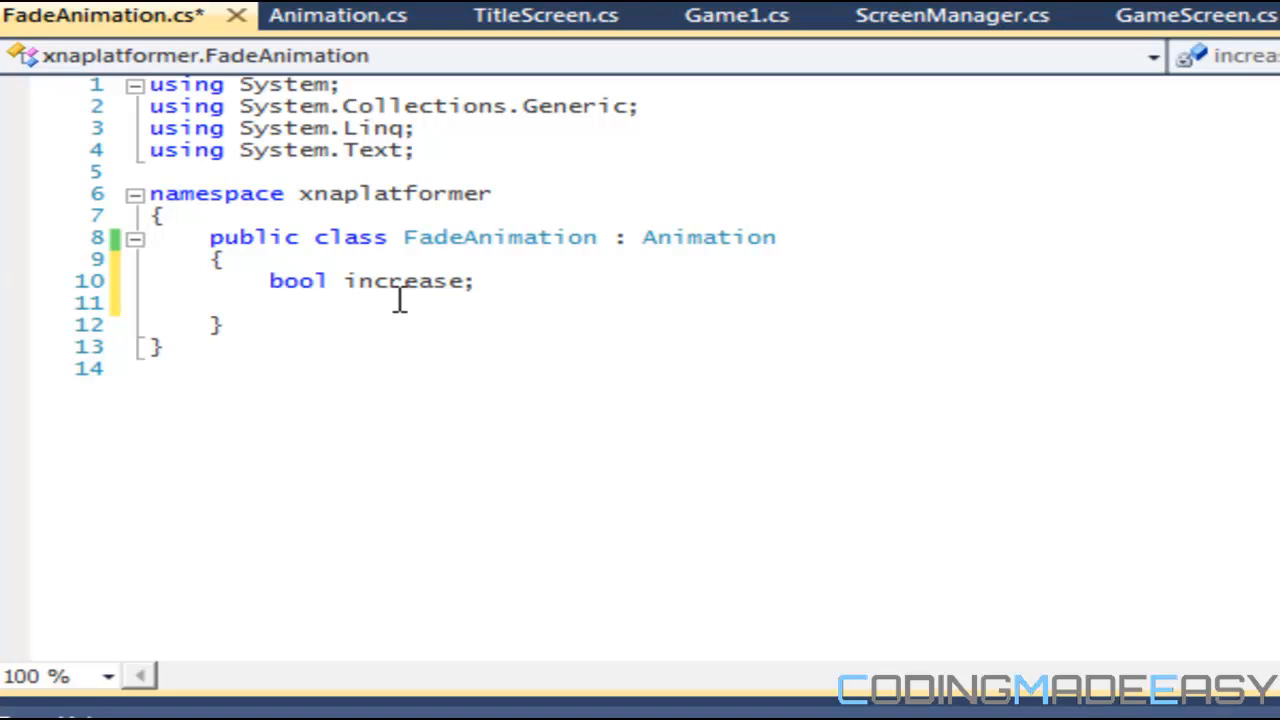
{"action": "type", "text": "f"}
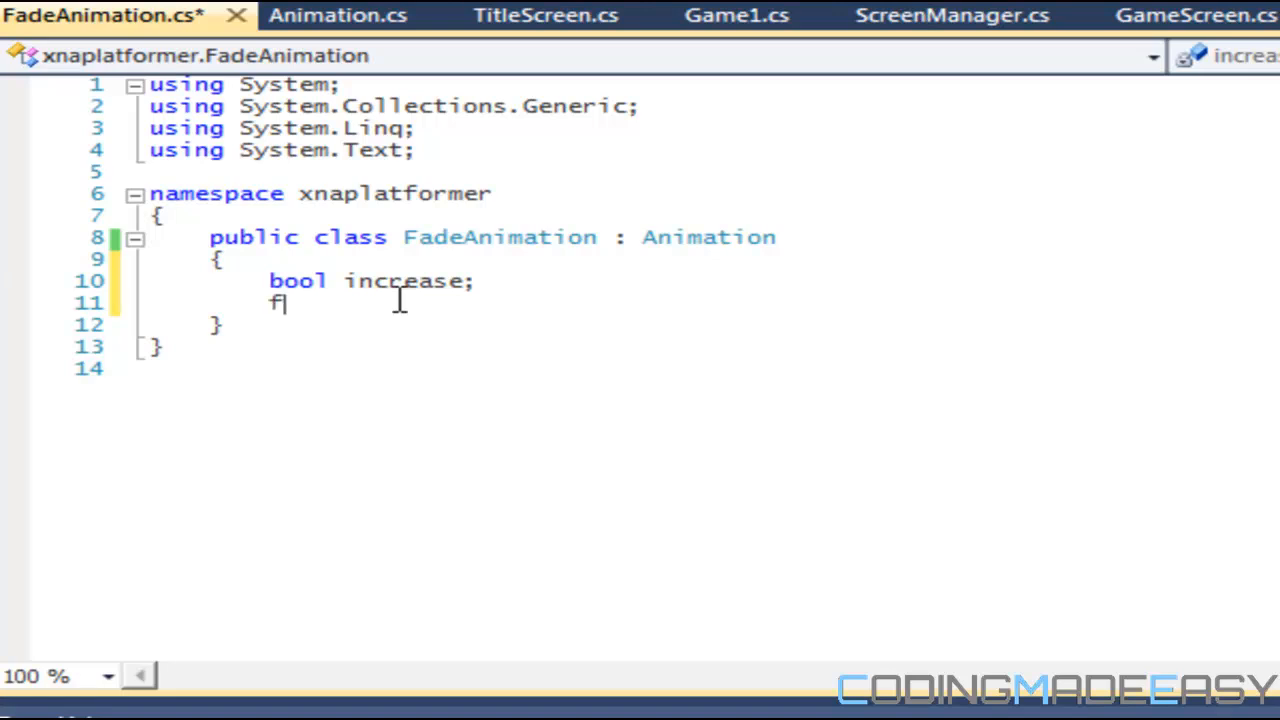
{"action": "type", "text": "loat fa"}
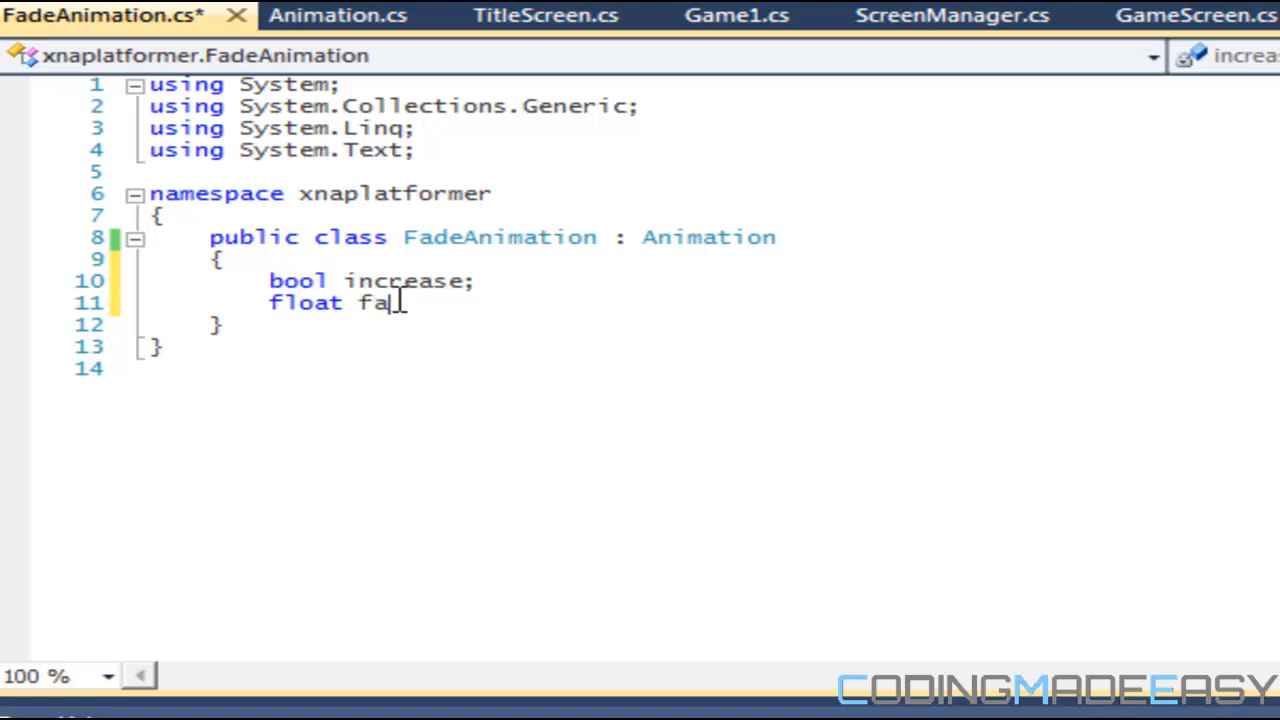
{"action": "type", "text": "deSpeed;"}
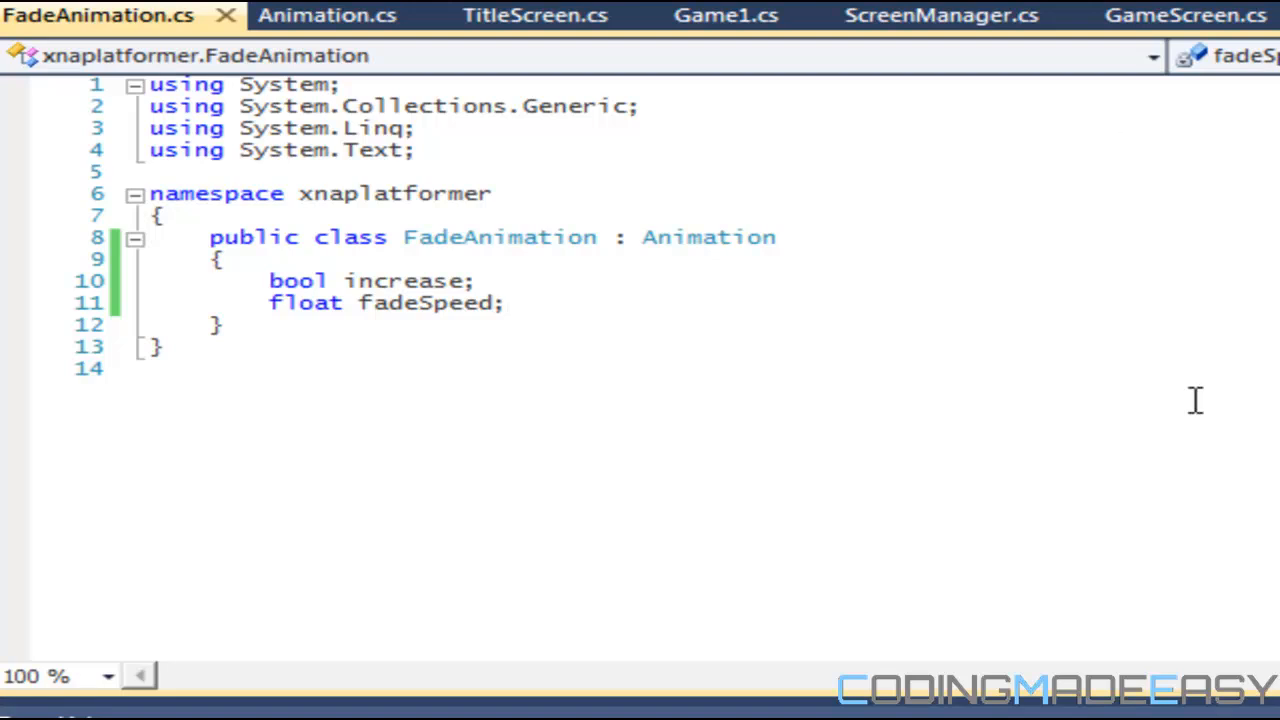
{"action": "mouse_move", "coordinate": [500, 280]}
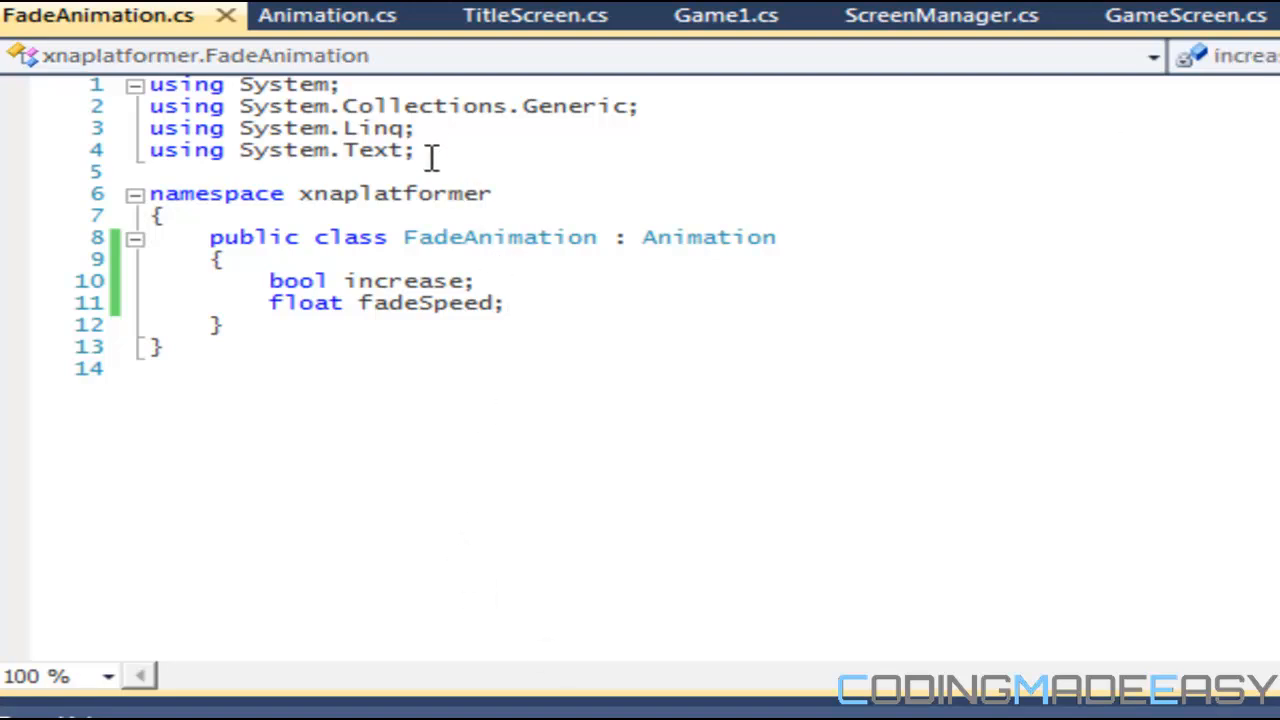
Step: Add using directives for Microsoft.Xna.Framework, .Content and .Graphics below the System usings
{"action": "type", "text": "uin"}
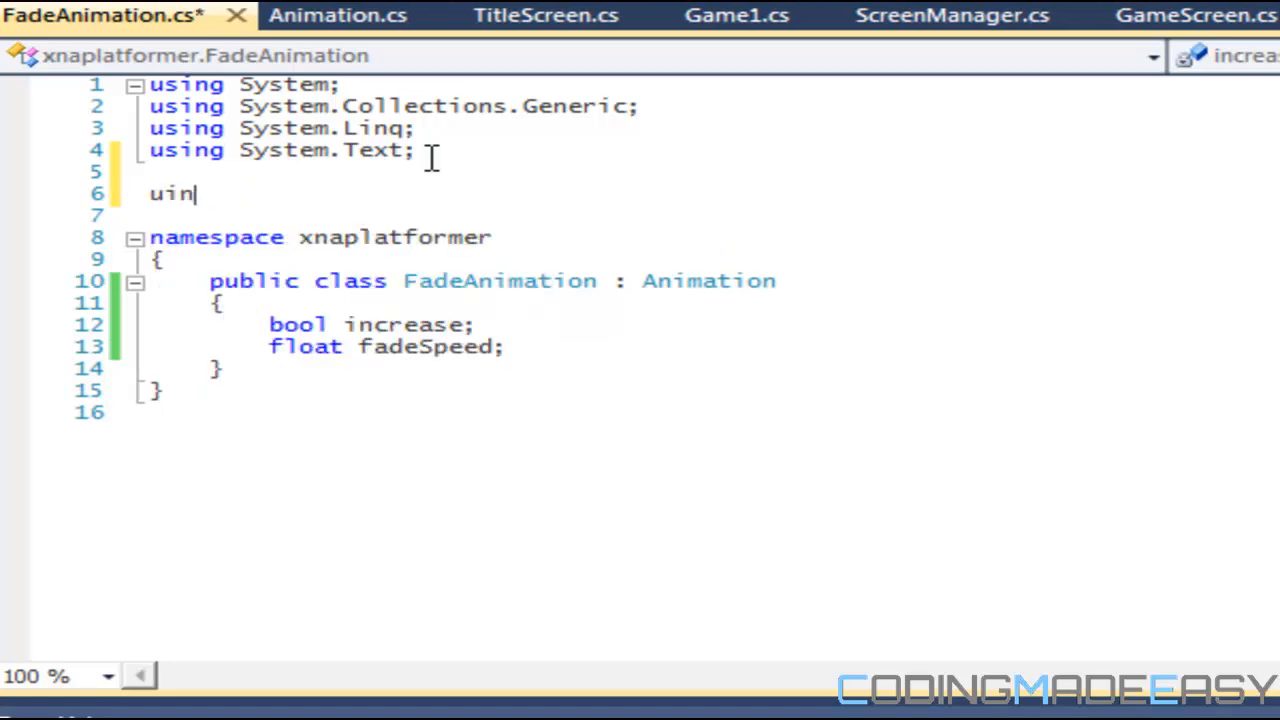
{"action": "type", "text": "sing Microsoft.Xna.Framework;"}
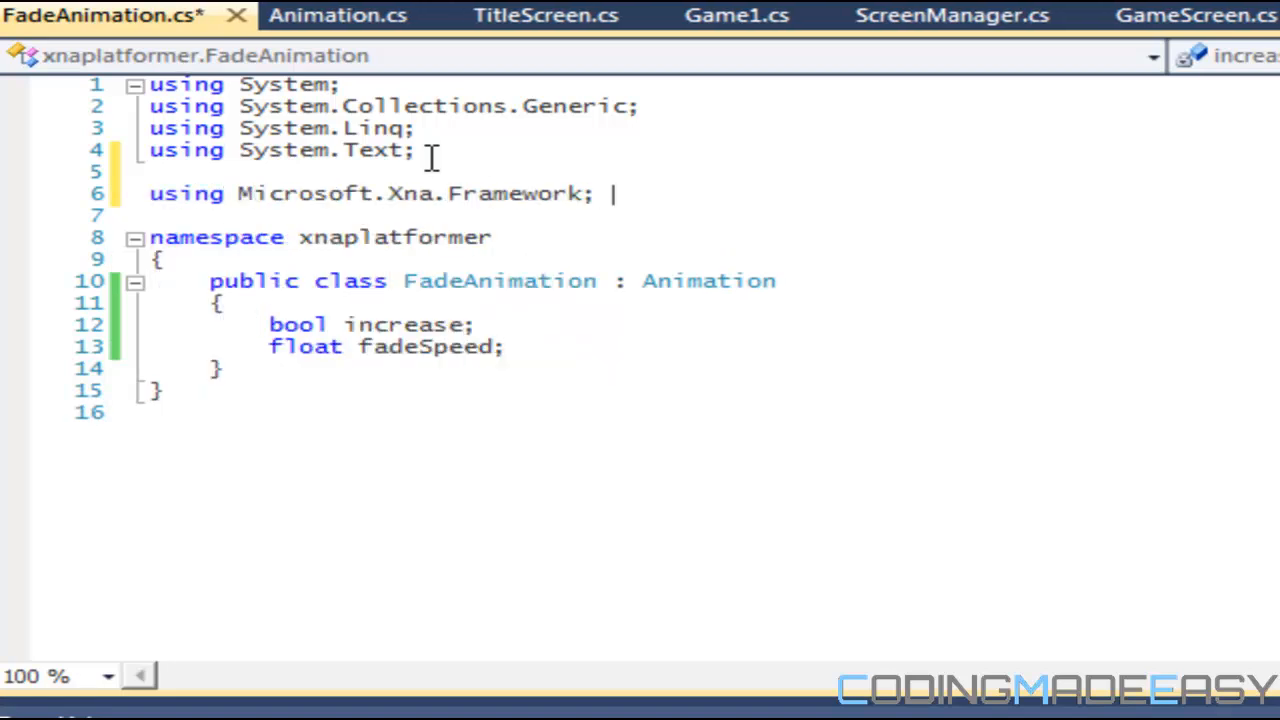
{"action": "type", "text": "using Microsoft,"}
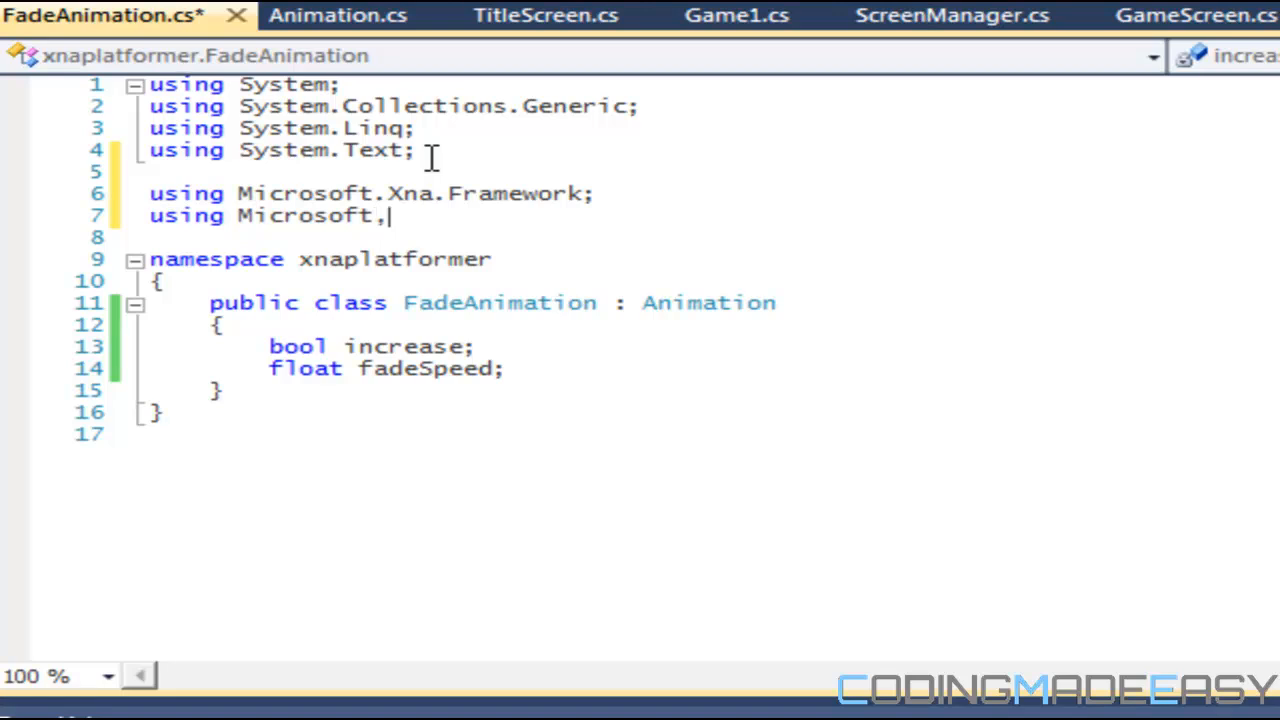
{"action": "type", "text": "Xna.Framework.Content;"}
{"action": "type", "text": "u"}
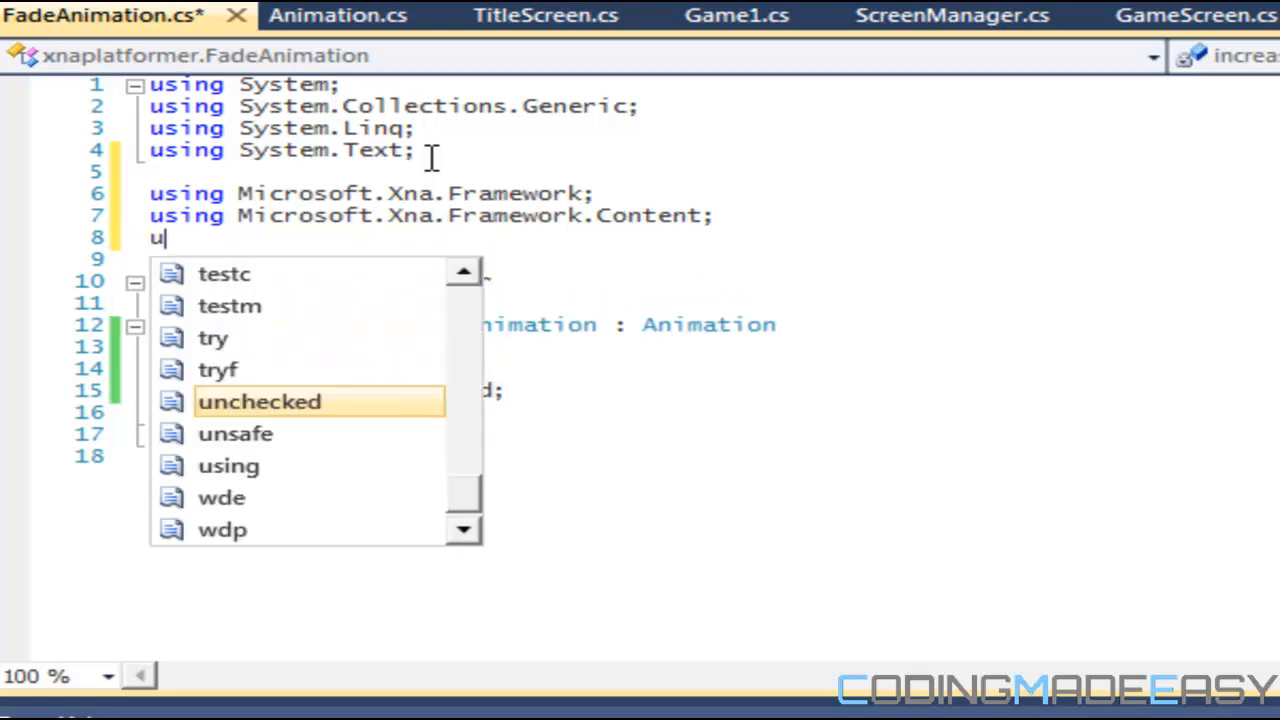
{"action": "type", "text": "sing Microsoft.Xna.Framework.Graphics;"}
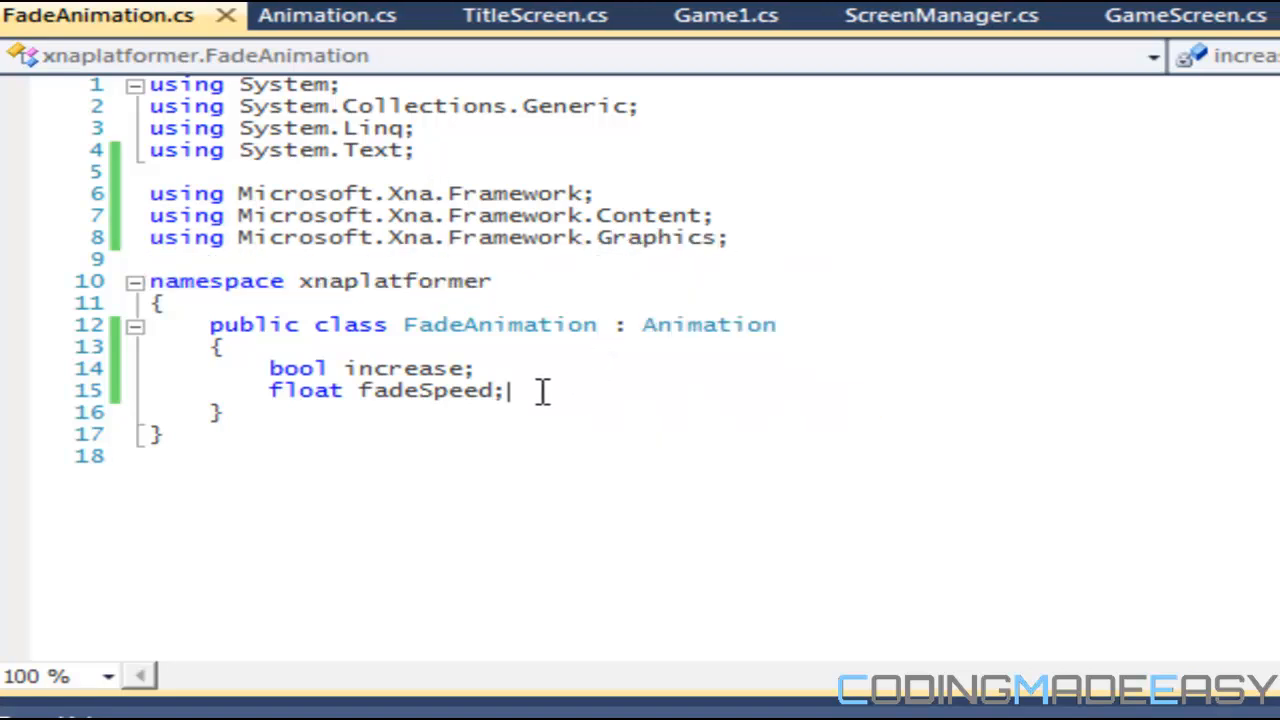
{"action": "type", "text": "TimeoutException"}
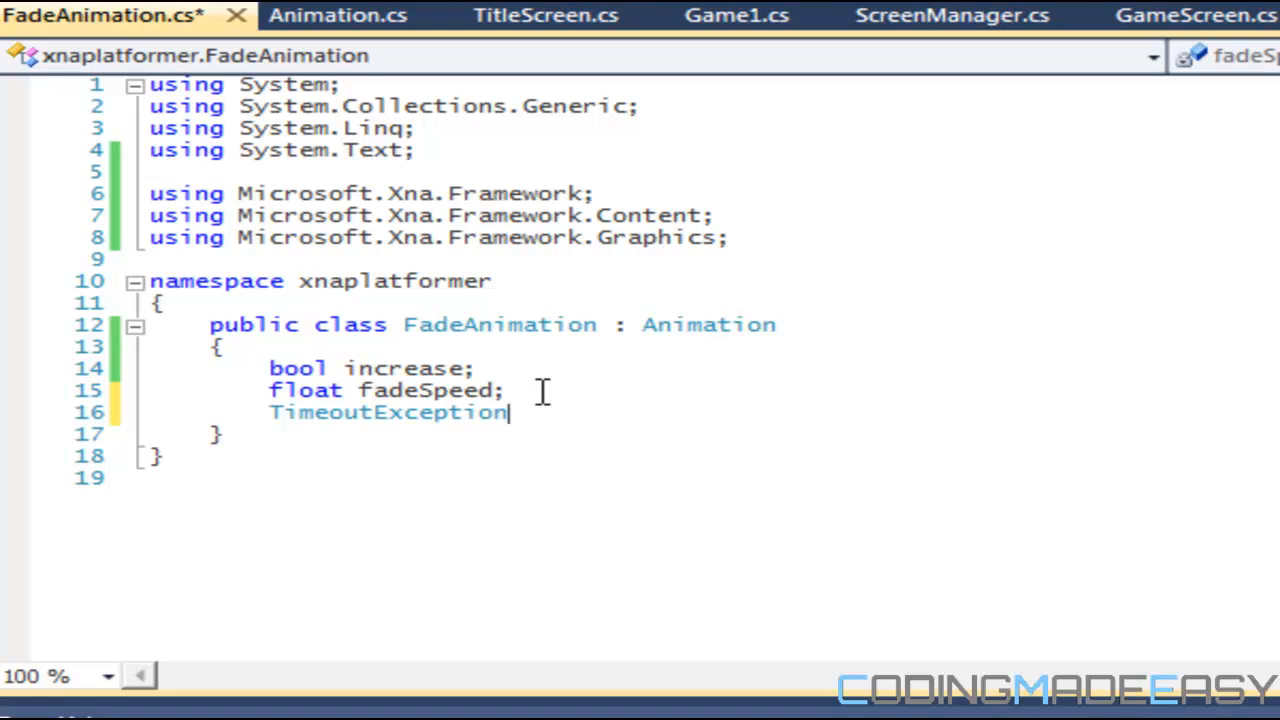
Step: Declare TimeSpan fields defaultTime and timer in FadeAnimation
{"action": "type", "text": "Timesp"}
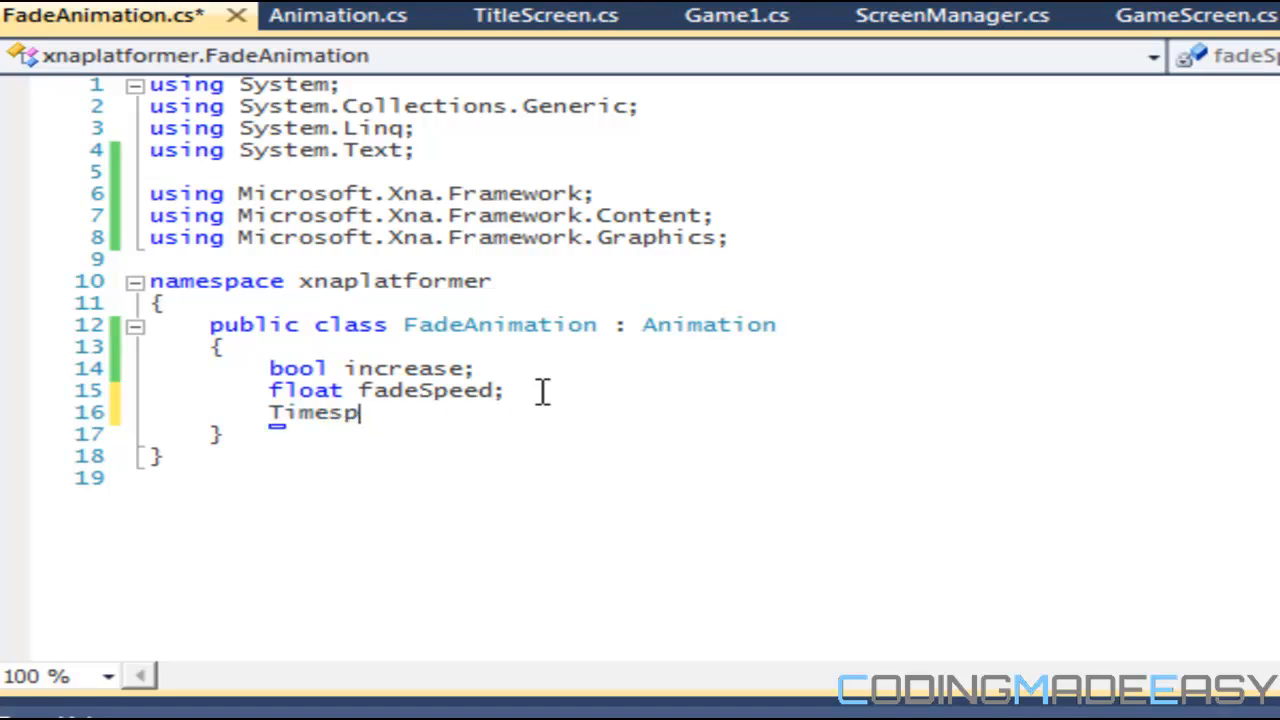
{"action": "mouse_move", "coordinate": [544, 400]}
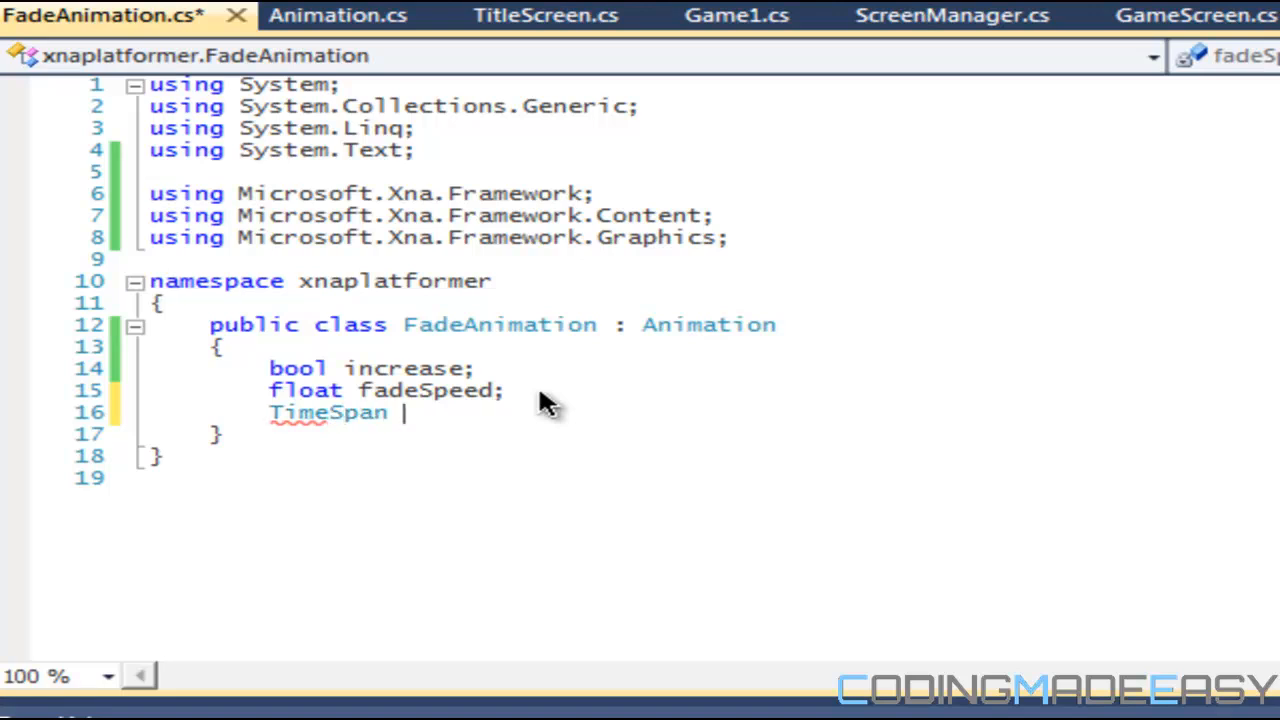
{"action": "type", "text": "defaut"}
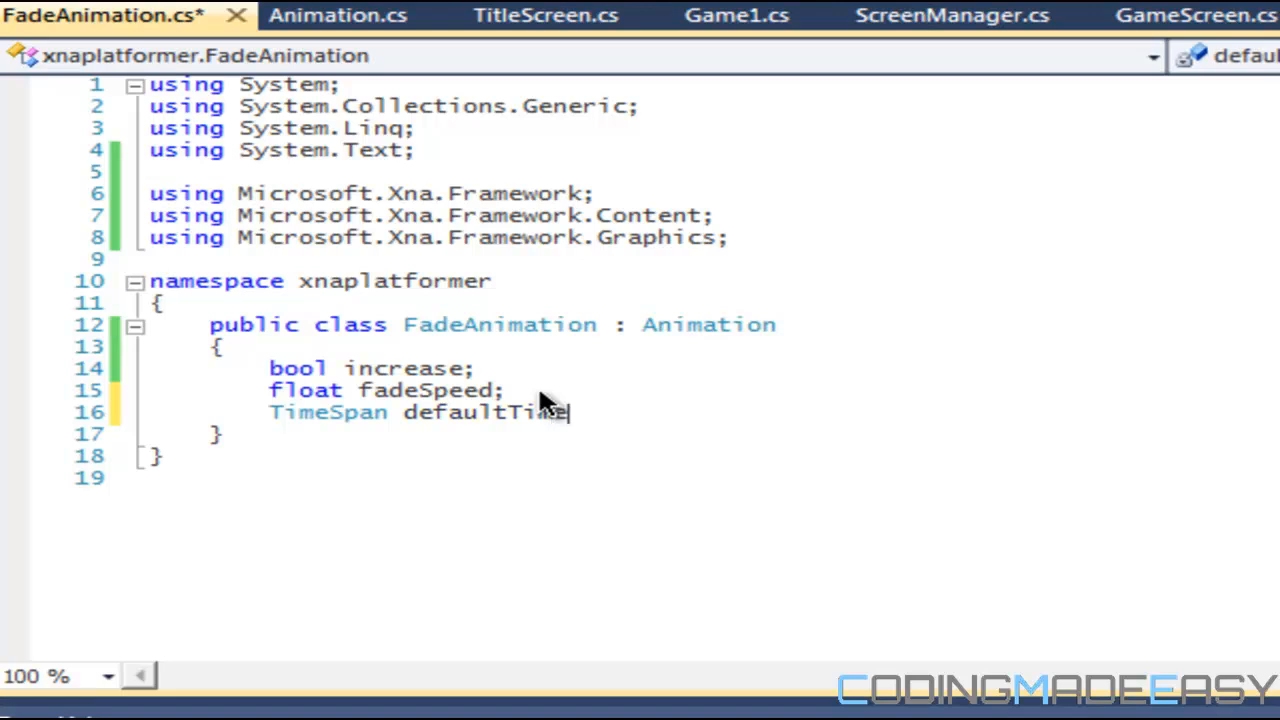
{"action": "type", "text": ", t"}
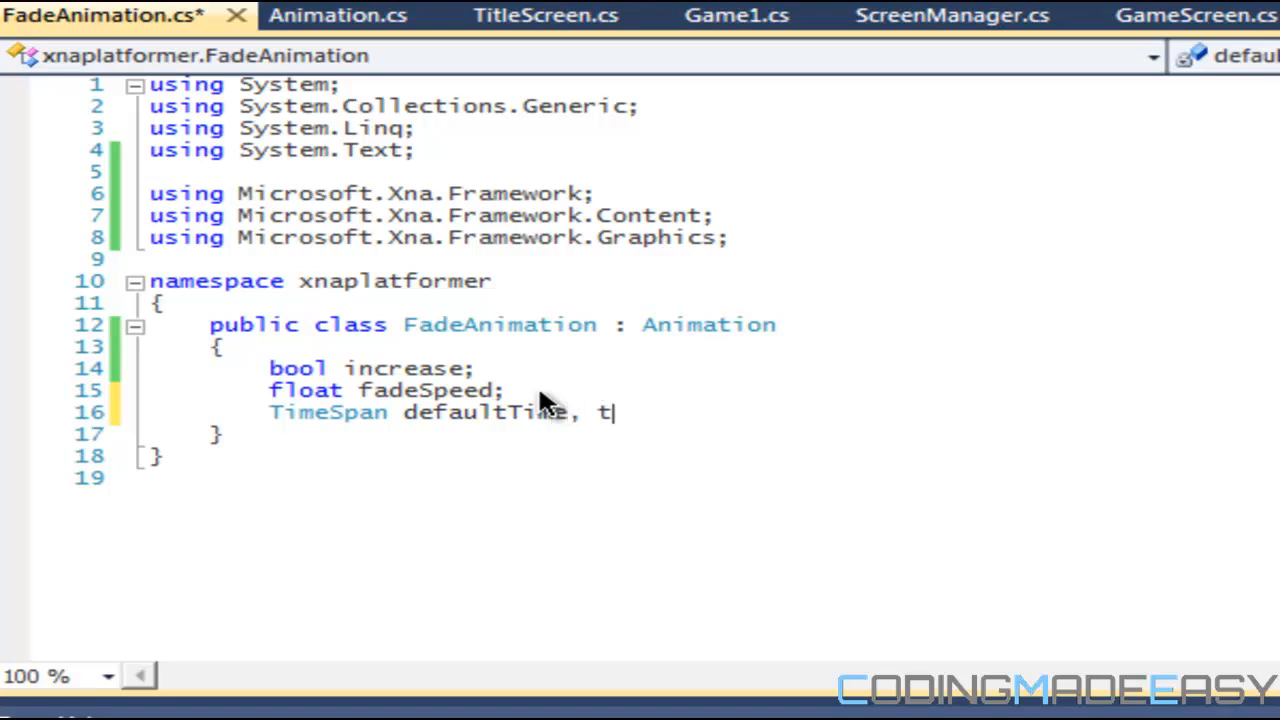
{"action": "type", "text": "imer;"}
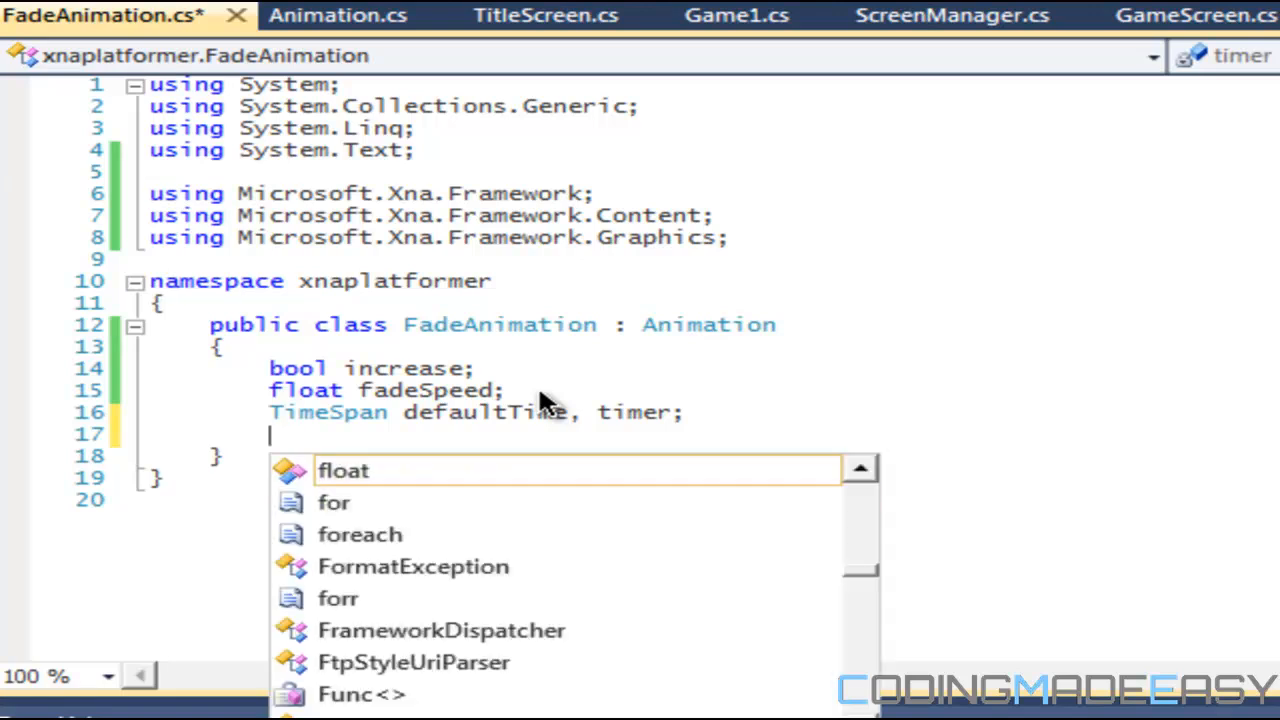
{"action": "key", "text": "Escape"}
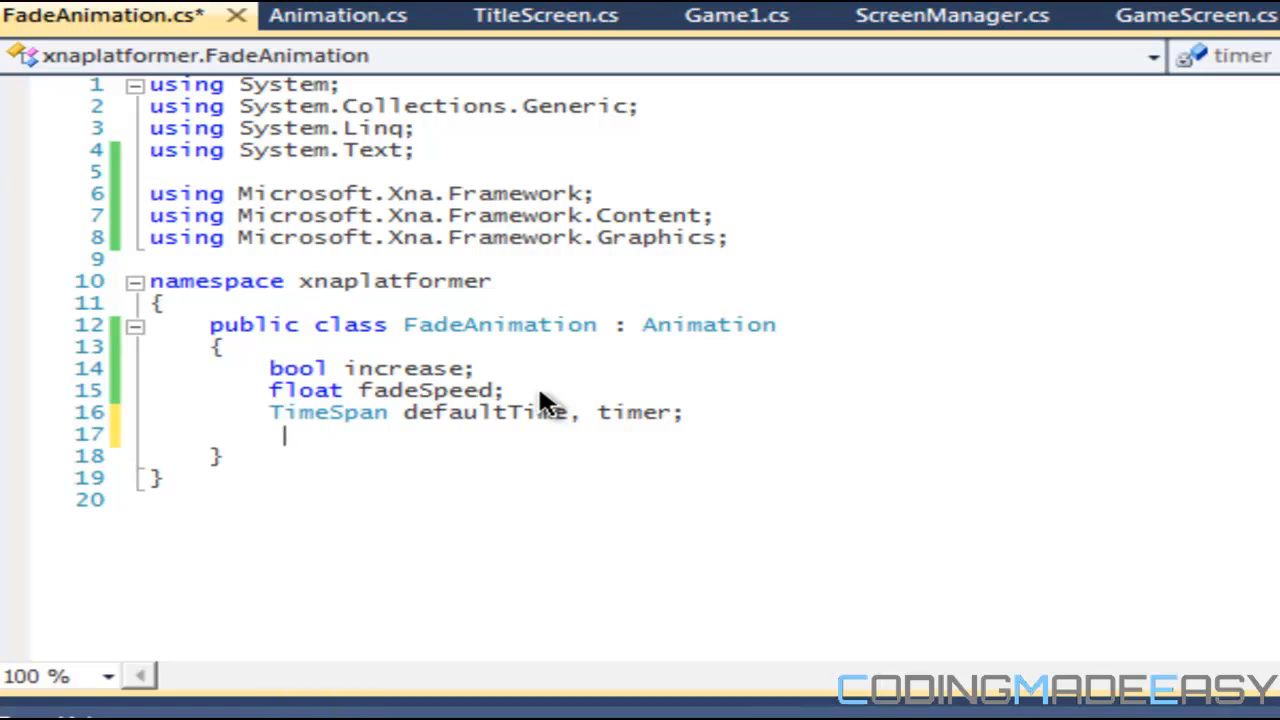
Step: Declare bool startTimer and float activateValue fields beneath the TimeSpan fields
{"action": "type", "text": "bool"}
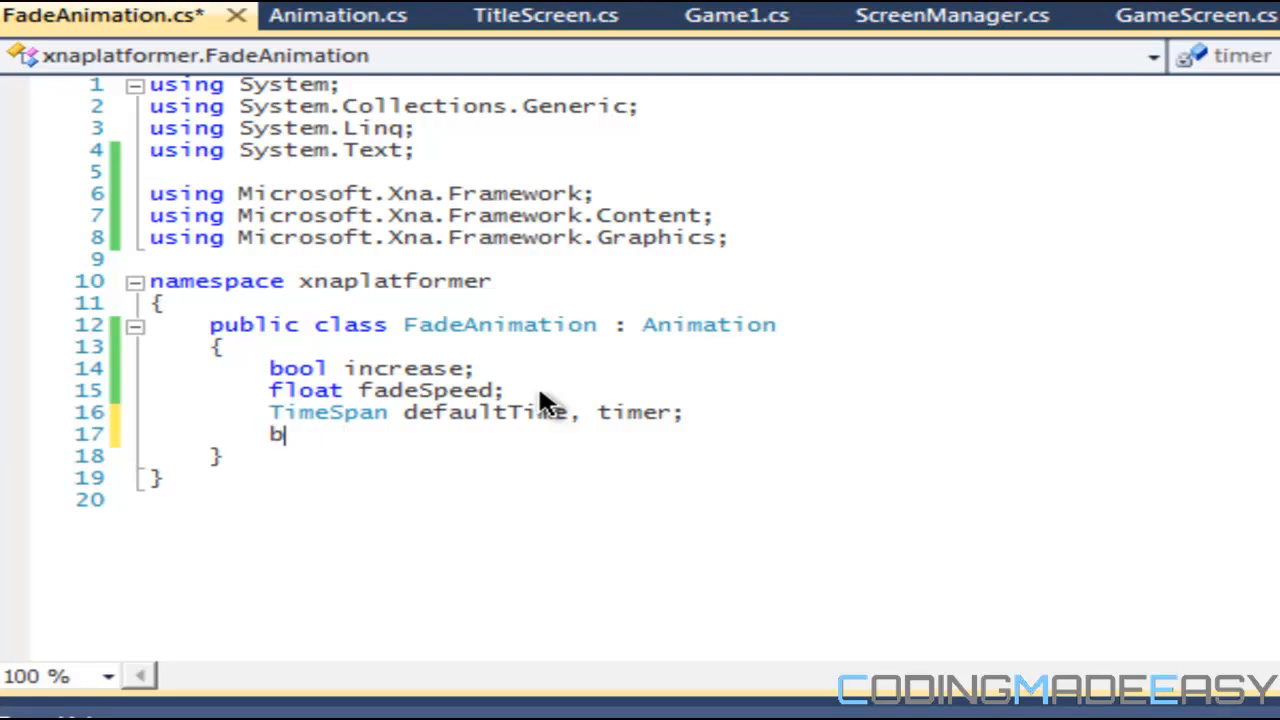
{"action": "type", "text": "ool startTimer;"}
{"action": "type", "text": "f"}
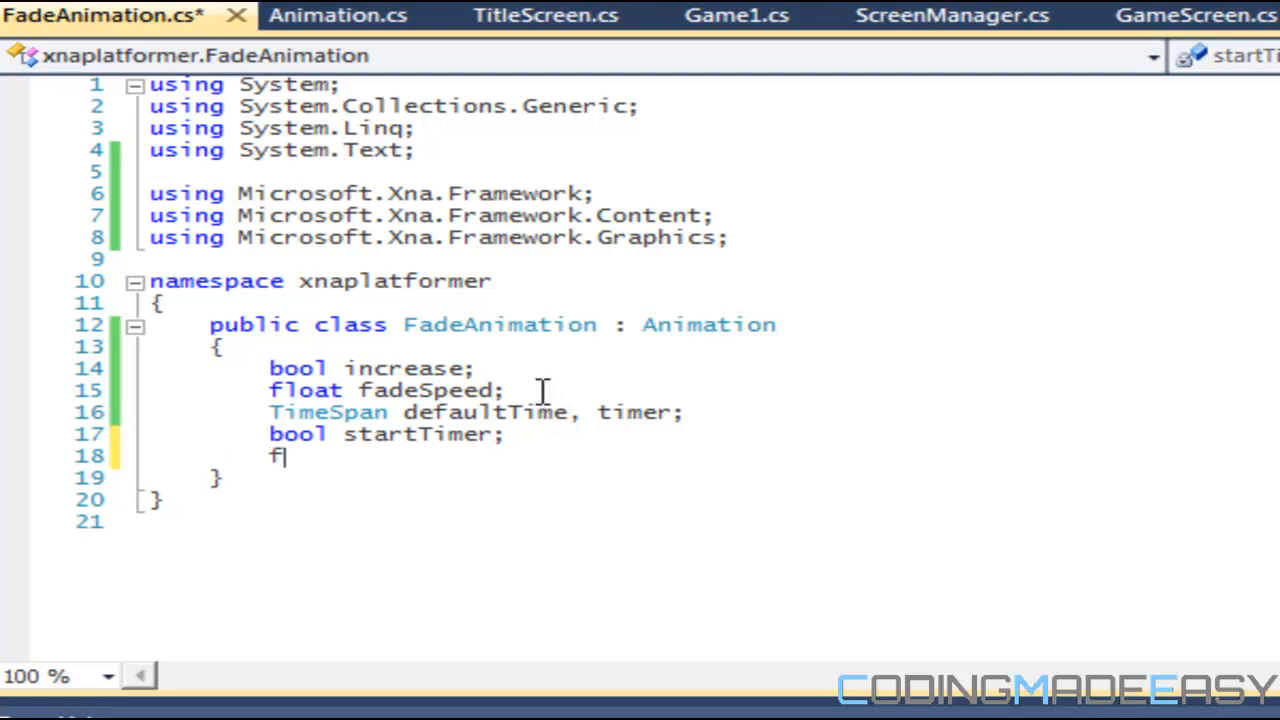
{"action": "type", "text": "loat"}
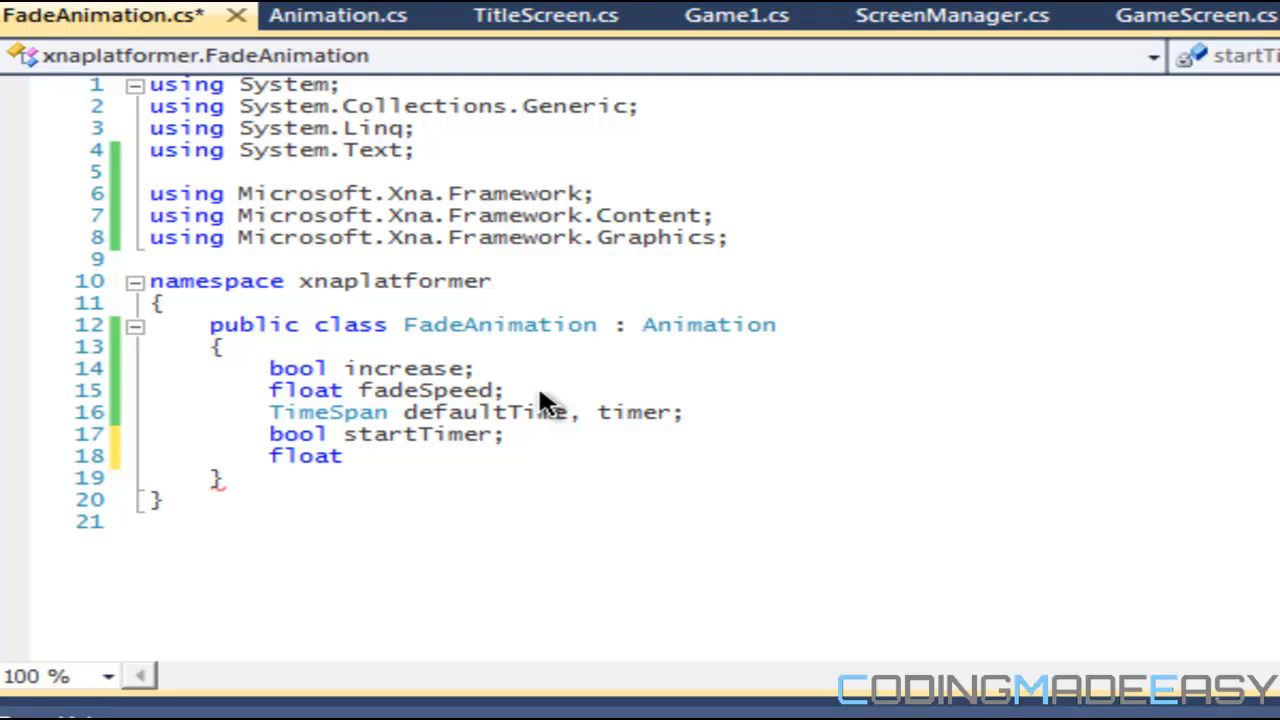
{"action": "type", "text": "ac"}
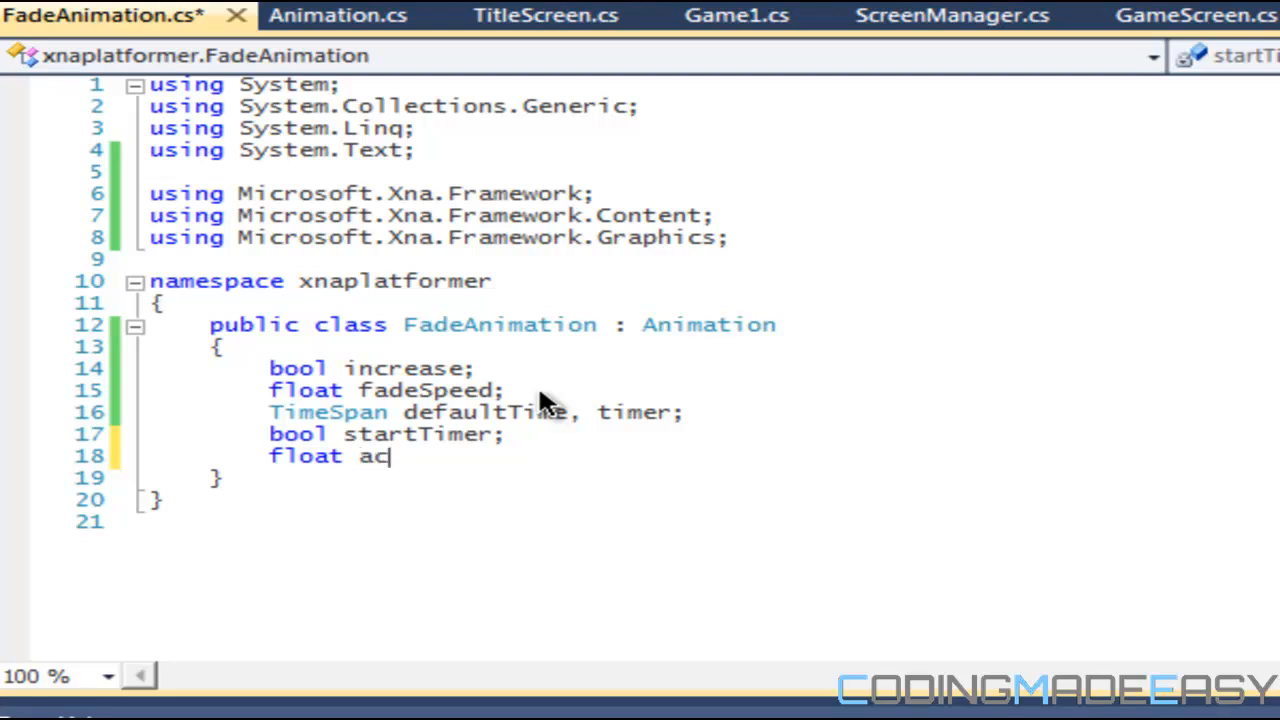
{"action": "type", "text": "tivateValue"}
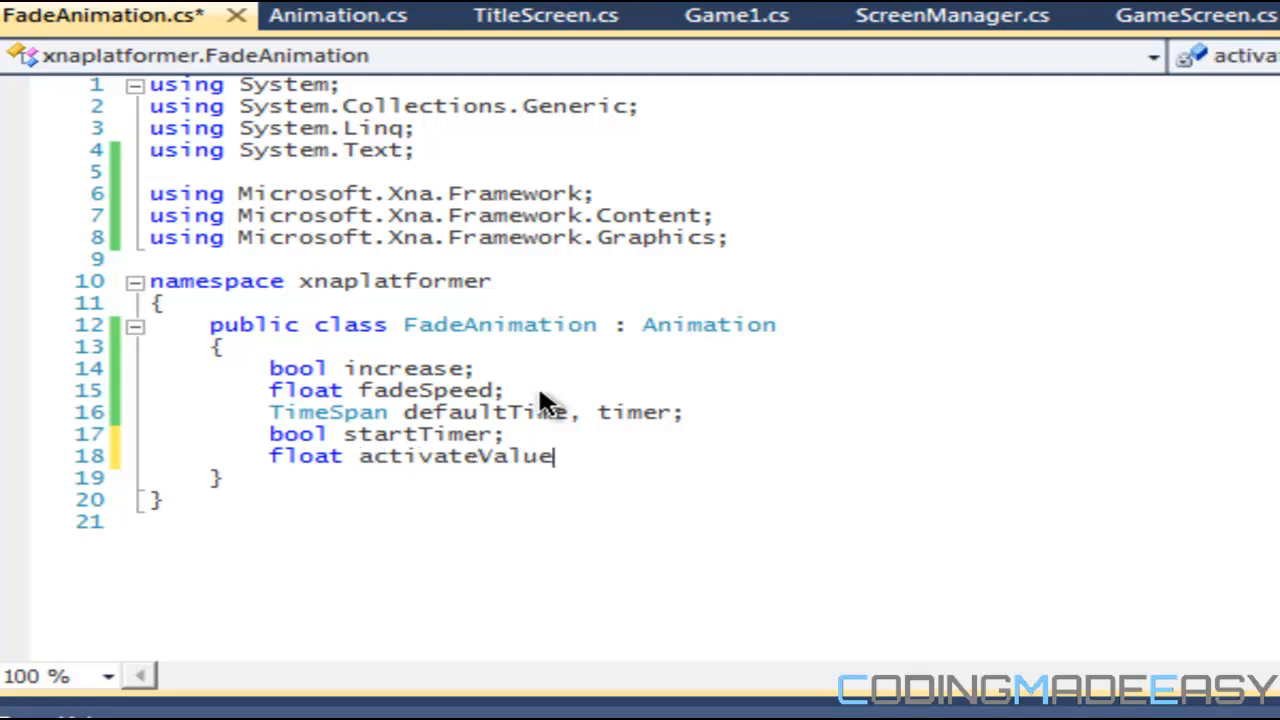
{"action": "type", "text": ";"}
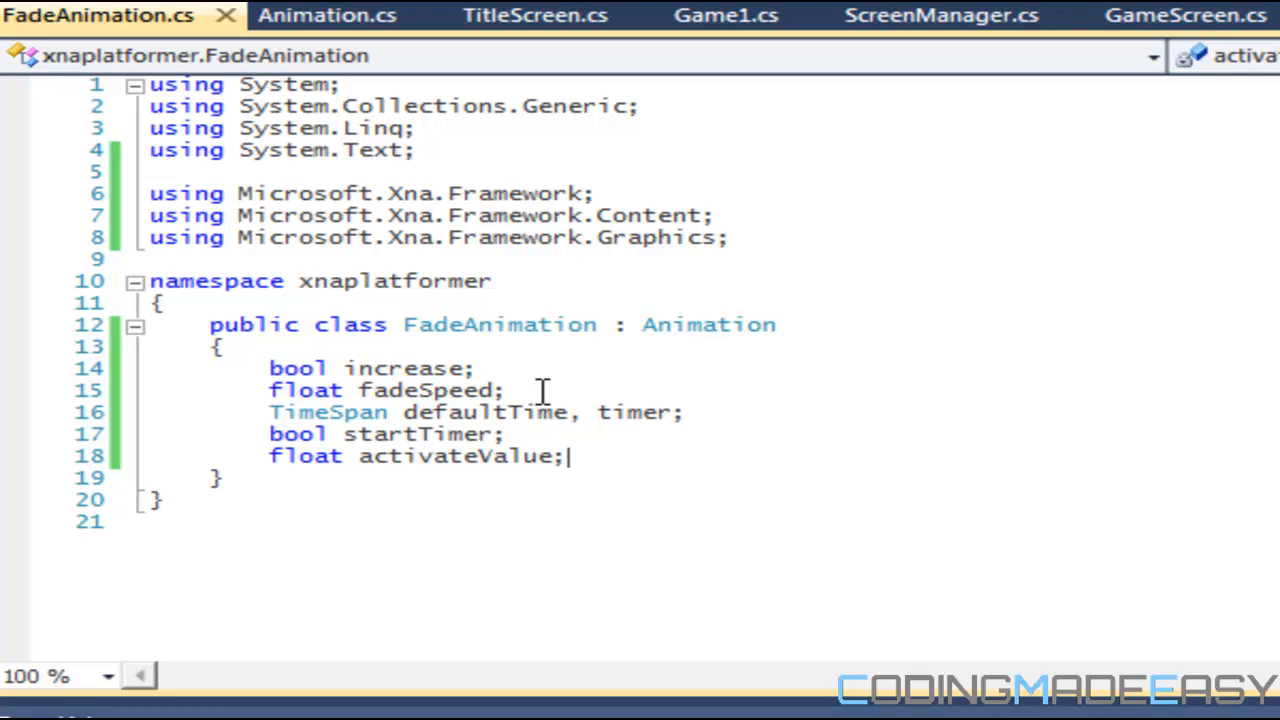
{"action": "key", "text": "Enter"}
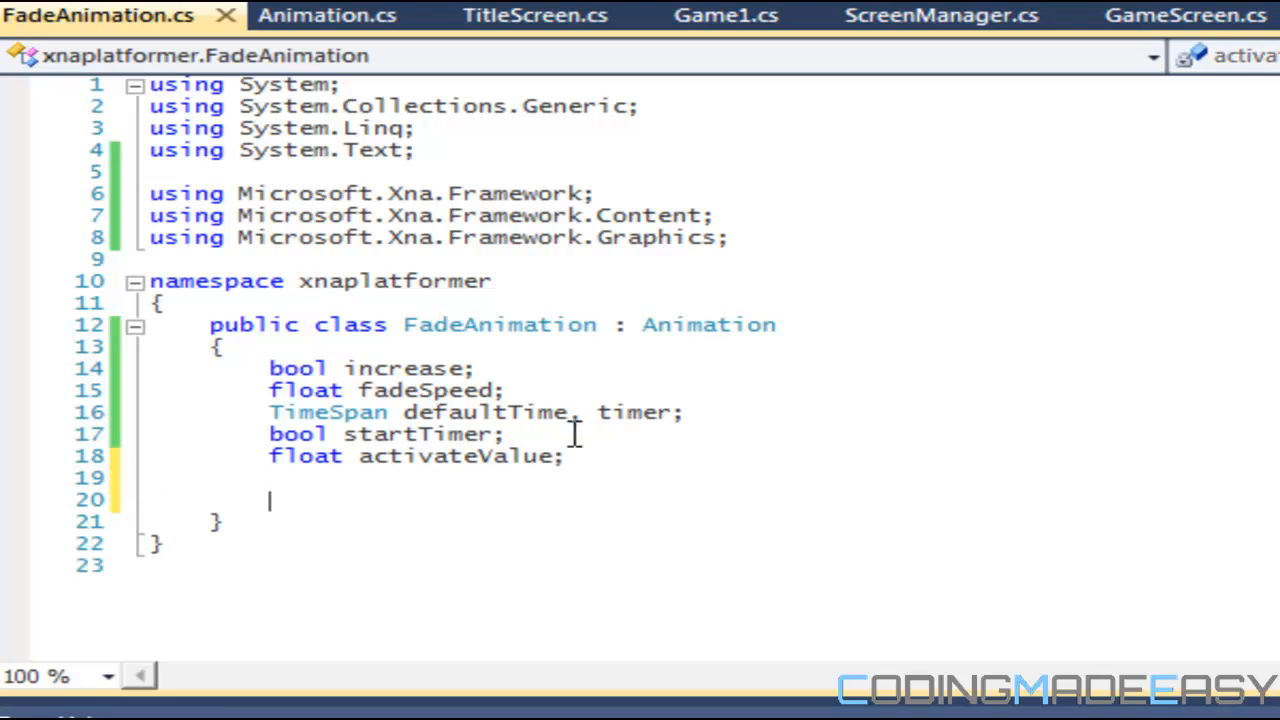
Step: Override LoadContent keeping base.LoadContent and set increase = false
{"action": "type", "text": "public override void LoadContent(ContentManager Content, Texture2D i"}
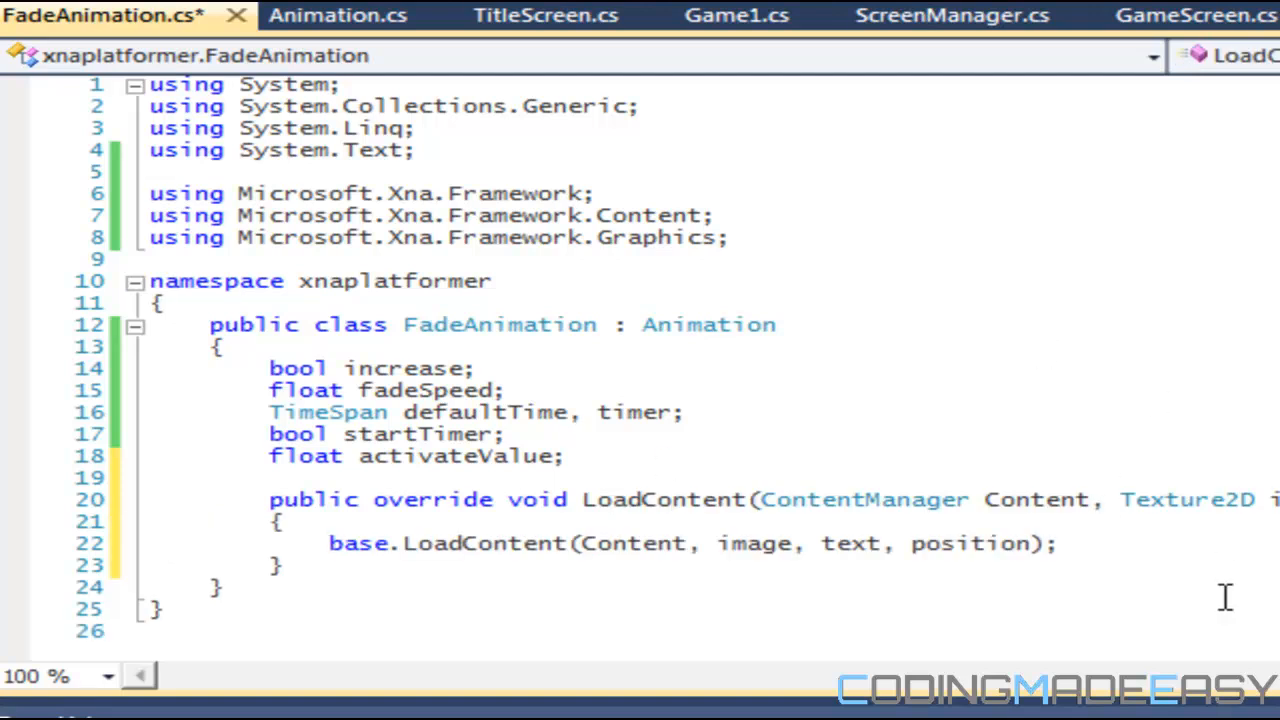
{"action": "mouse_move", "coordinate": [1130, 500]}
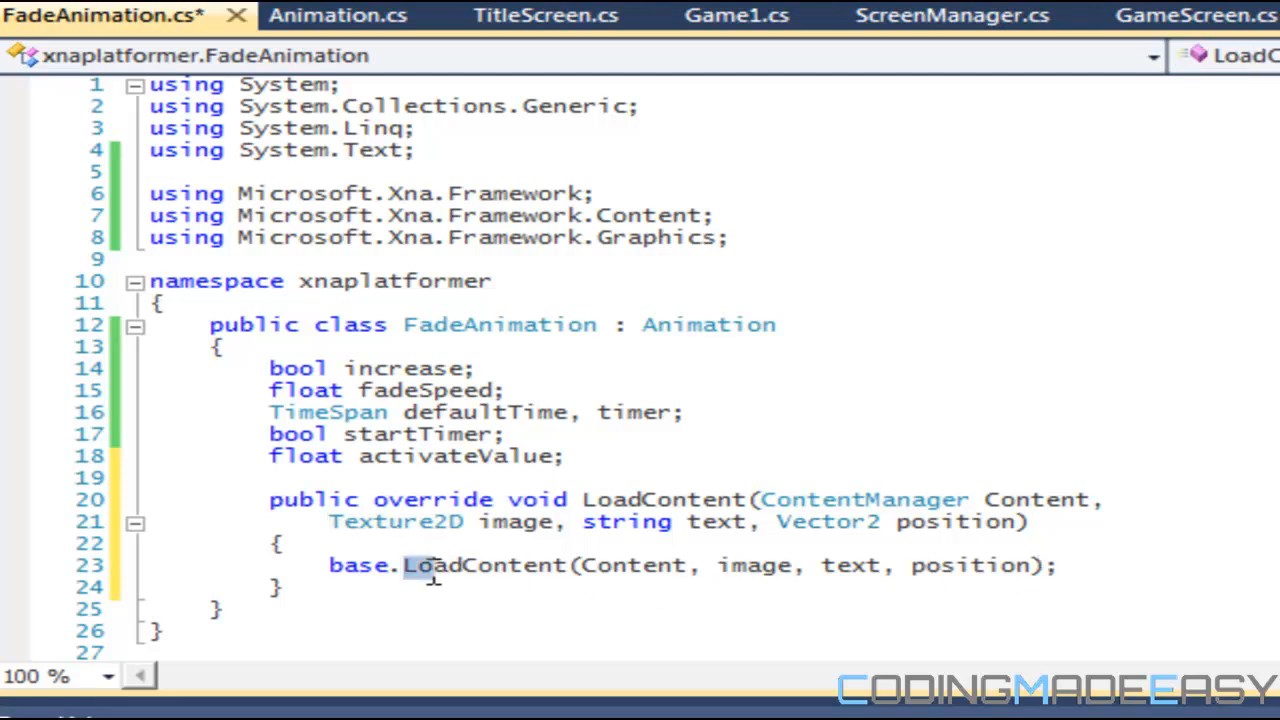
{"action": "left_click", "coordinate": [1084, 568]}
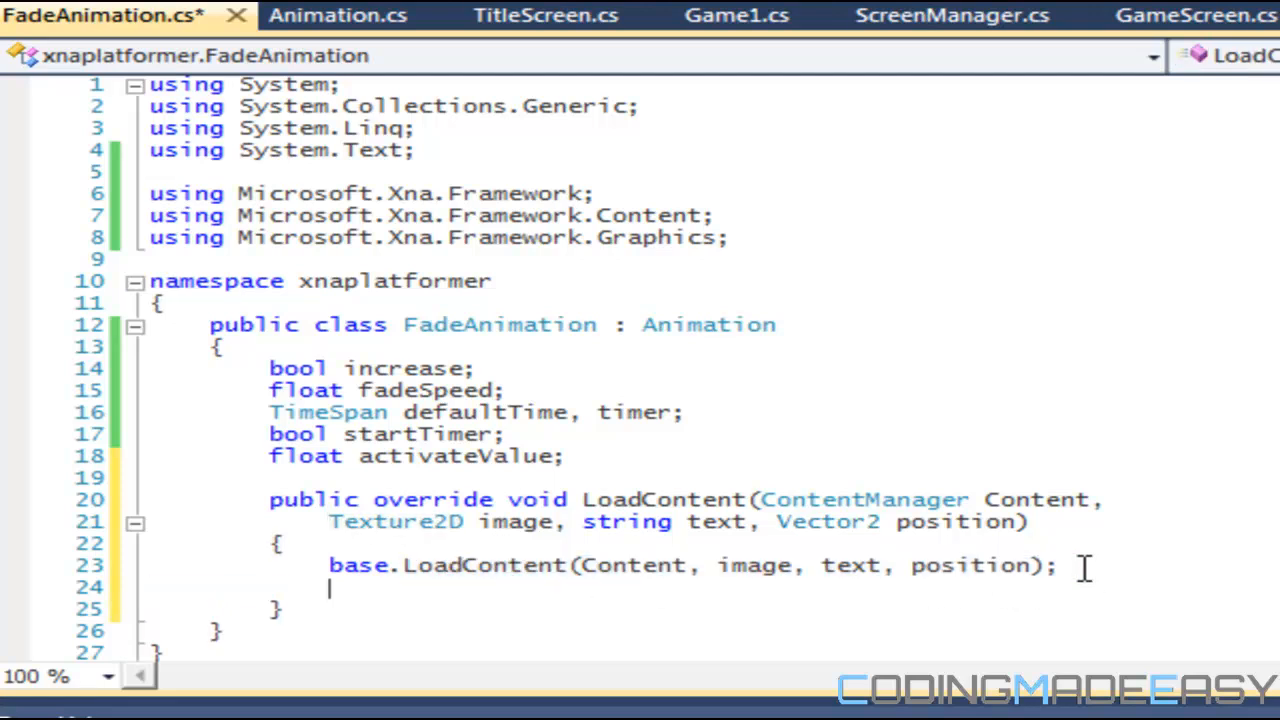
{"action": "type", "text": "increase"}
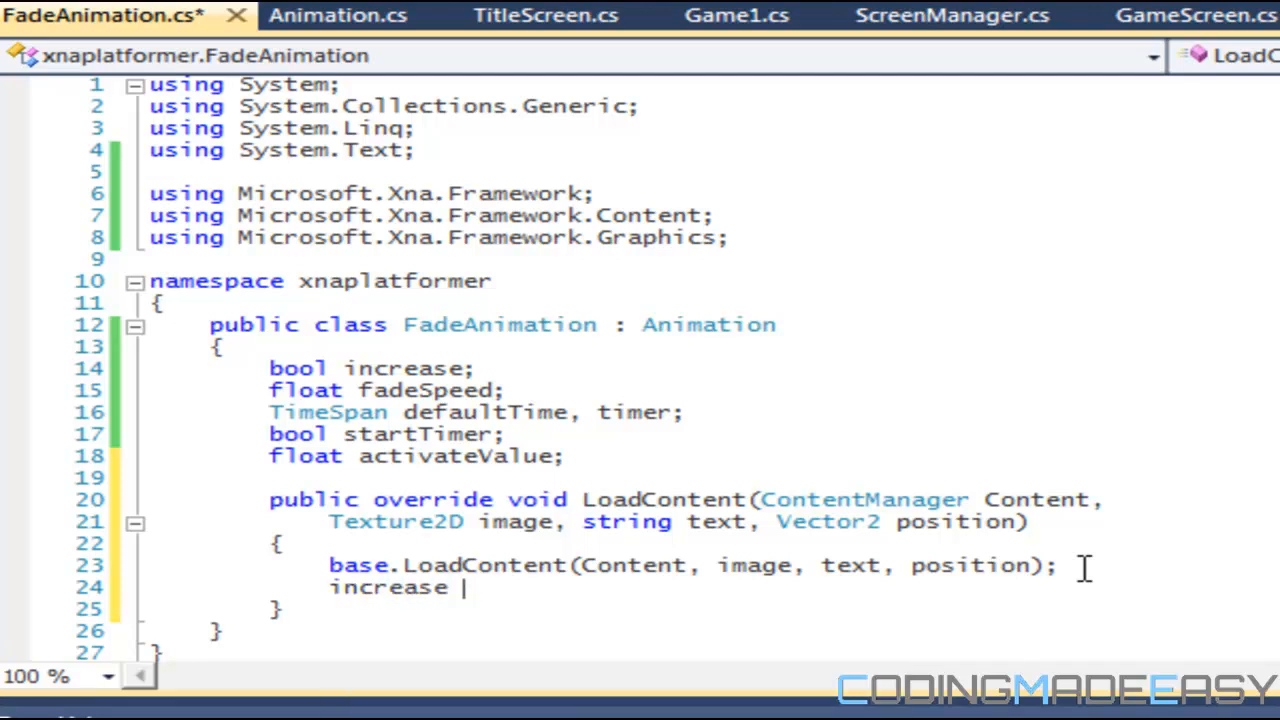
{"action": "type", "text": "= false;"}
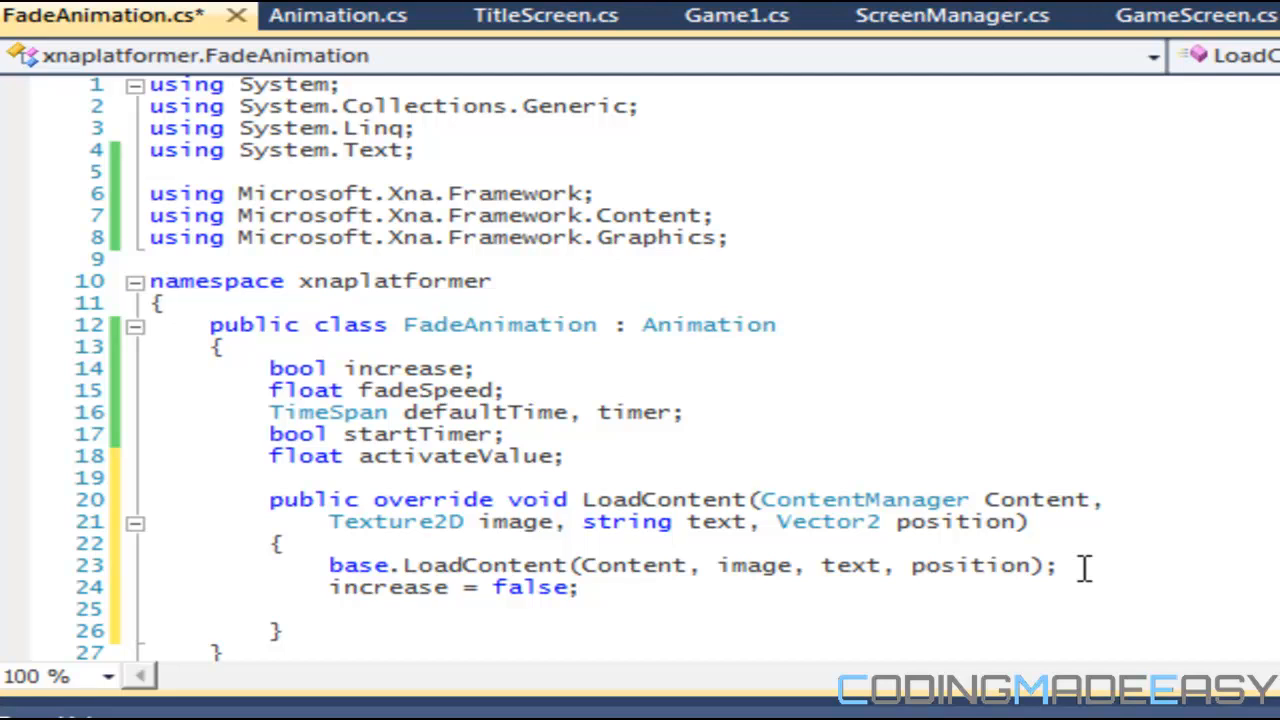
Step: Set fadeSpeed to 1.0f inside LoadContent
{"action": "type", "text": "fadeSpeed = 1"}
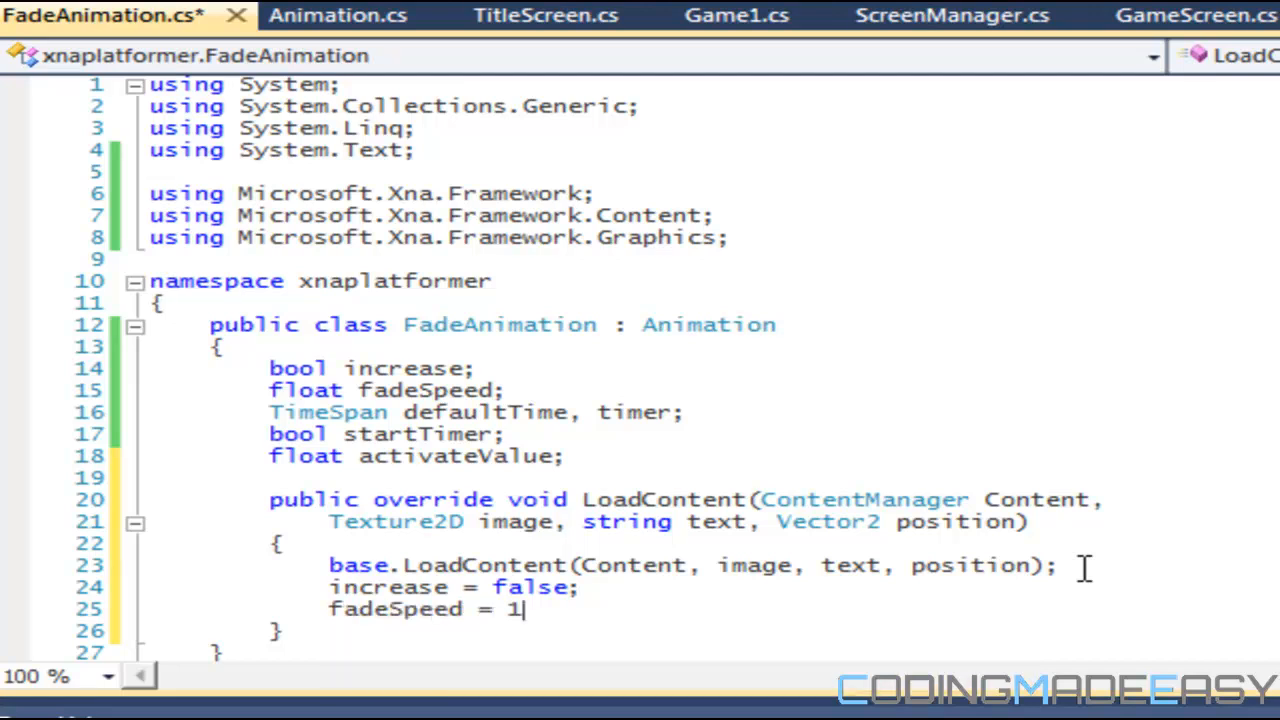
{"action": "type", "text": ".0f"}
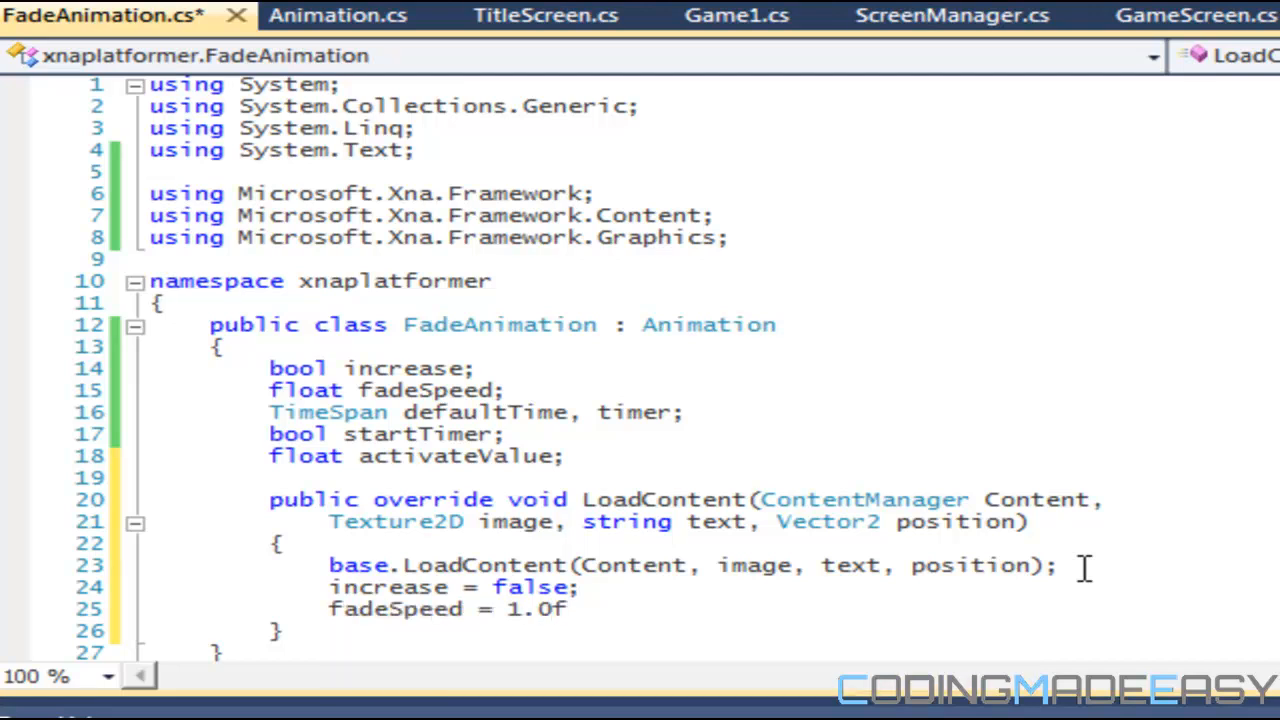
{"action": "type", "text": "* (game"}
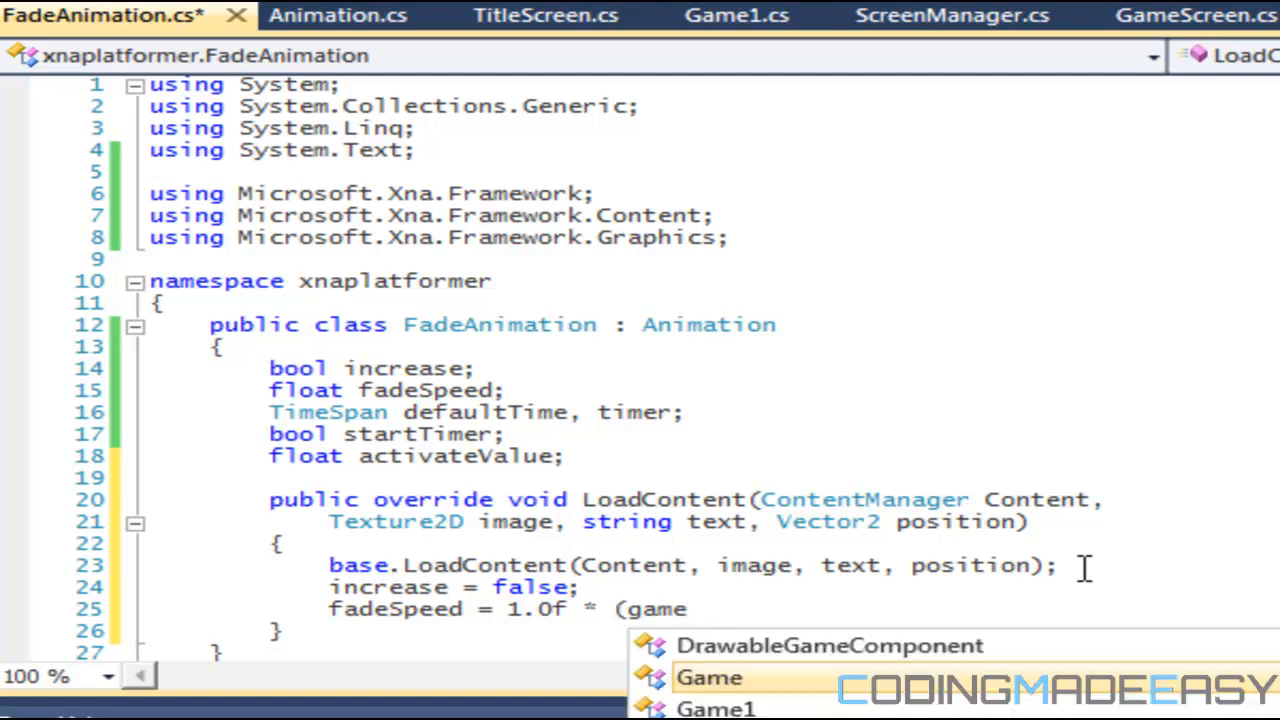
{"action": "type", "text": "Time"}
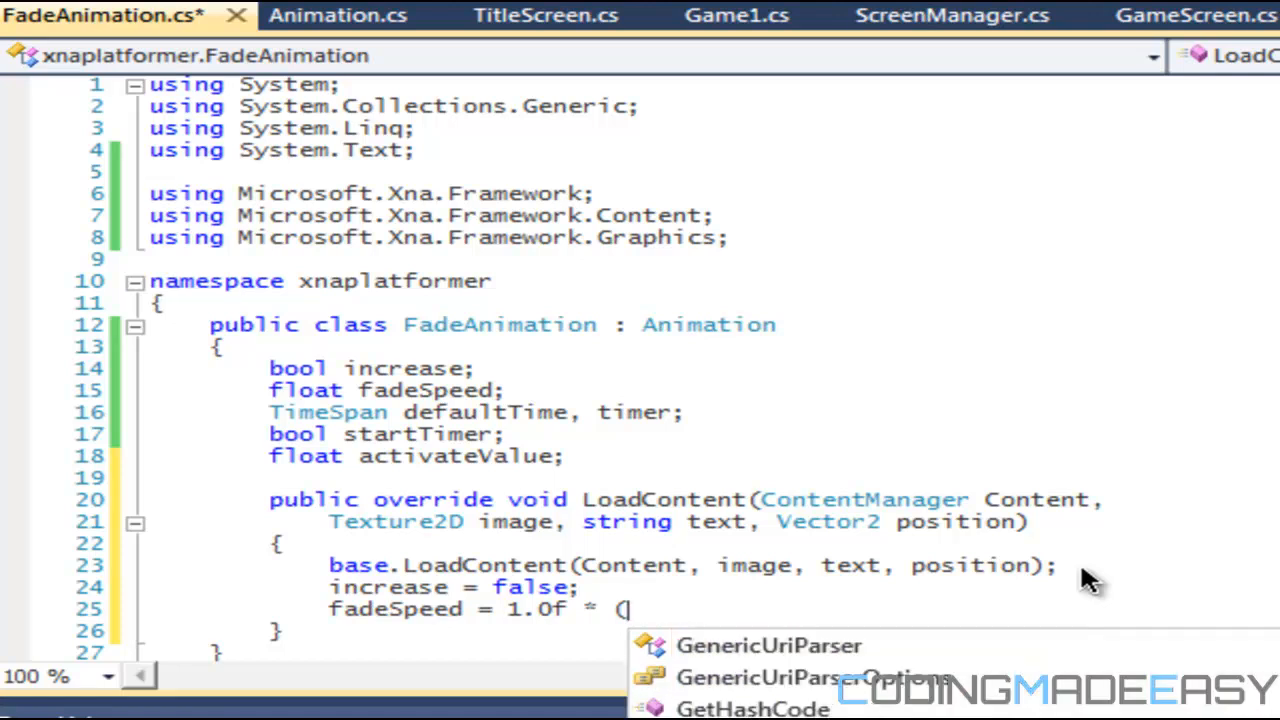
{"action": "type", "text": "fl"}
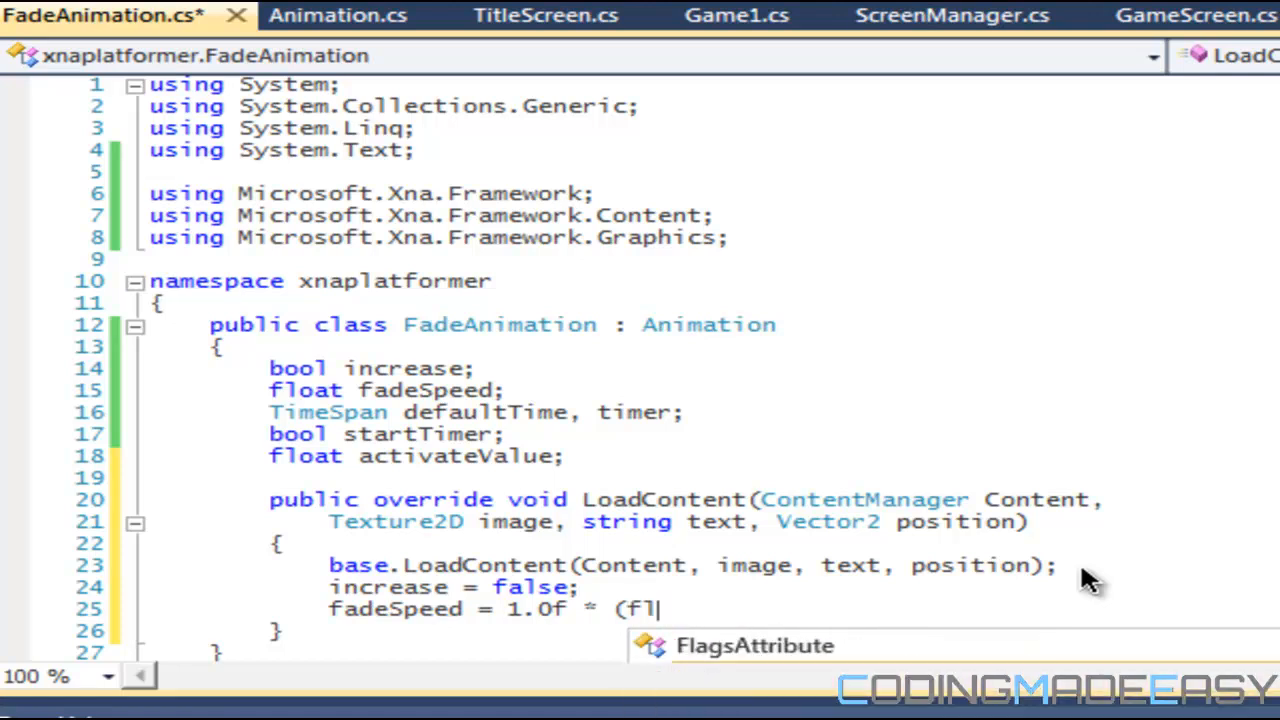
{"action": "type", "text": "oat)Game."}
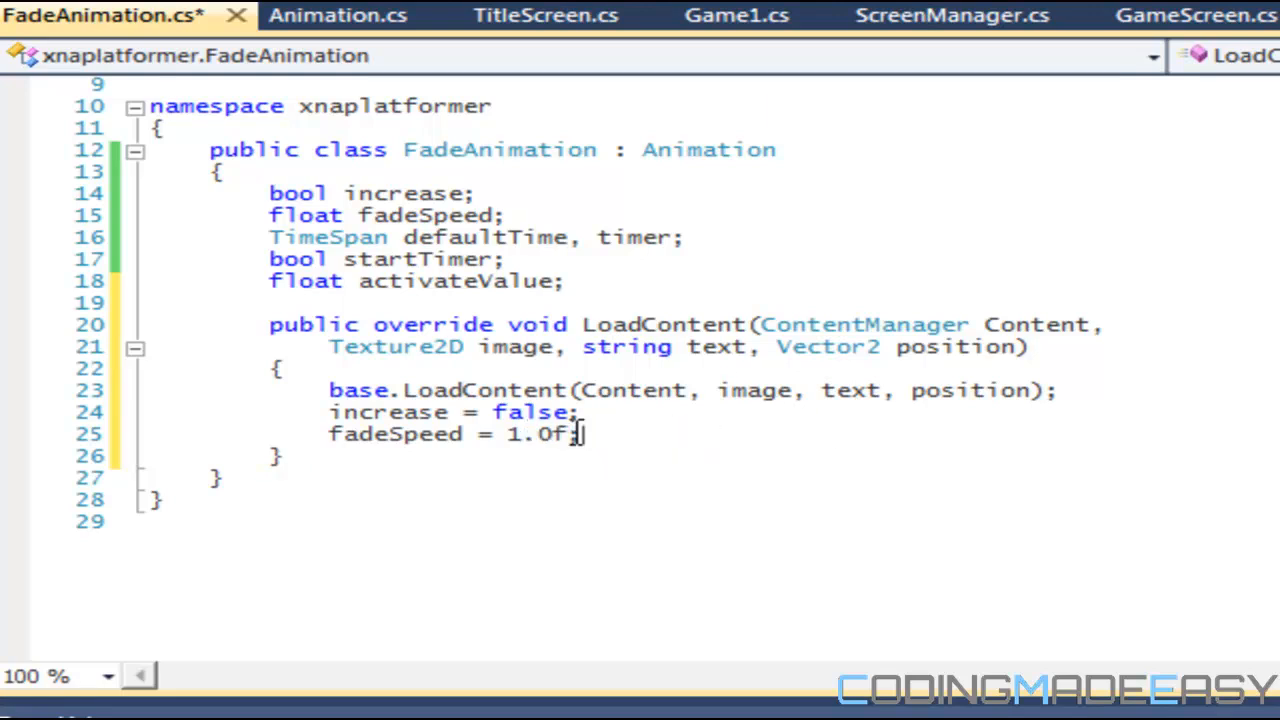
Step: Set defaultTime to a one-second TimeSpan, timer to defaultTime and activateValue to 0.0f in LoadContent
{"action": "type", "text": "defaultTime = ne"}
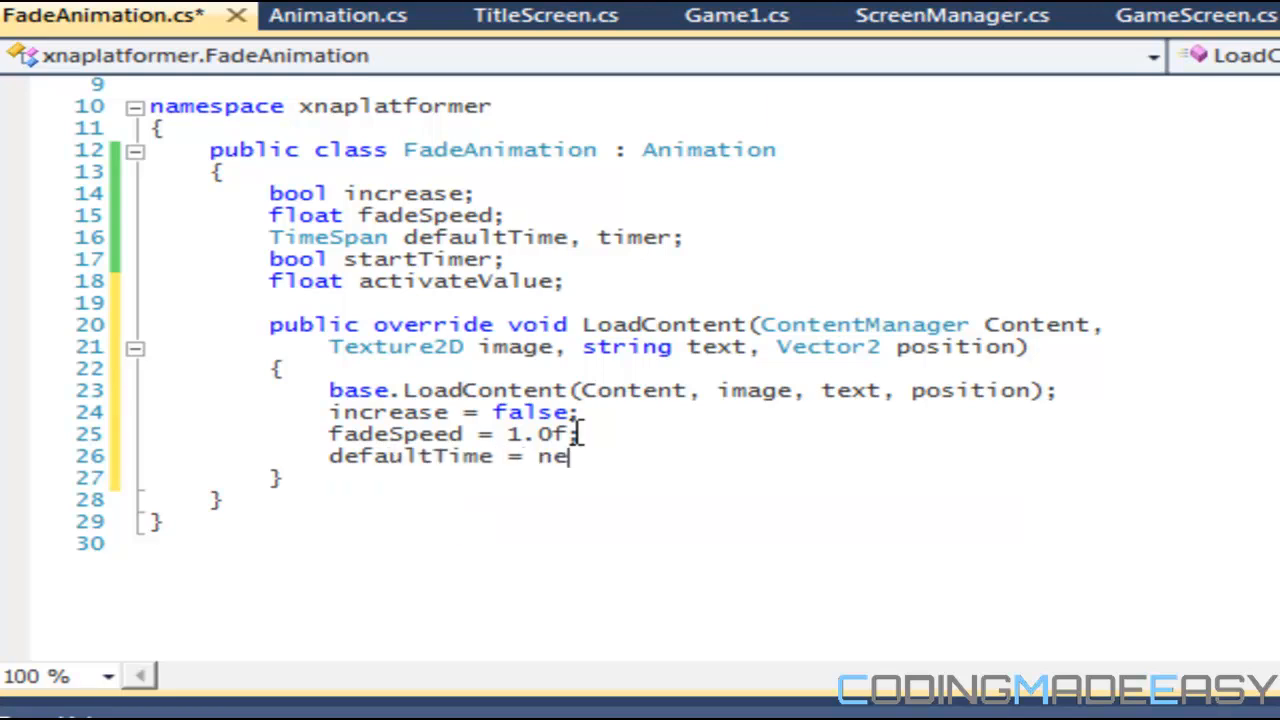
{"action": "type", "text": "w TimeSpan9"}
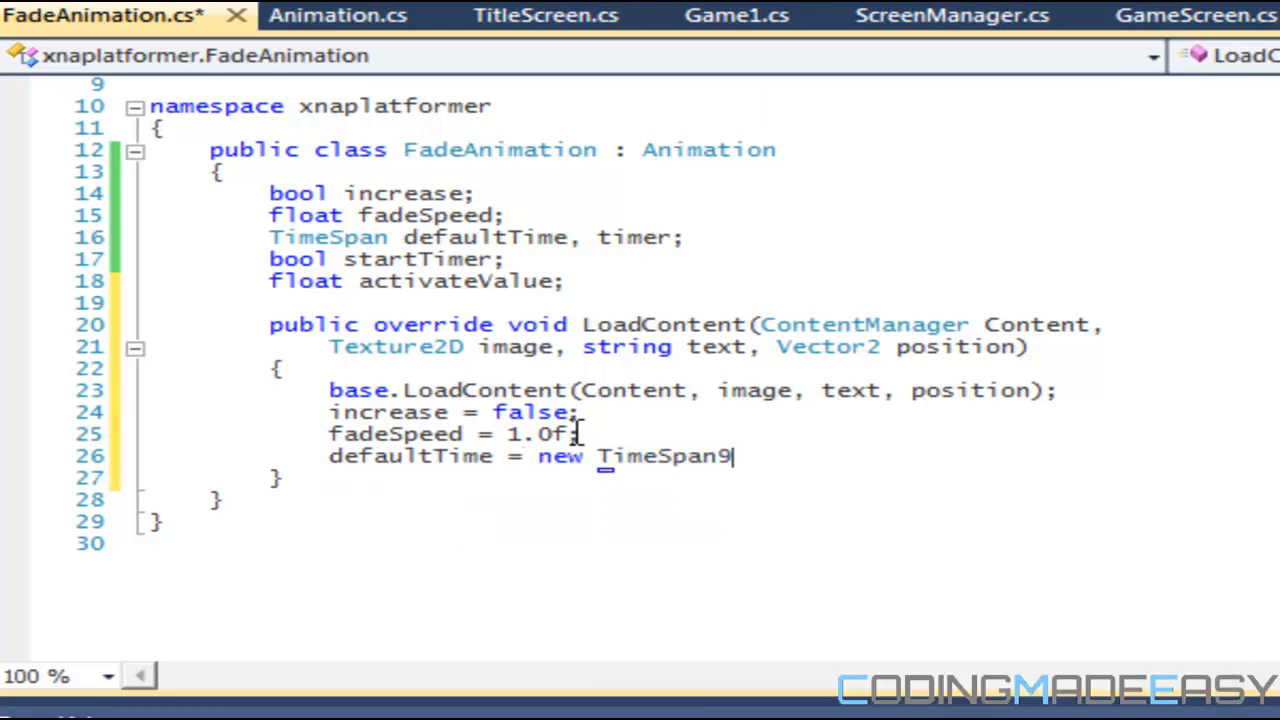
{"action": "type", "text": "(0, 0, 2)"}
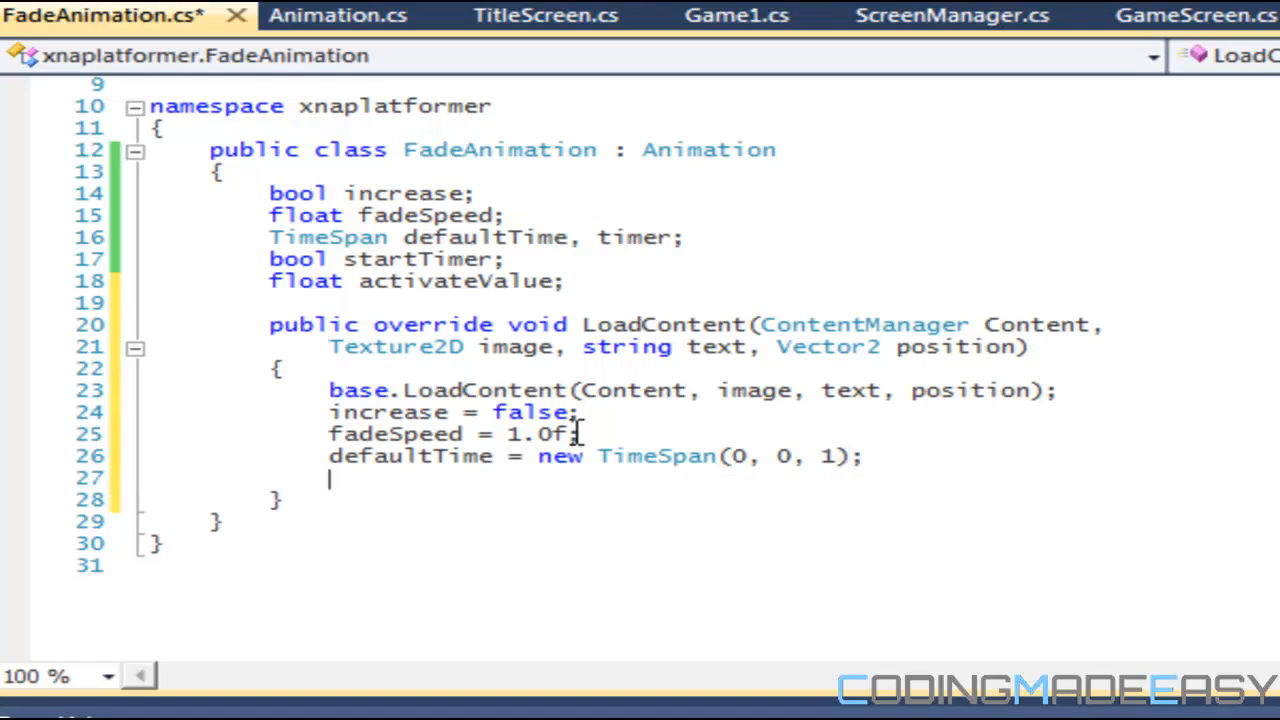
{"action": "type", "text": "timer = d"}
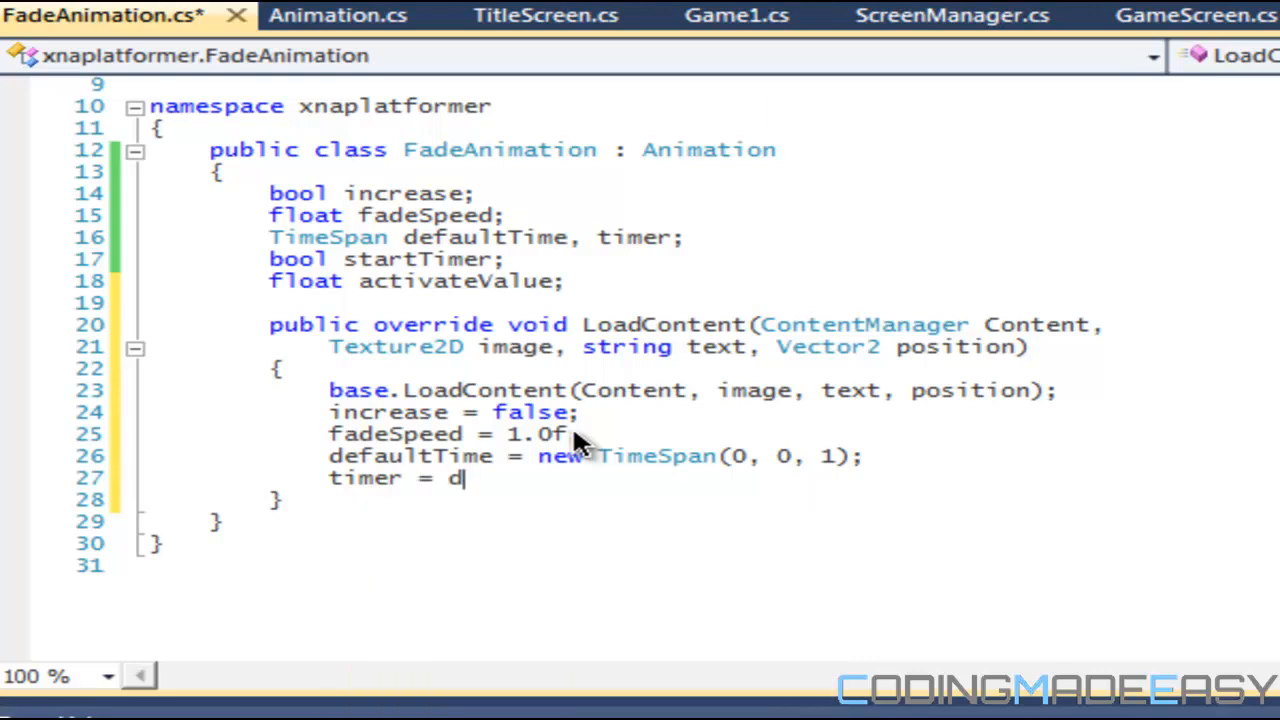
{"action": "type", "text": "efaultTime;"}
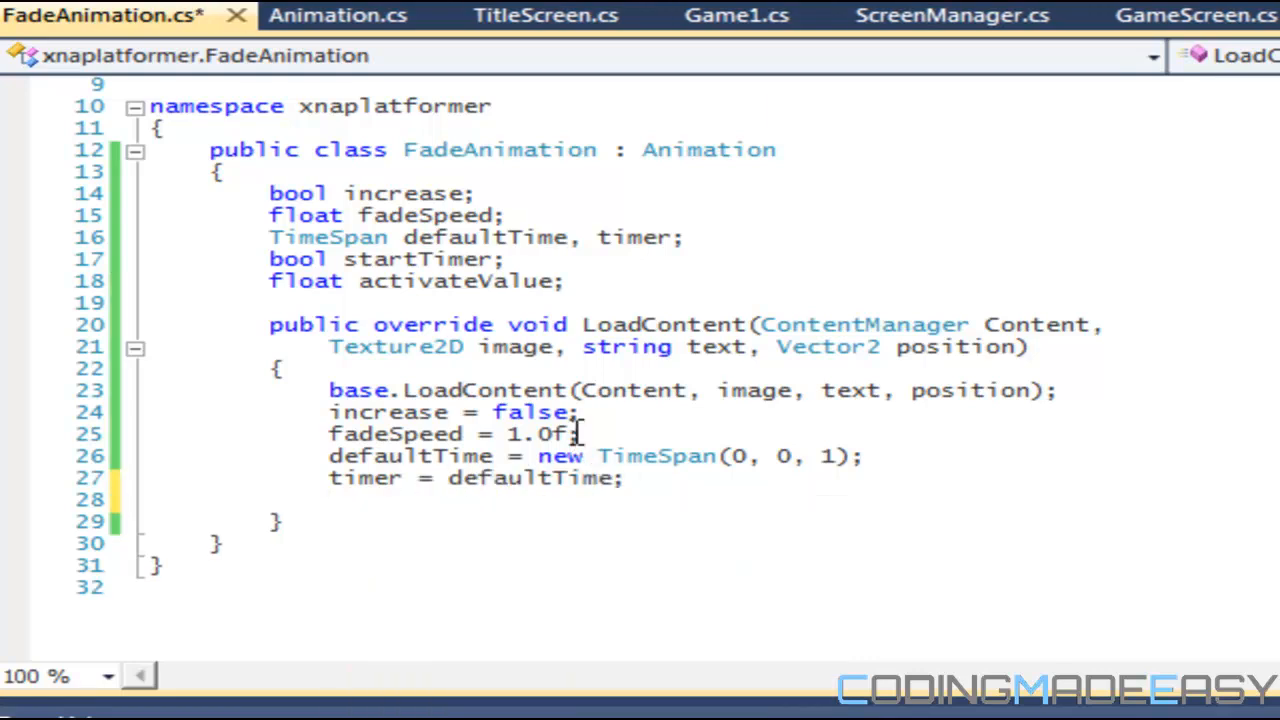
{"action": "type", "text": "activateValue = 0.0f;"}
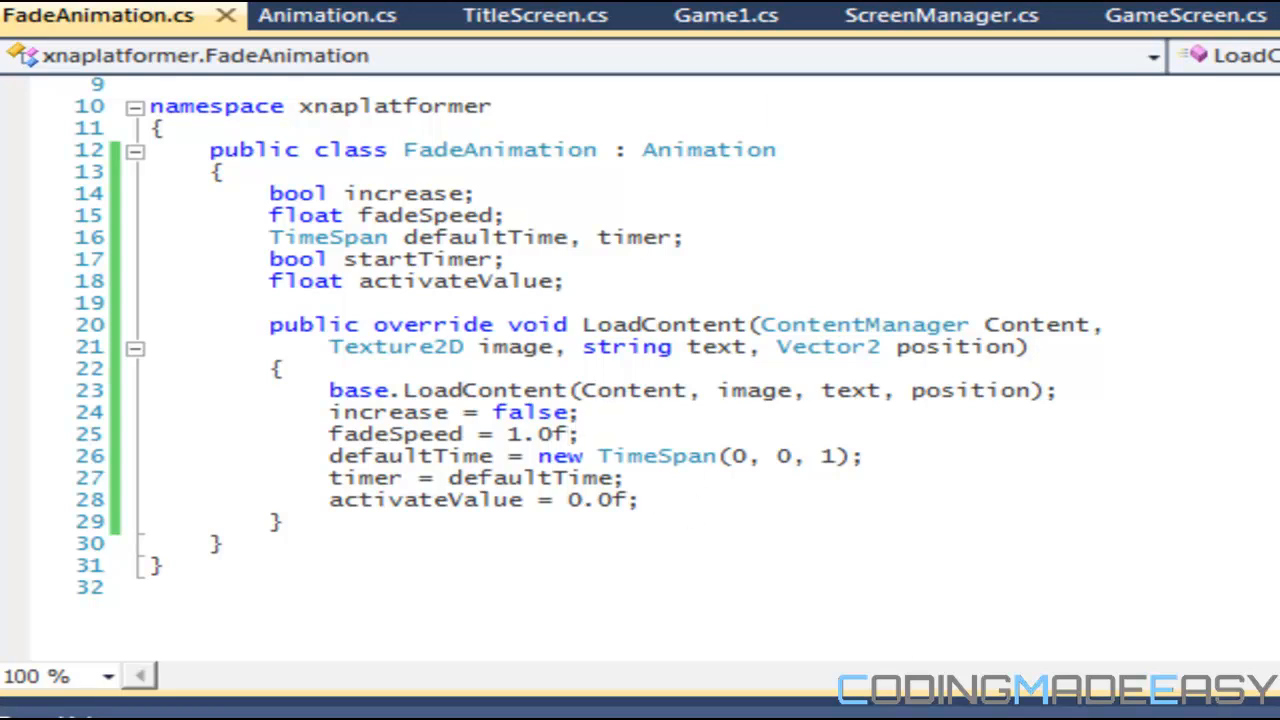
{"action": "mouse_move", "coordinate": [836, 692]}
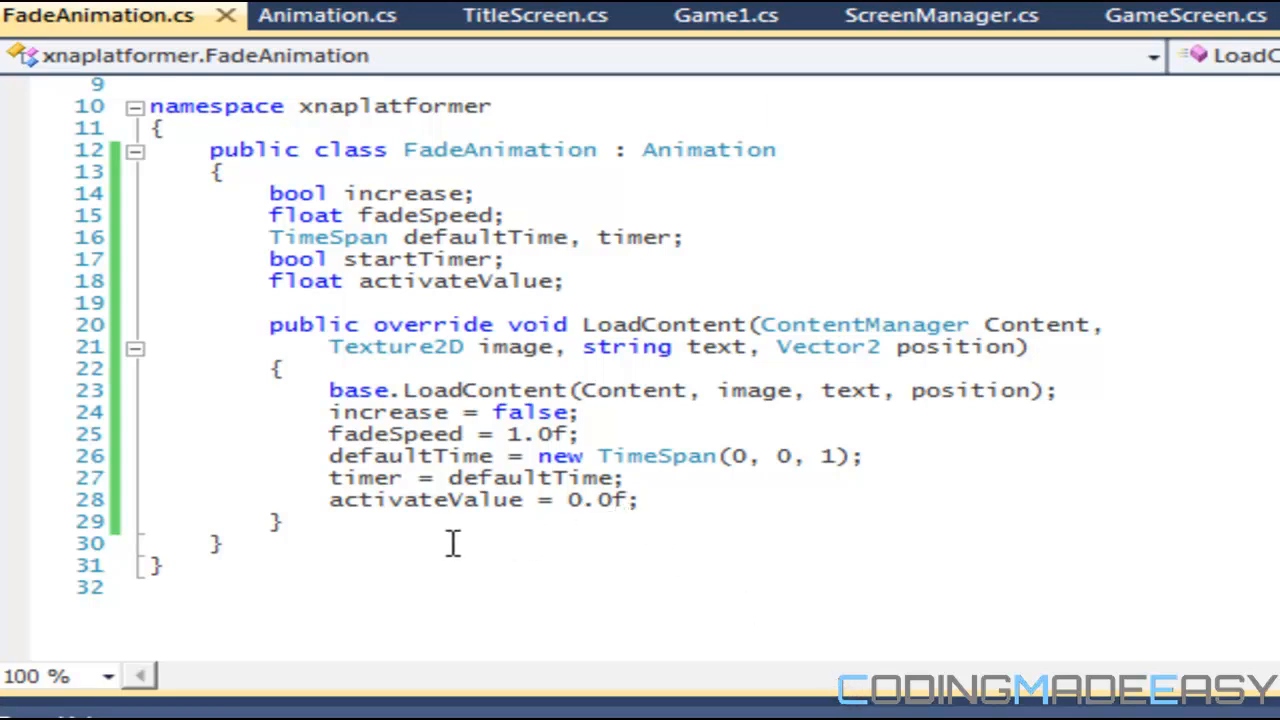
{"action": "mouse_move", "coordinate": [418, 524]}
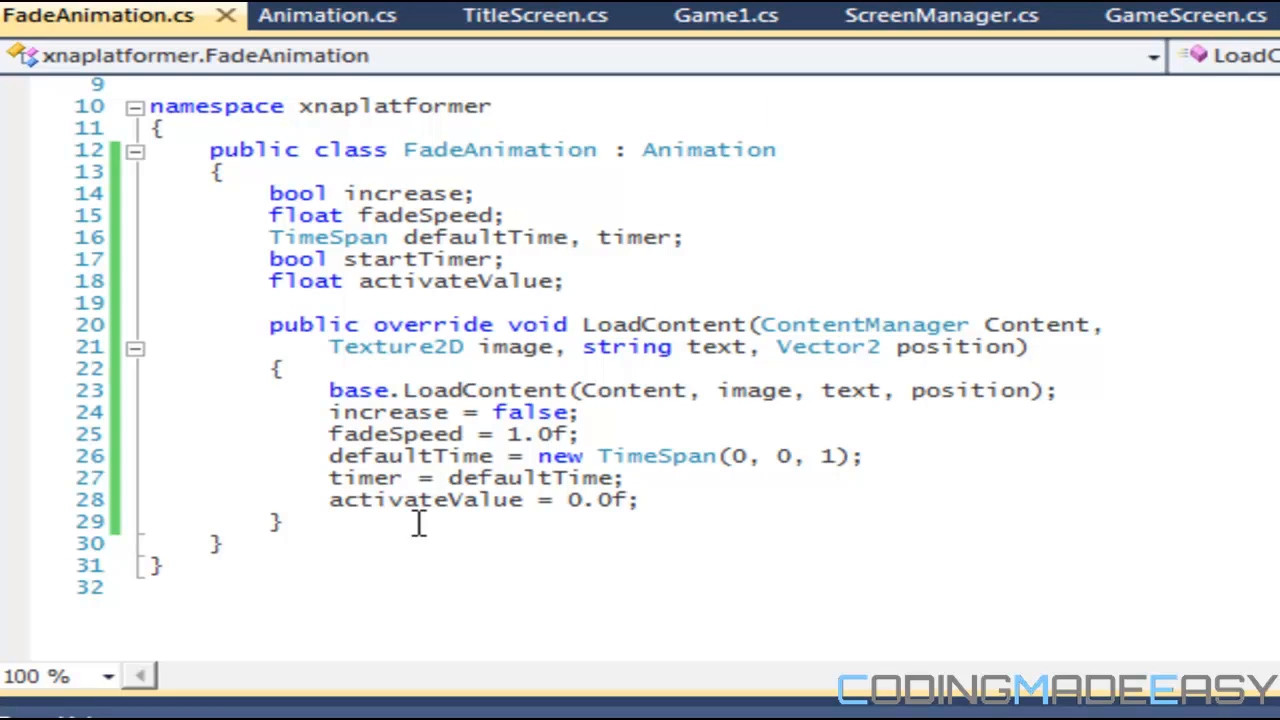
{"action": "mouse_move", "coordinate": [636, 290]}
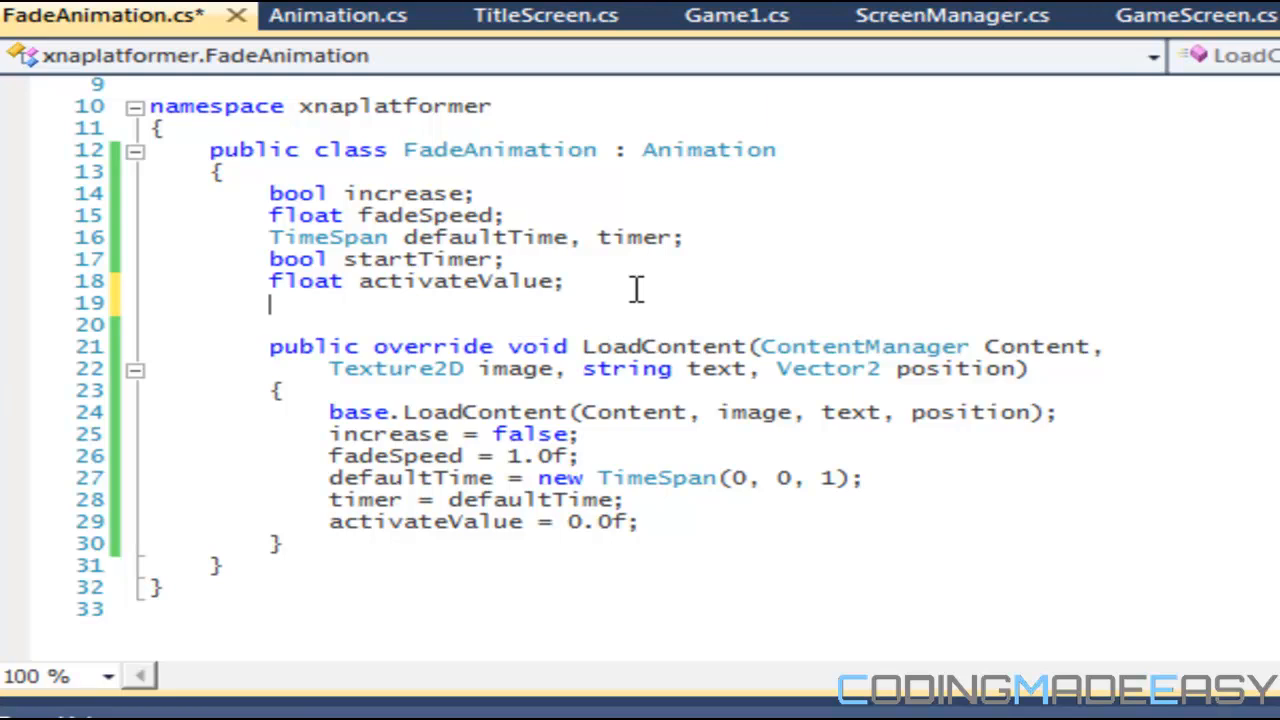
{"action": "key", "text": "Backspace"}
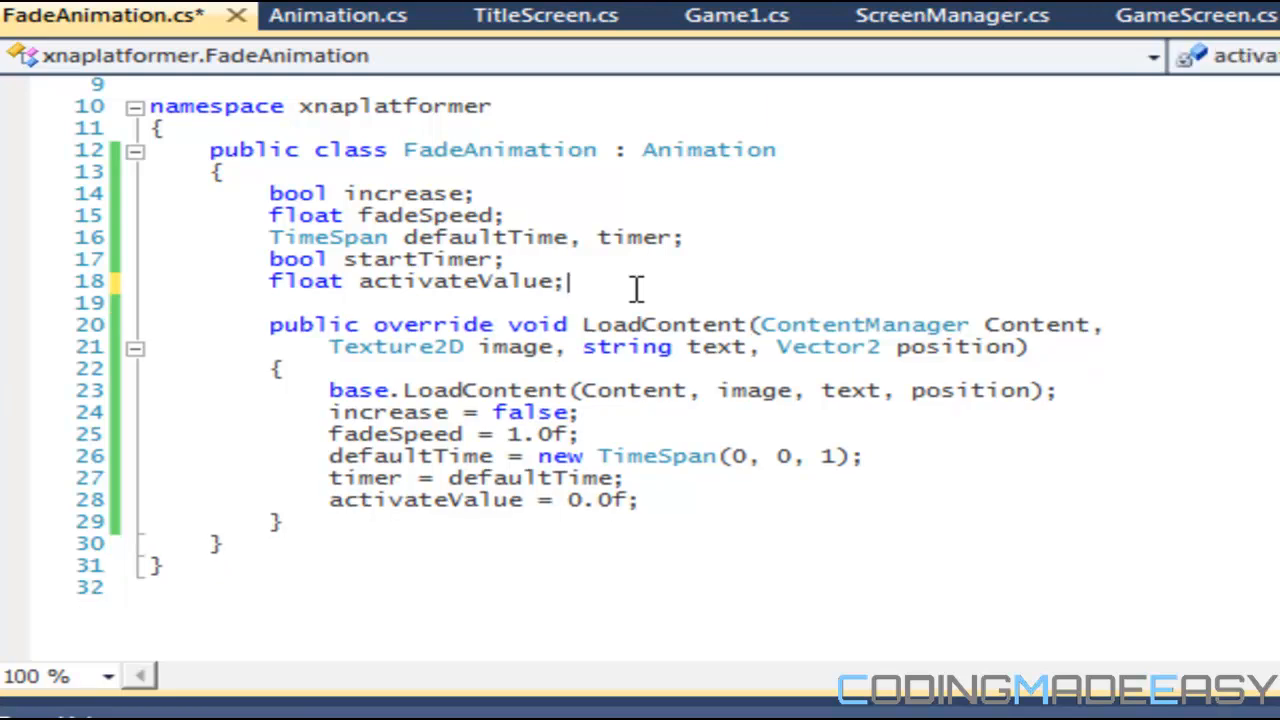